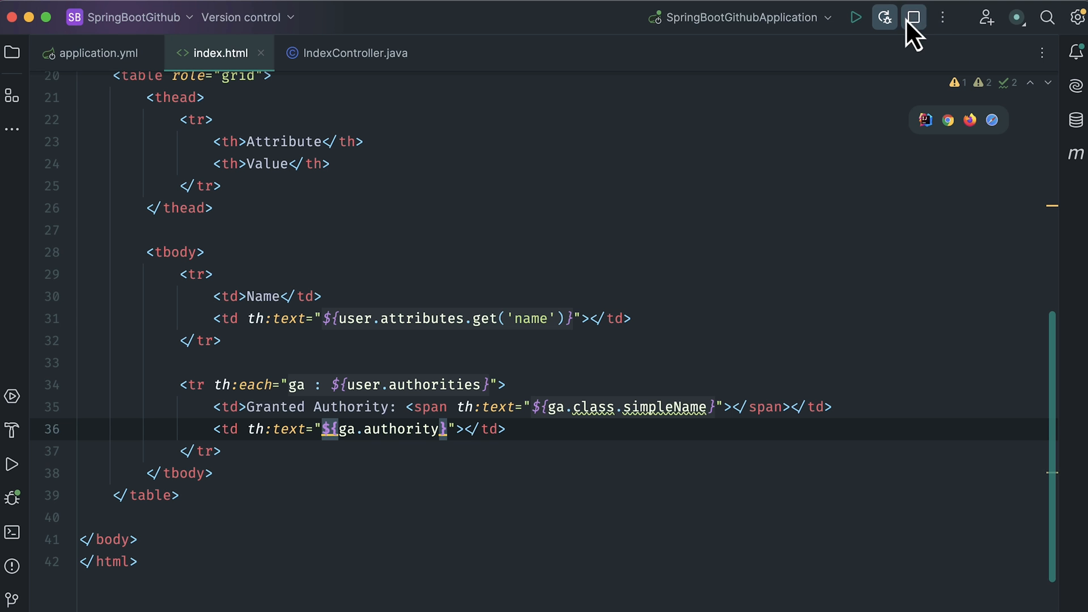
Rerun SpringBootGithubApplication so the edited index.html template takes effect
click(856, 17)
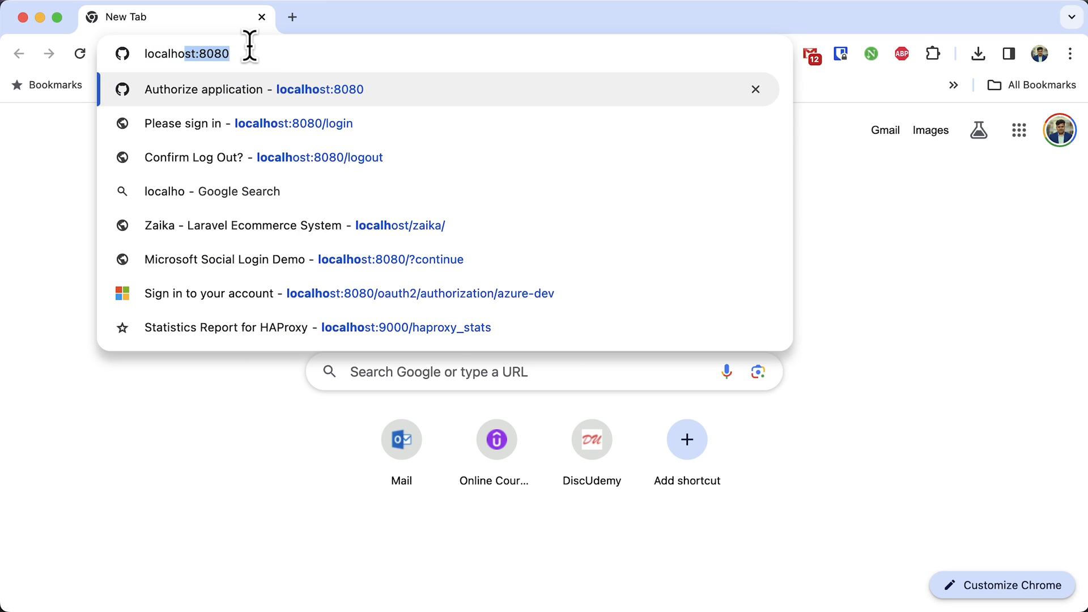
Browse to localhost:8080 and fill the GitHub sign-in with the saved credentials
click(256, 88)
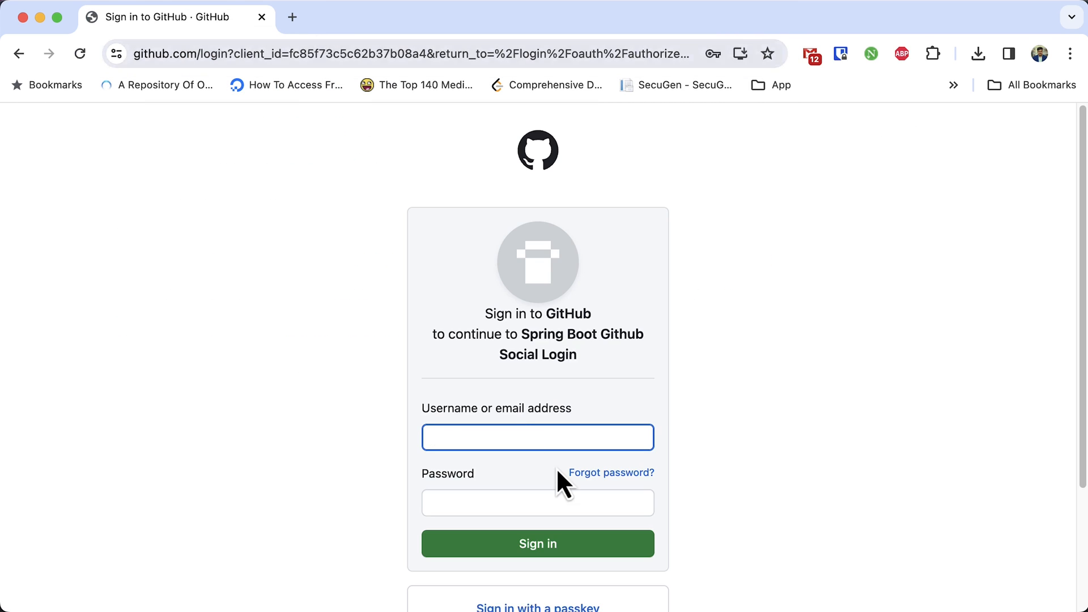
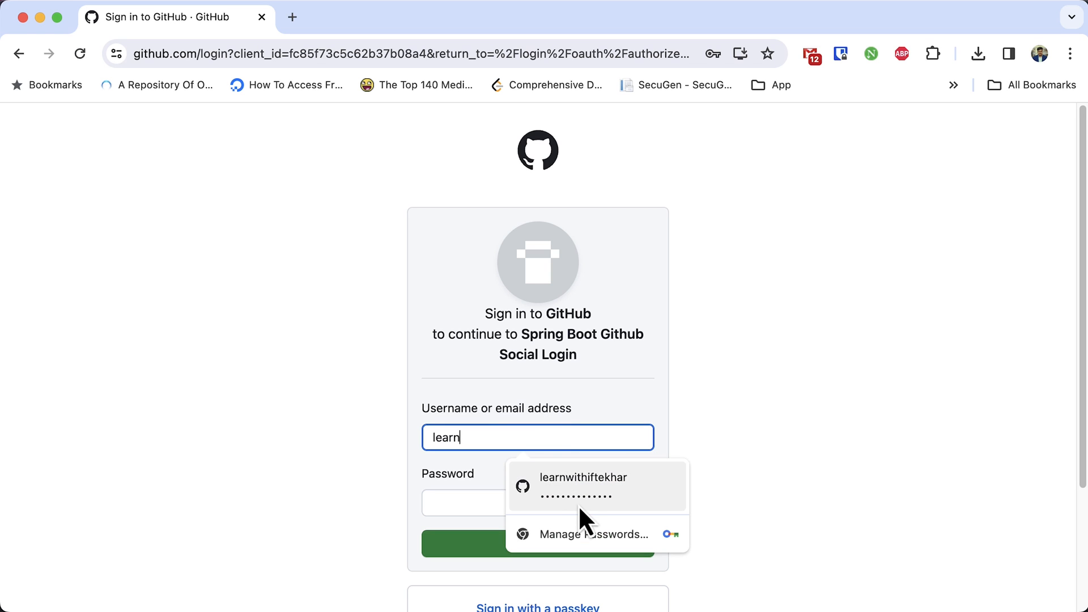
click(582, 486)
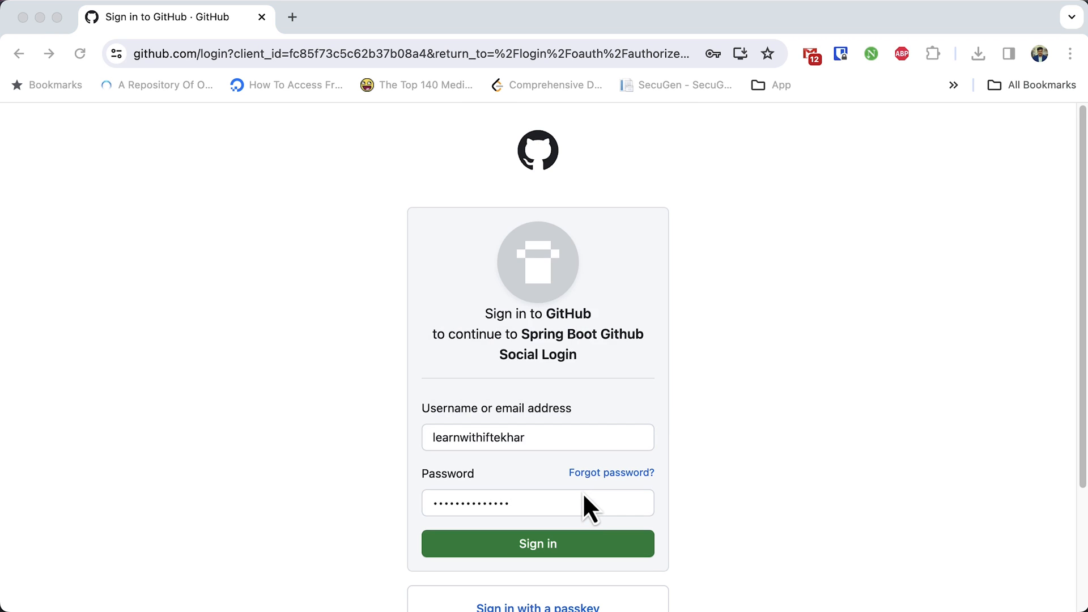
Sign in to GitHub and authorize Spring Boot Github Social Login, returning to localhost:8080
click(537, 543)
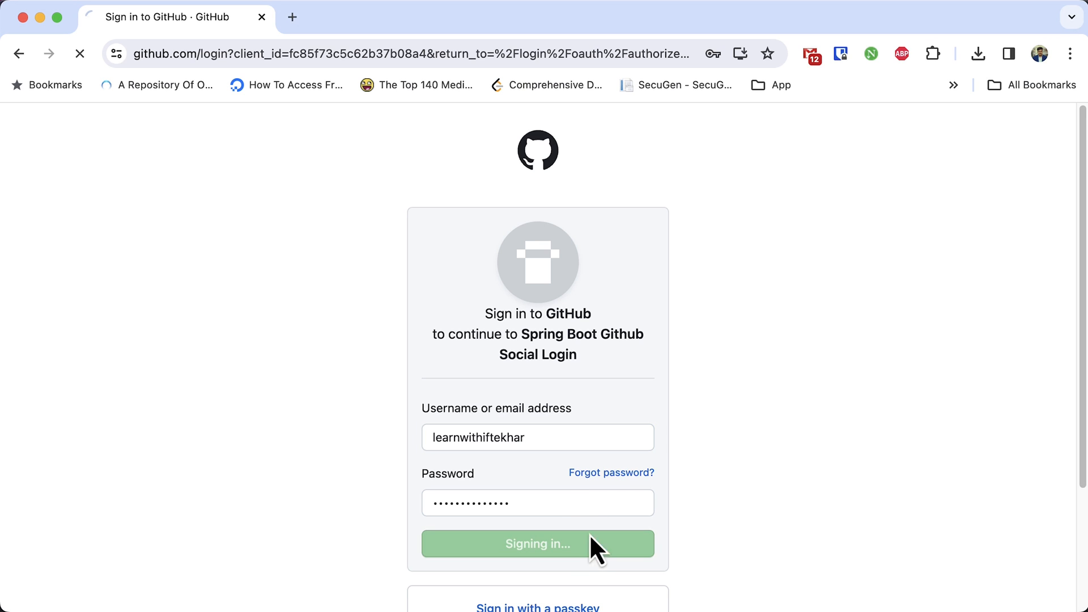
click(537, 543)
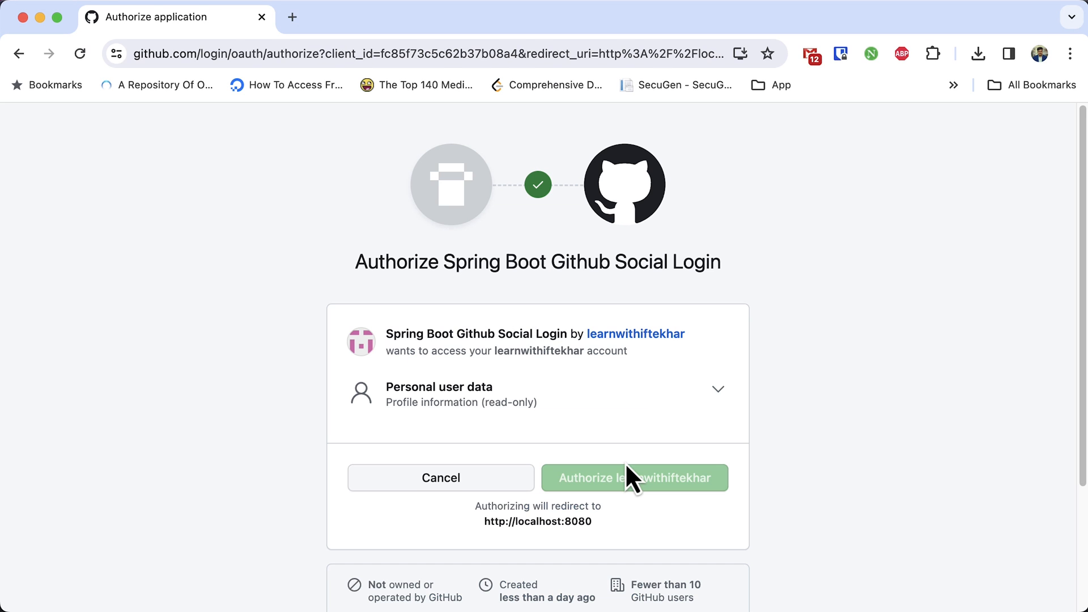
click(633, 478)
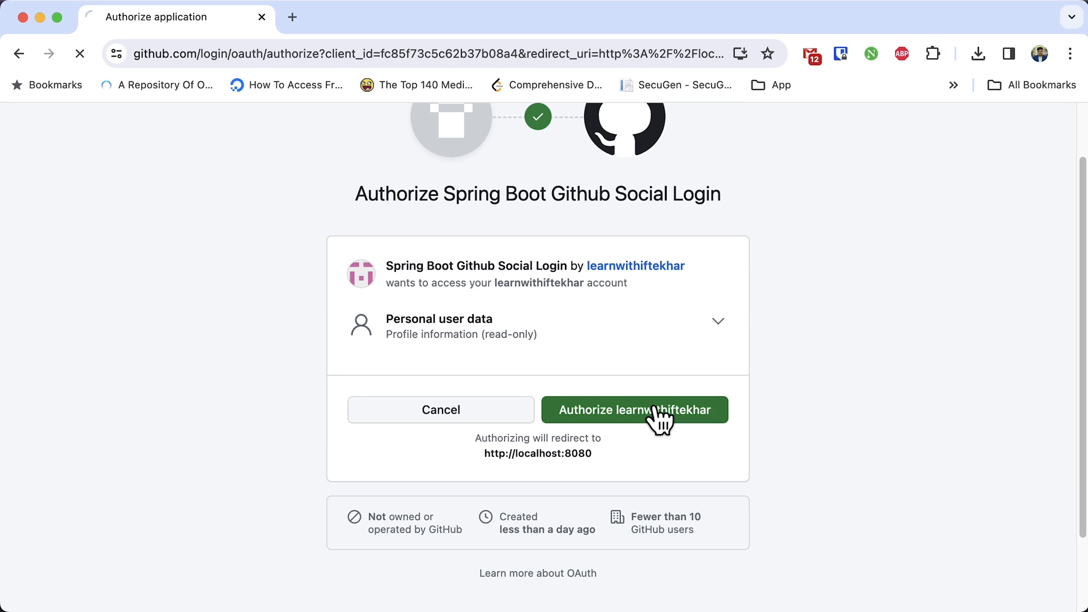
click(635, 410)
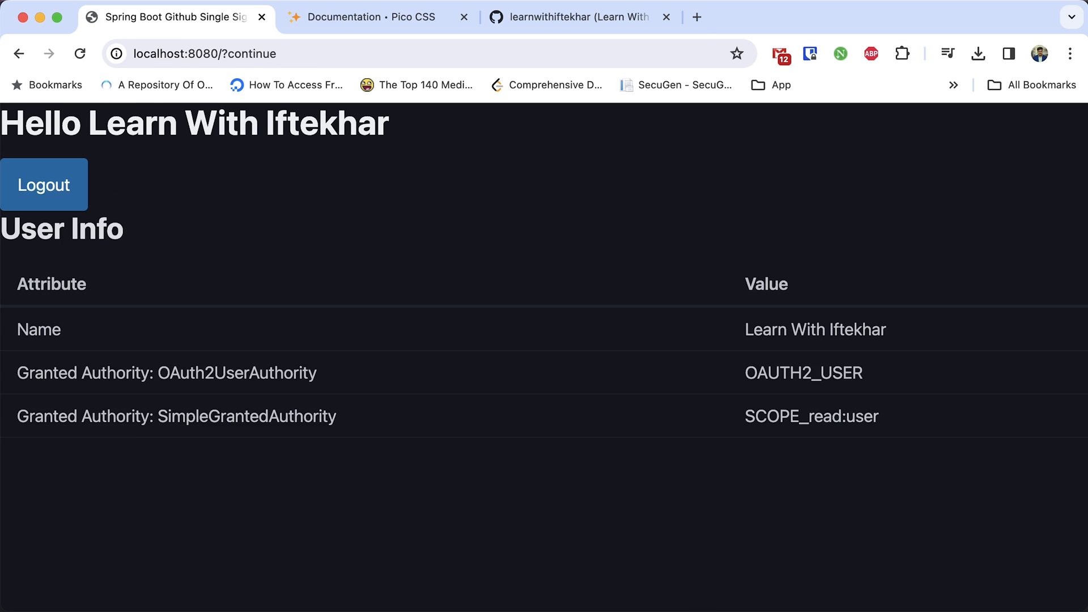
mouse_move(126, 265)
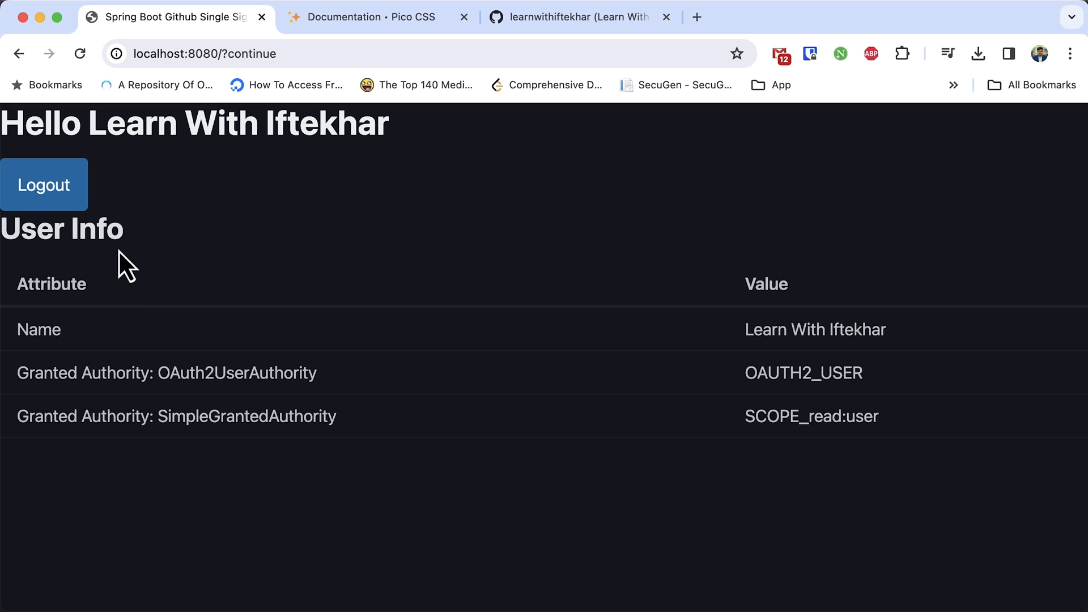
mouse_move(132, 230)
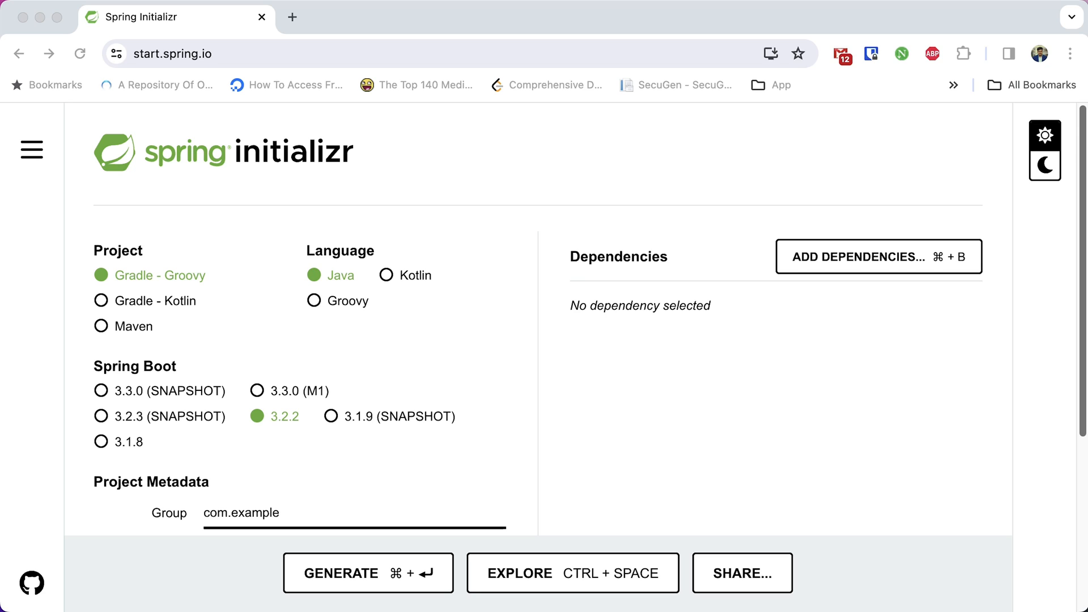
Choose Maven as the project type on start.spring.io, keeping Java and Spring Boot 3.2.2
click(180, 53)
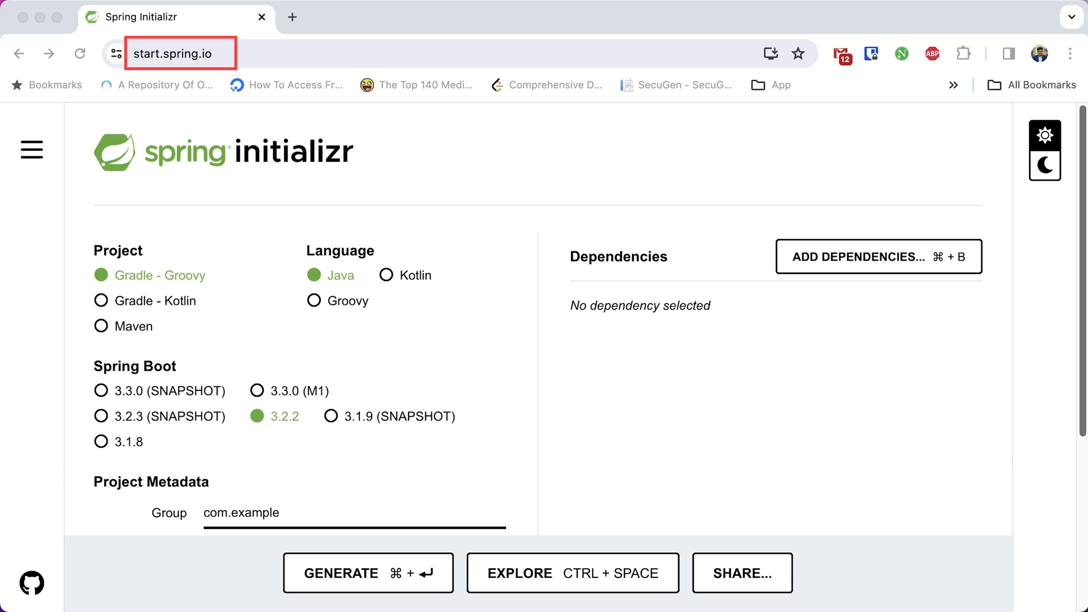
mouse_move(177, 284)
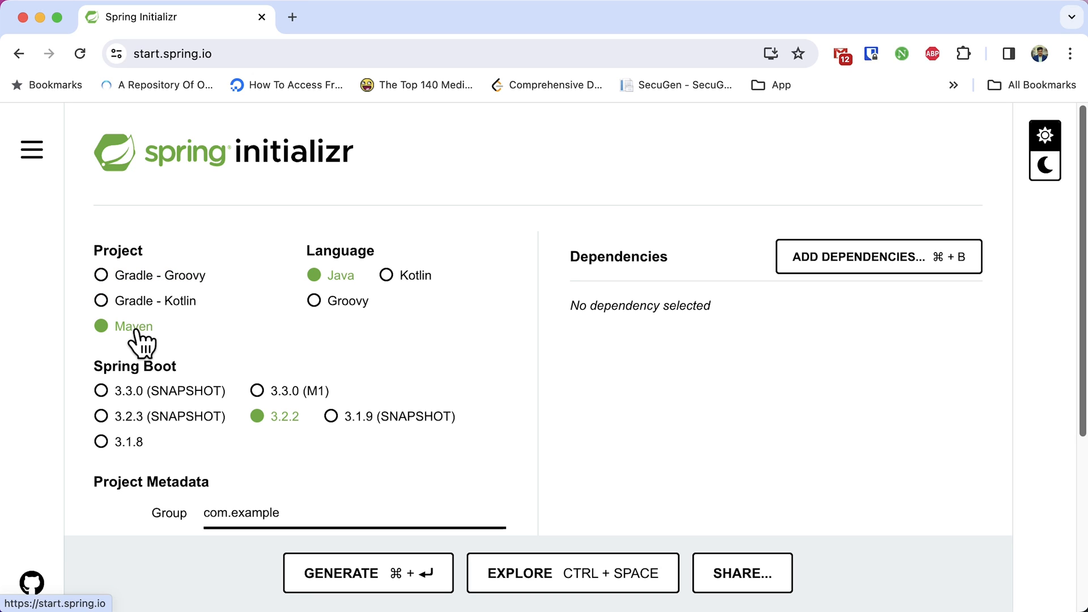
click(332, 274)
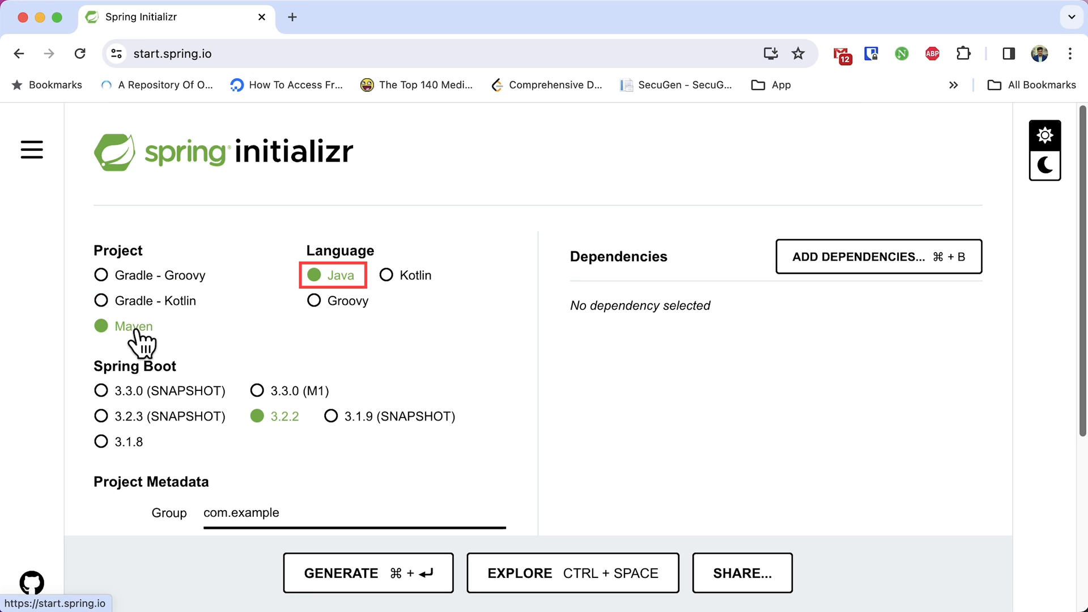
mouse_move(285, 441)
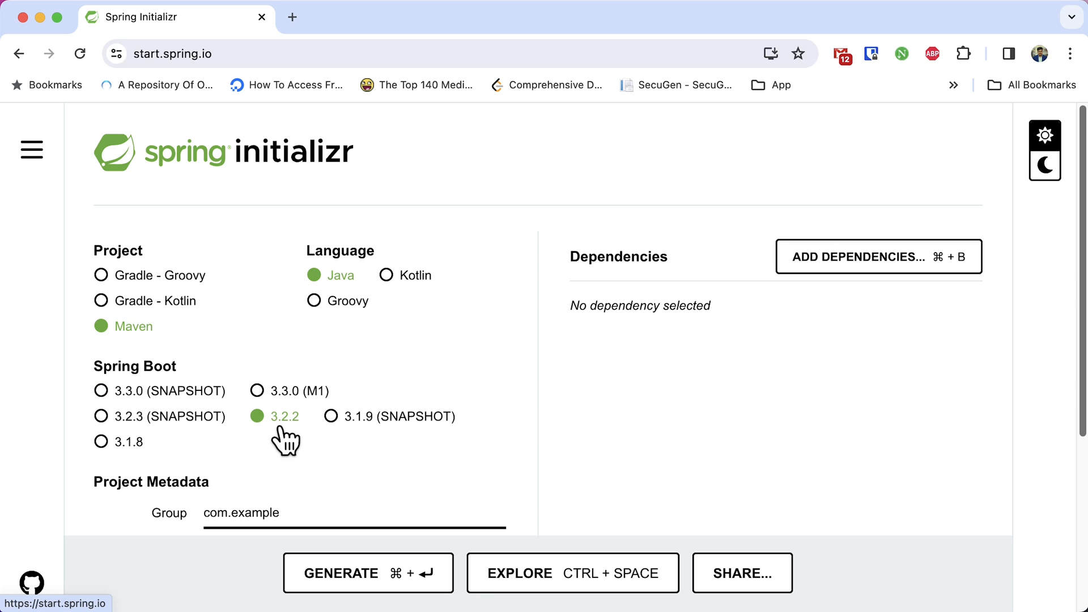
mouse_move(287, 428)
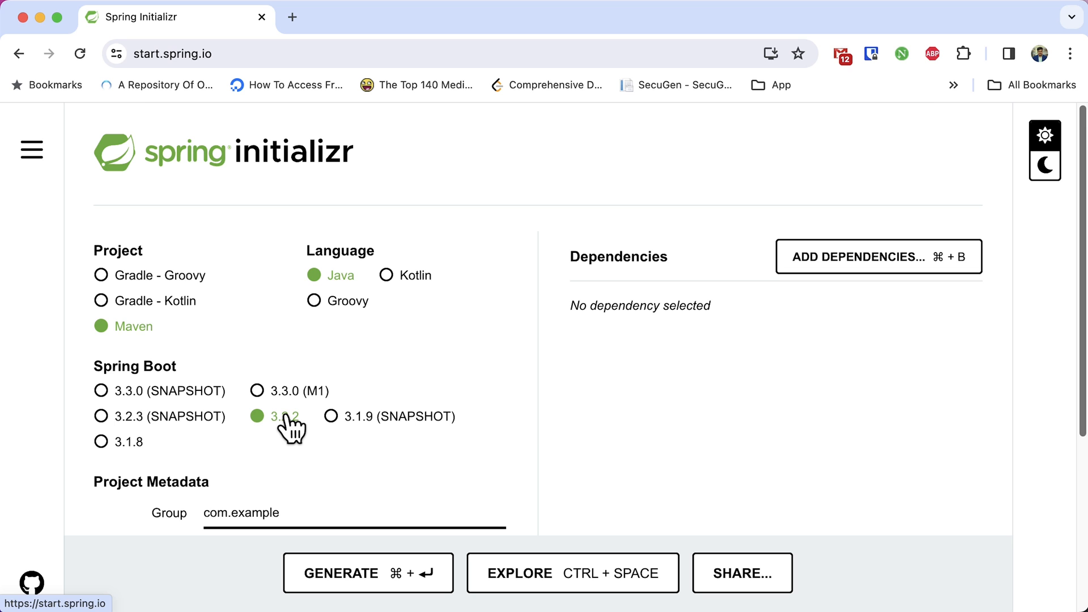
Fill group com.learnwithiftekhar, artifact SpringBootGithub and description Spring Boot Github Social Login
scroll(down, 3)
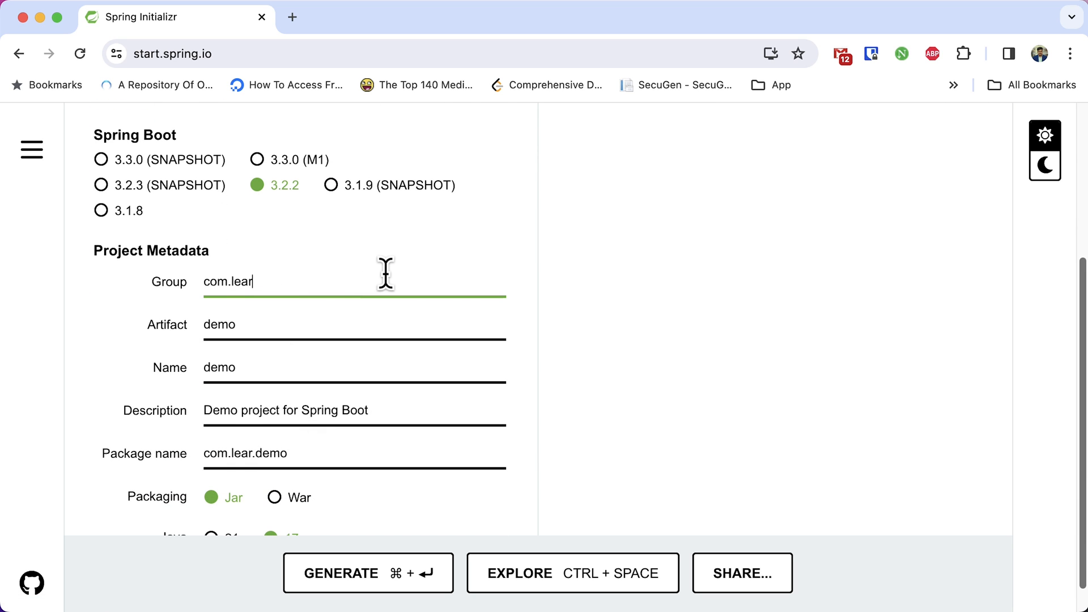
text(nwithiftekha)
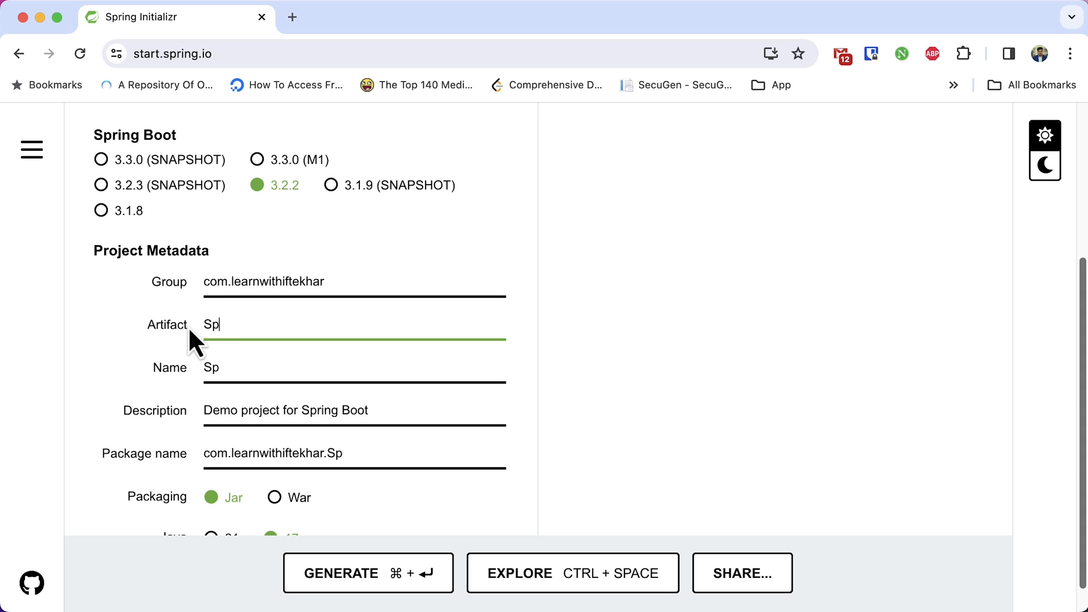
text(ringBootGithub)
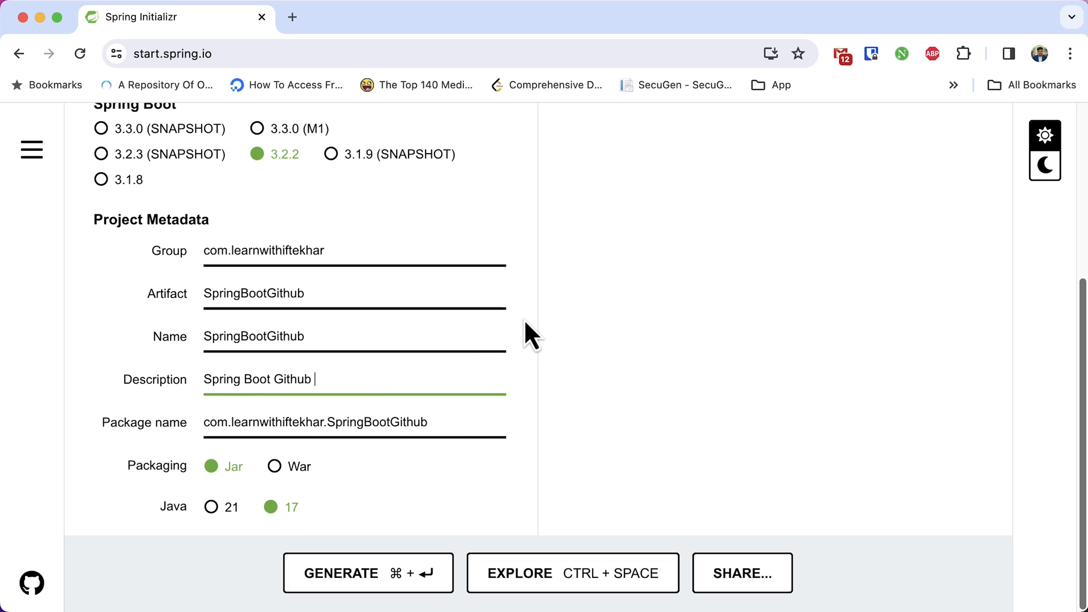
text(Social Login)
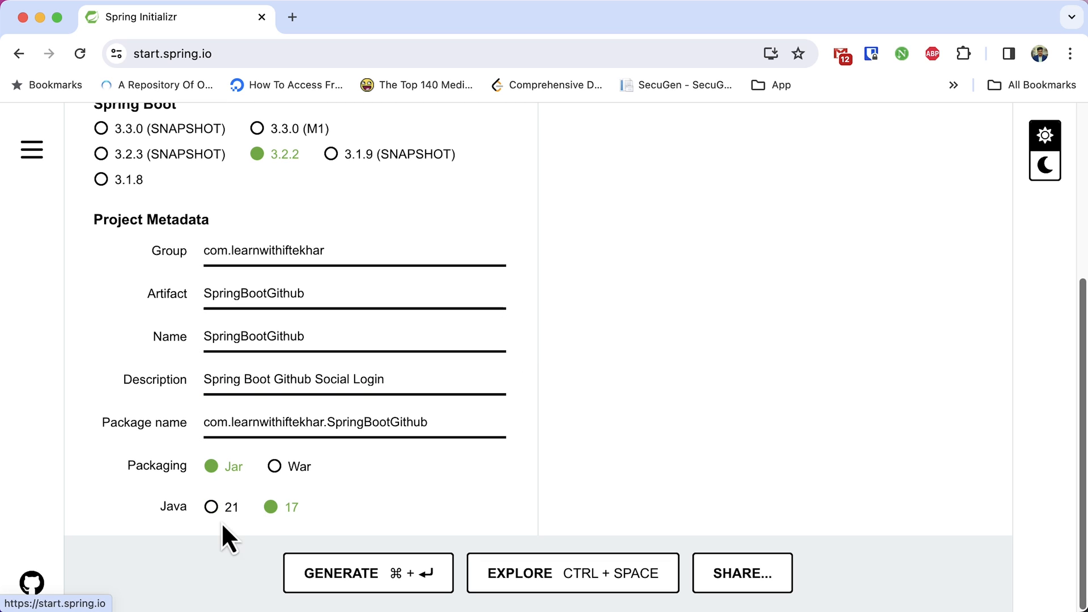
mouse_move(290, 520)
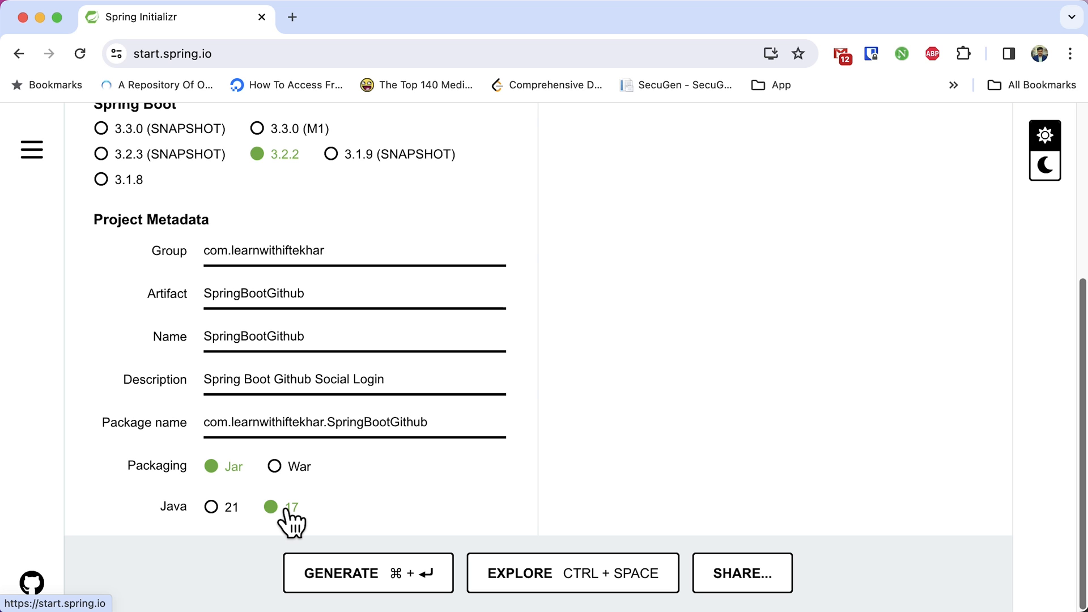
scroll(up, 3)
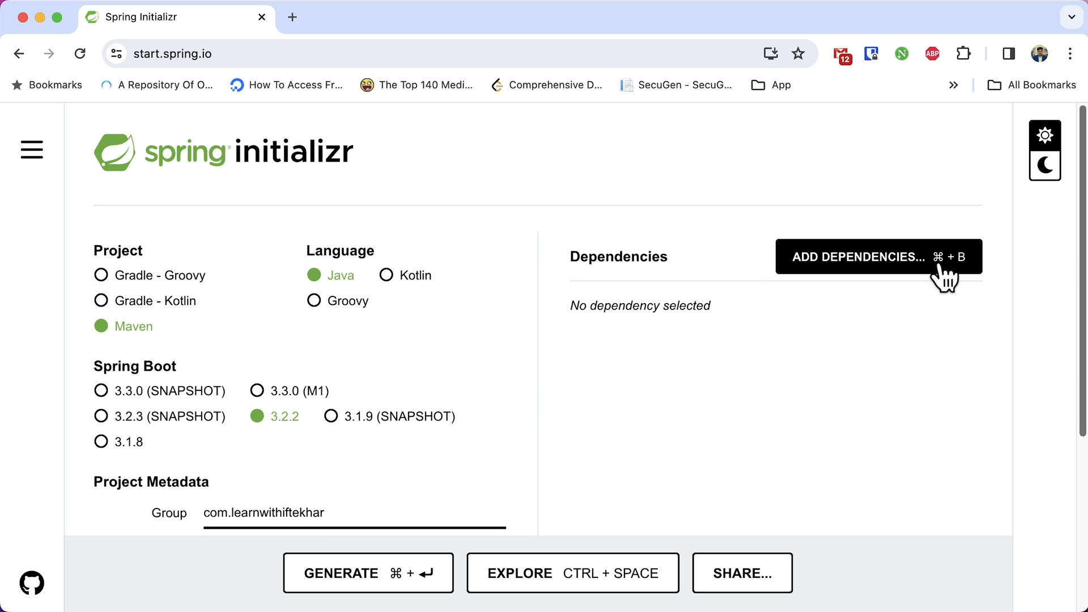
Add Spring Web, Thymeleaf and OAuth2 Client dependencies and generate the SpringBootGithub project
click(876, 256)
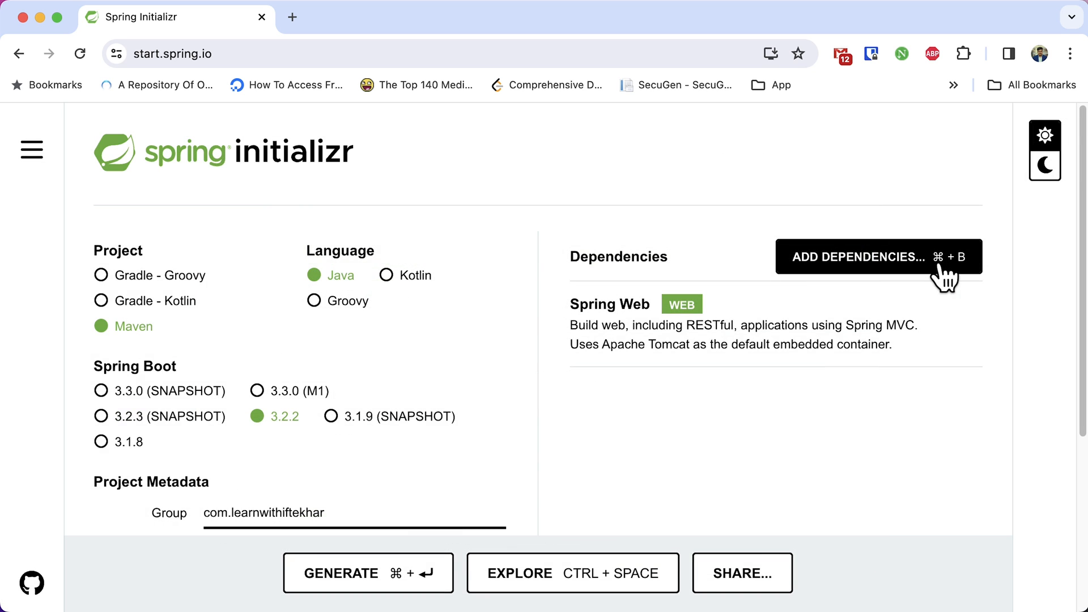
mouse_move(912, 274)
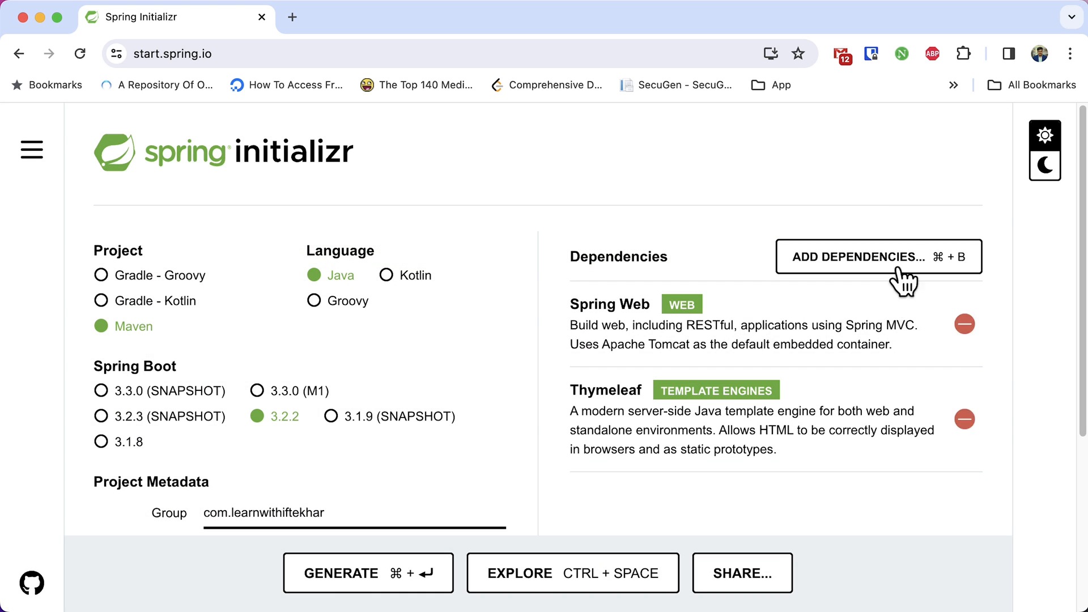
click(878, 257)
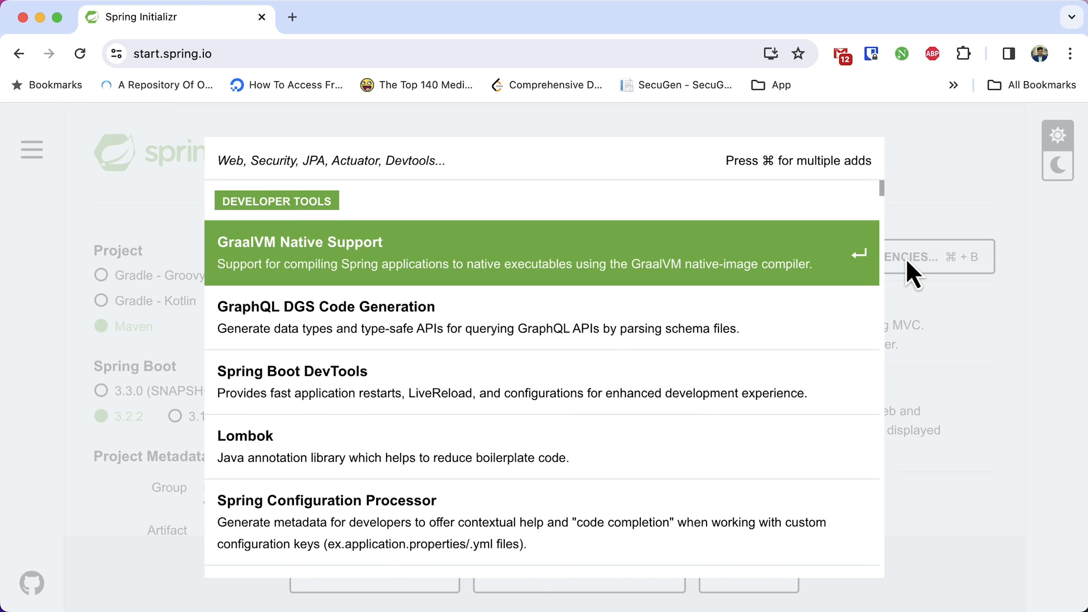
text(oaut)
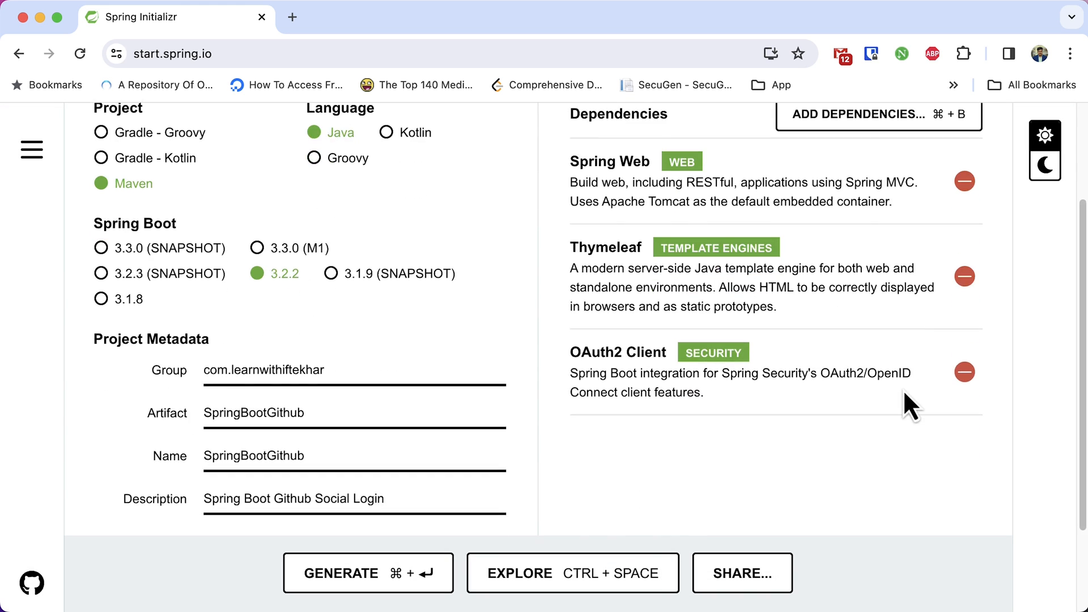
scroll(up, 3)
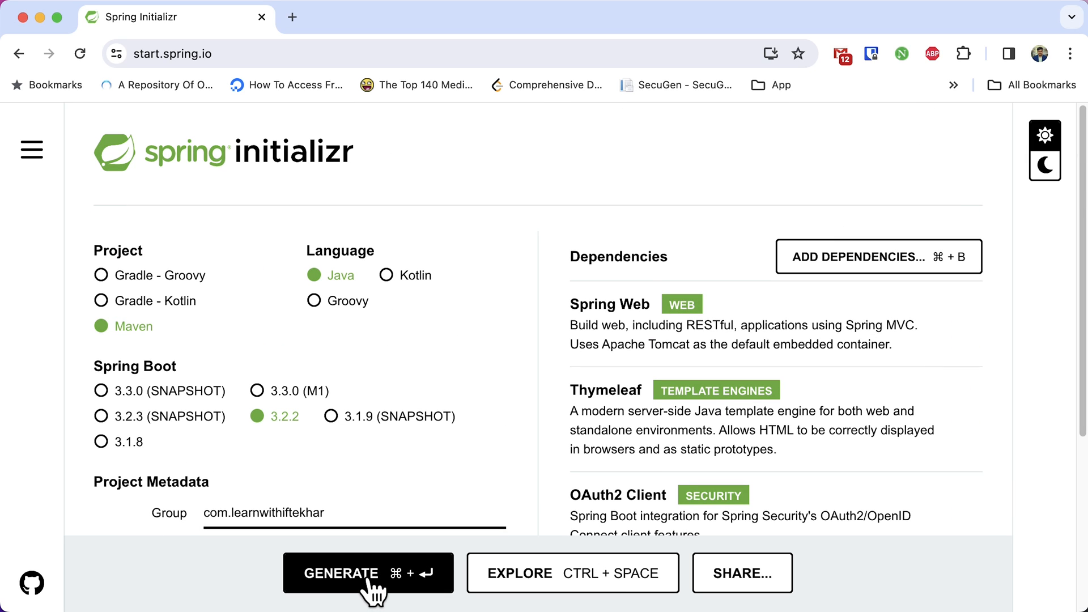
click(368, 573)
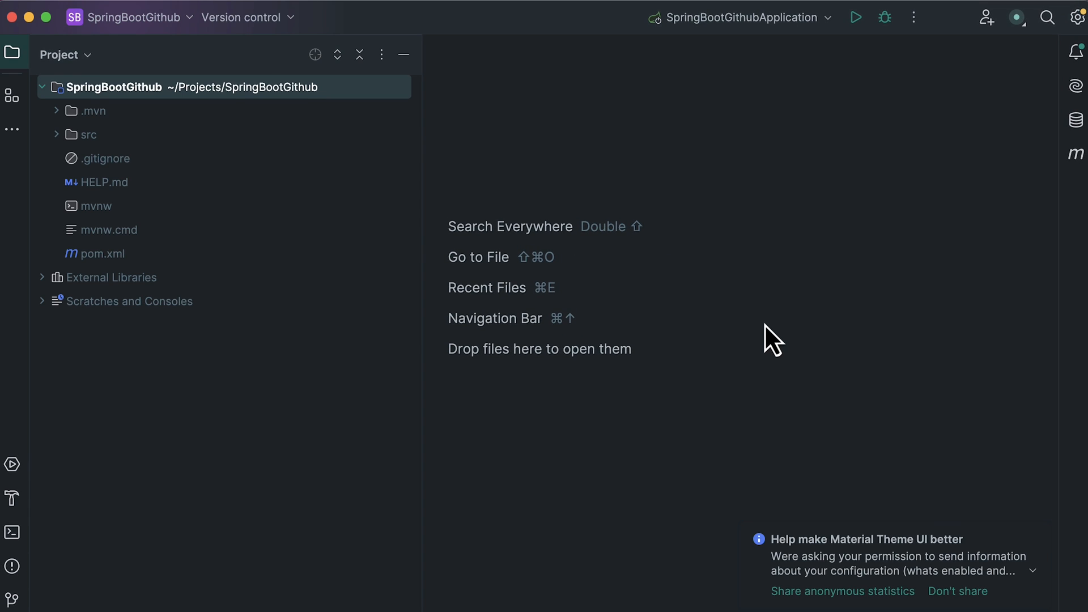
Dismiss the Material Theme data-sharing notification in the SpringBootGithub project
click(957, 590)
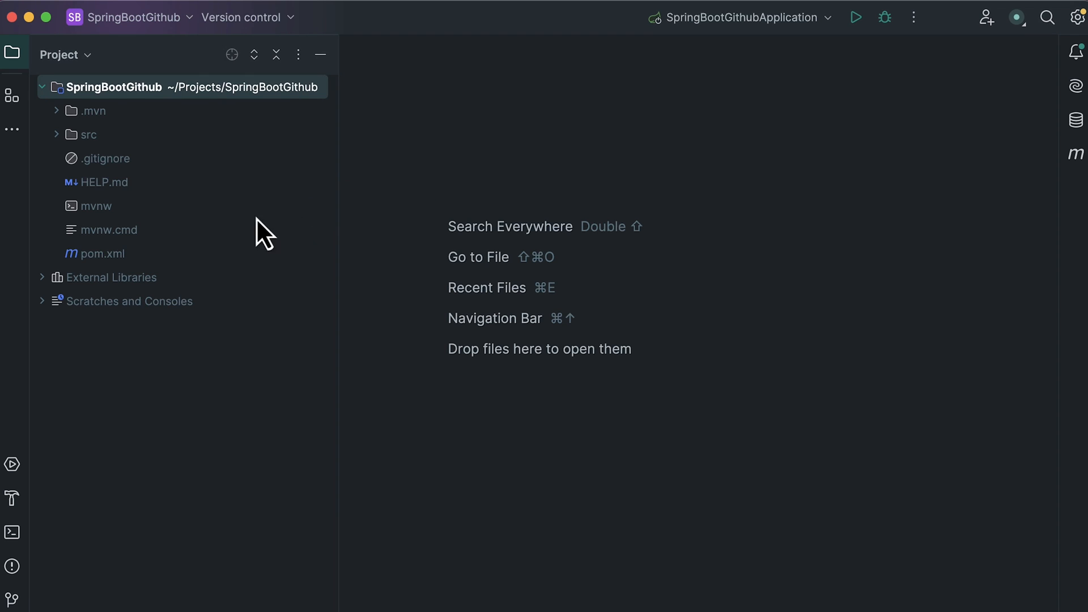
double_click(104, 253)
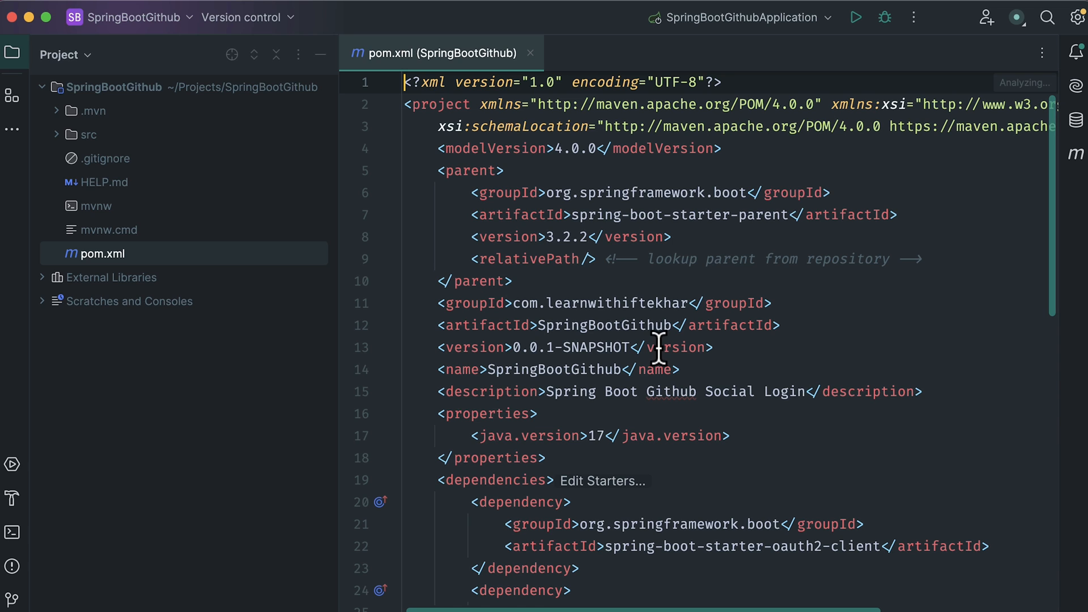
scroll(down, 3)
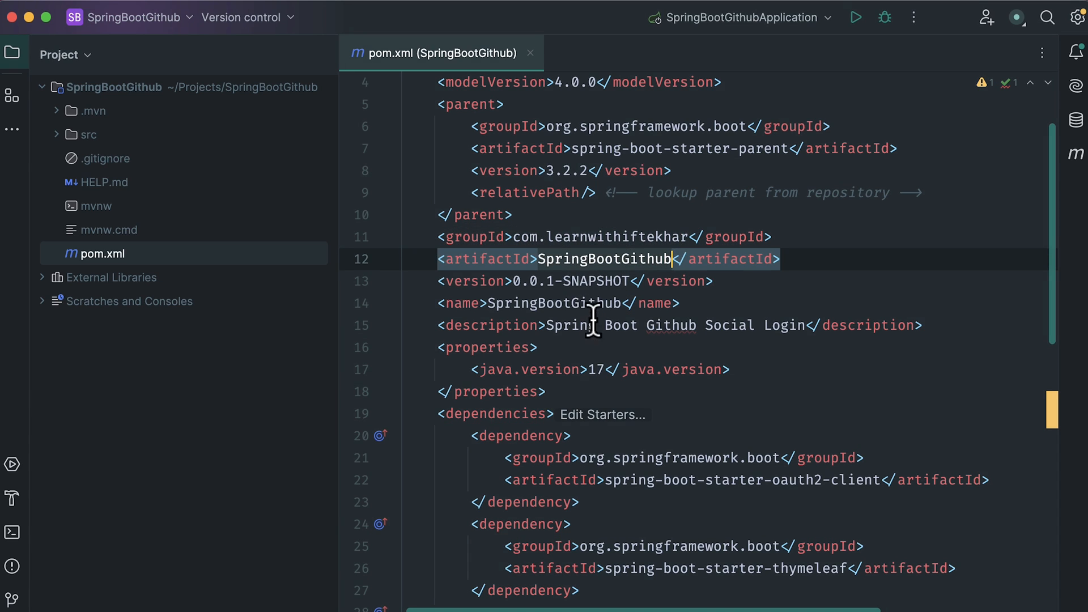
scroll(down, 3)
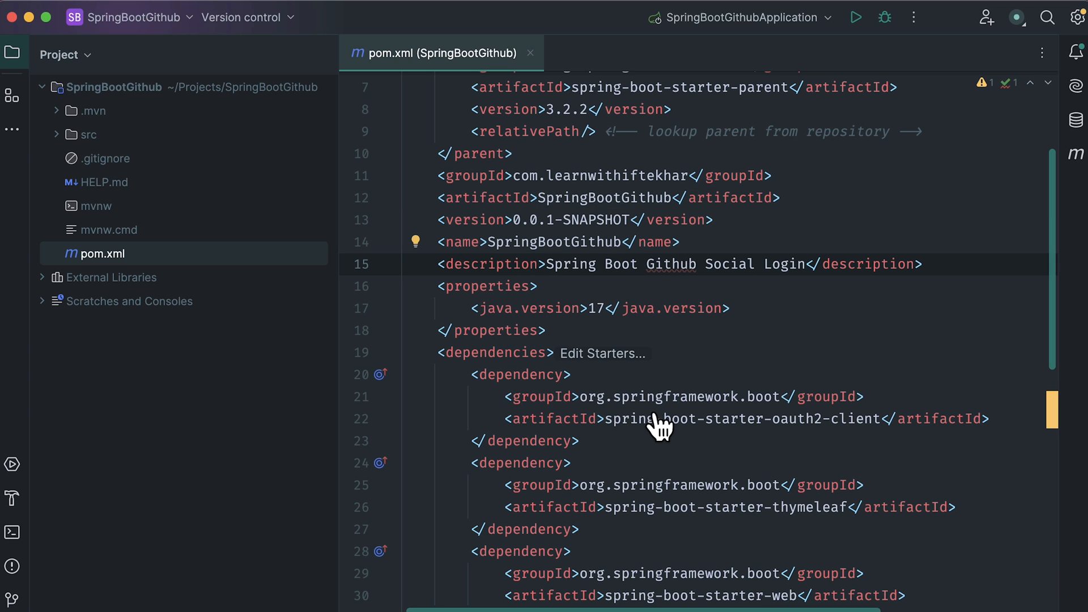
scroll(down, 3)
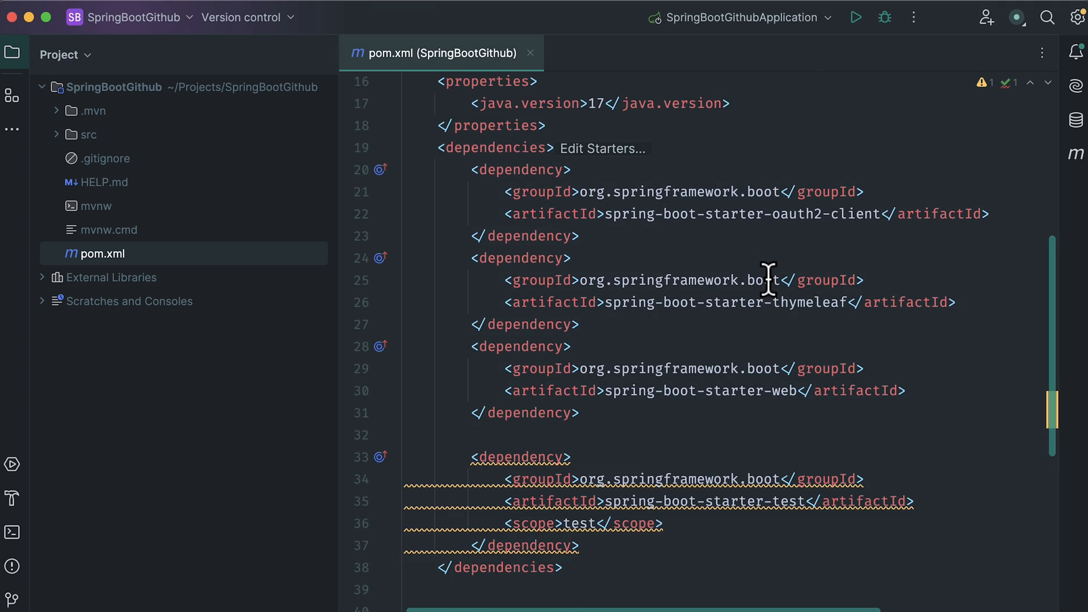
click(531, 53)
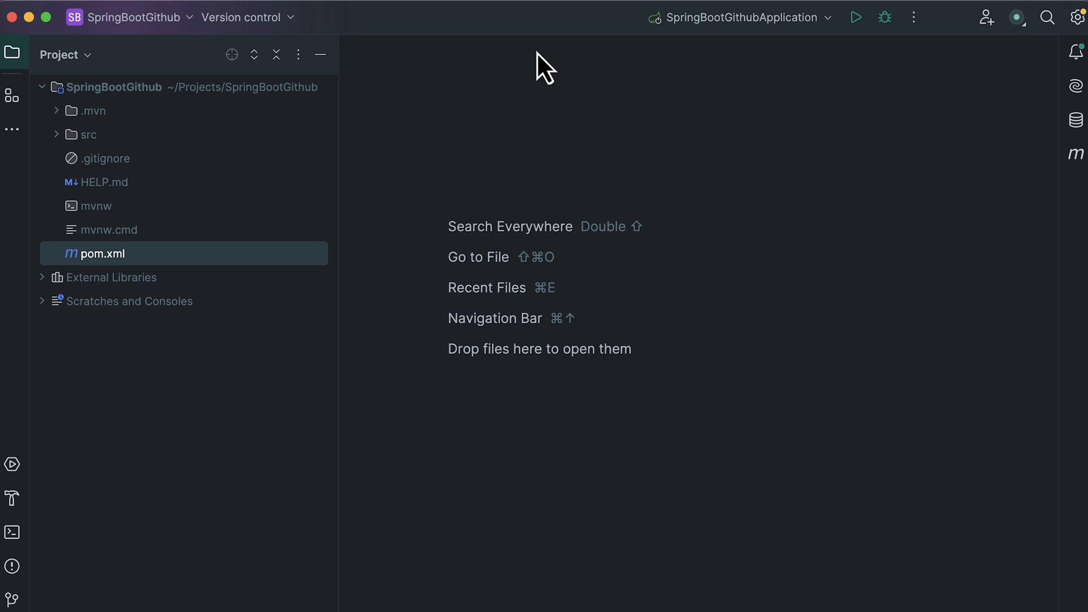
mouse_move(175, 189)
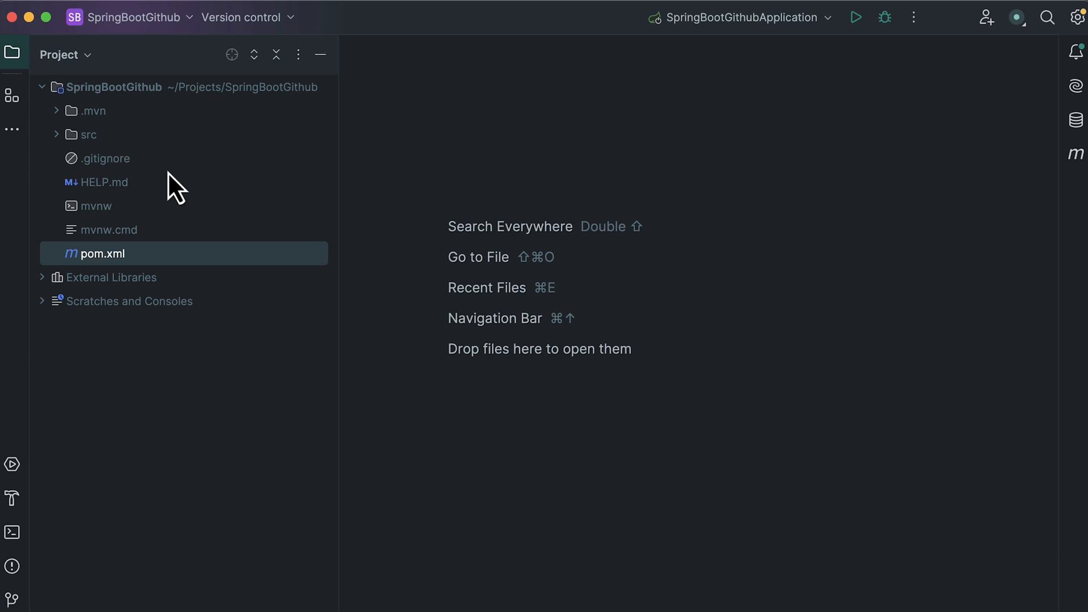
Rename src/main/resources/application.properties to application.yml via Refactor
click(82, 134)
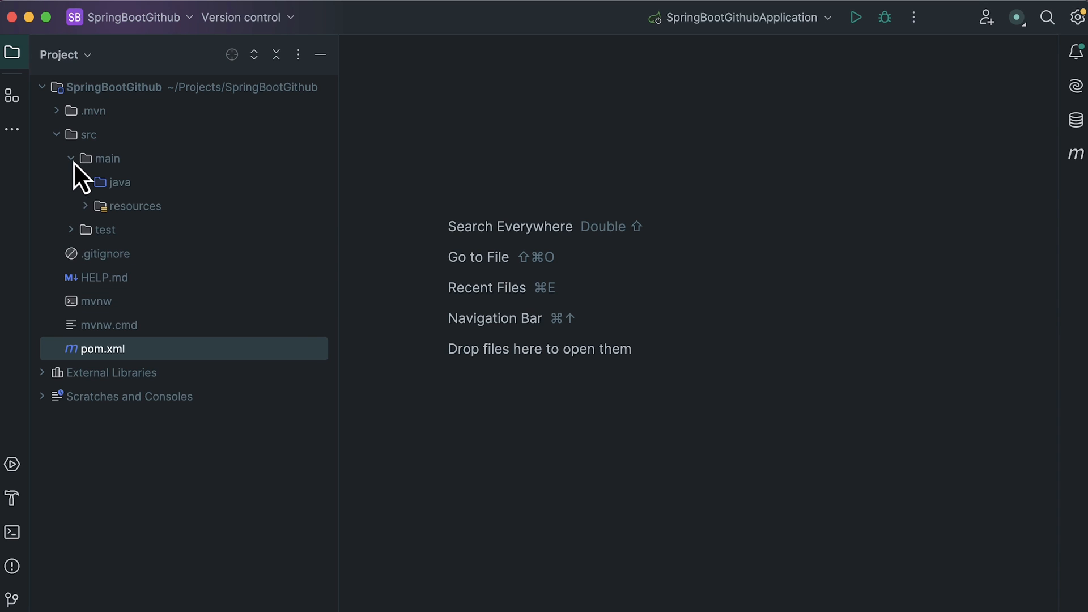
click(85, 207)
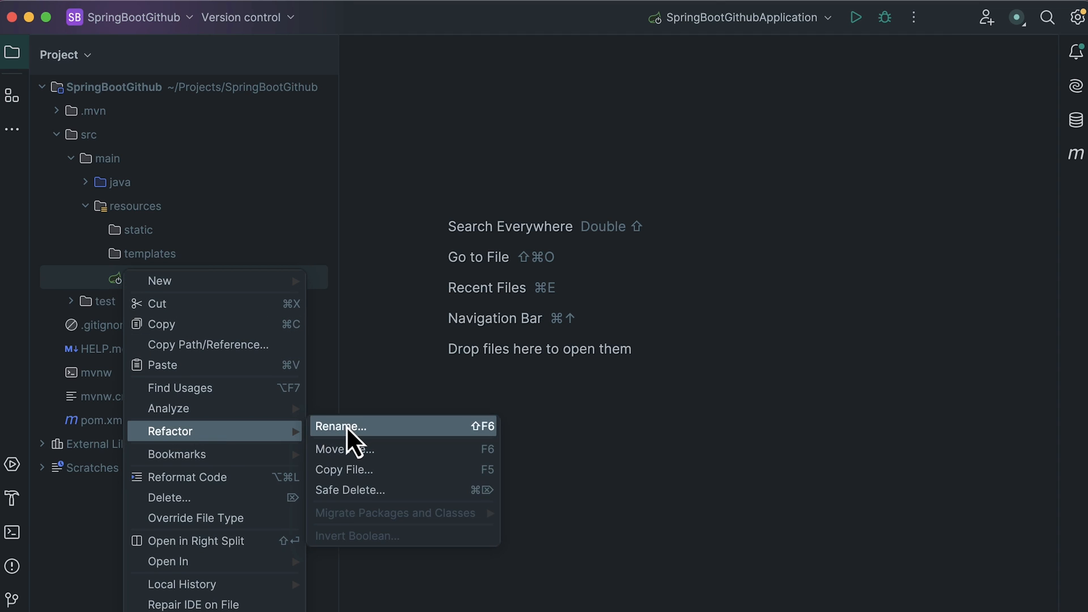
click(340, 426)
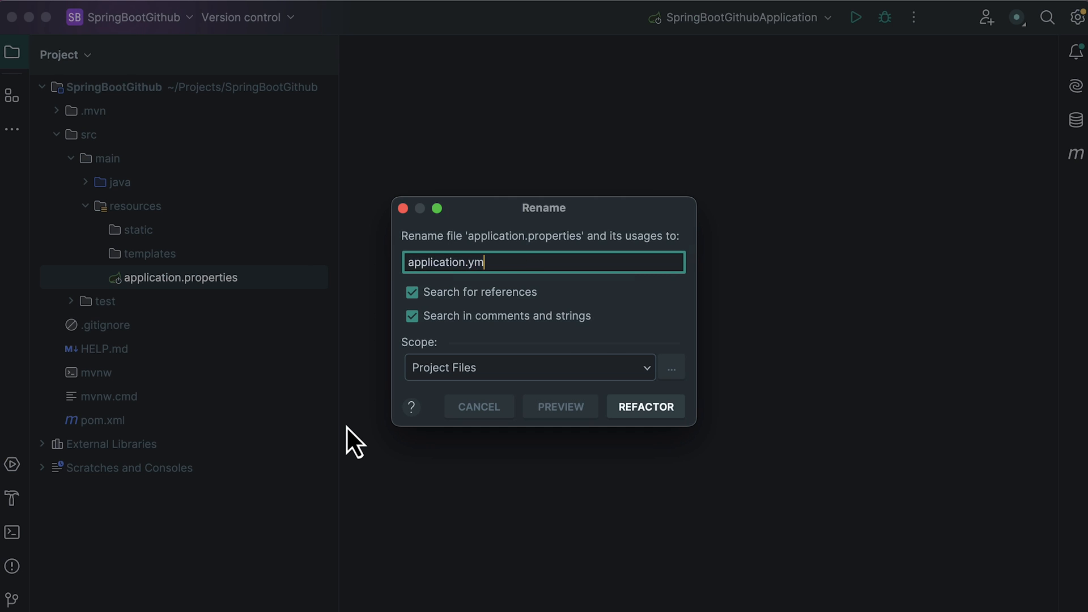
click(645, 407)
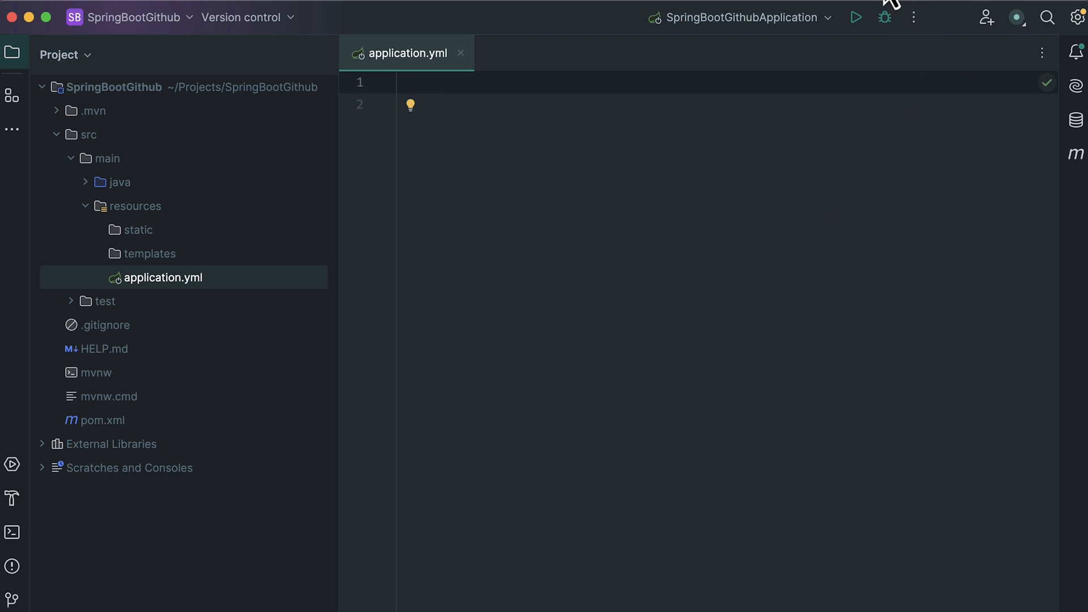
Write the spring.security.oauth2.client.registration.github YAML with YOUR CLIENT placeholders for client-id and client-secret
click(11, 52)
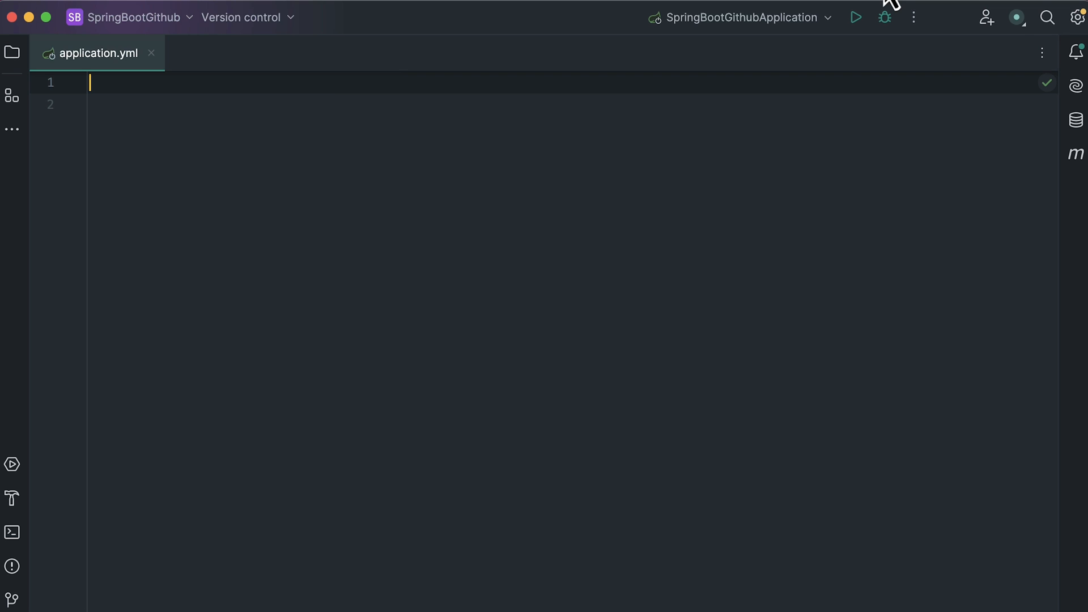
mouse_move(468, 87)
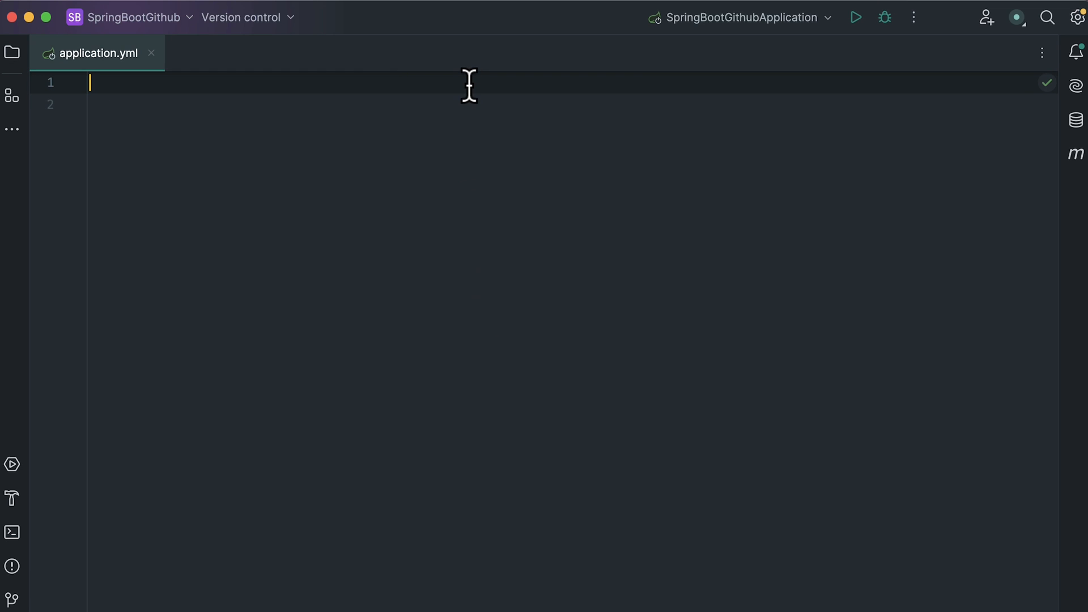
text(spring:)
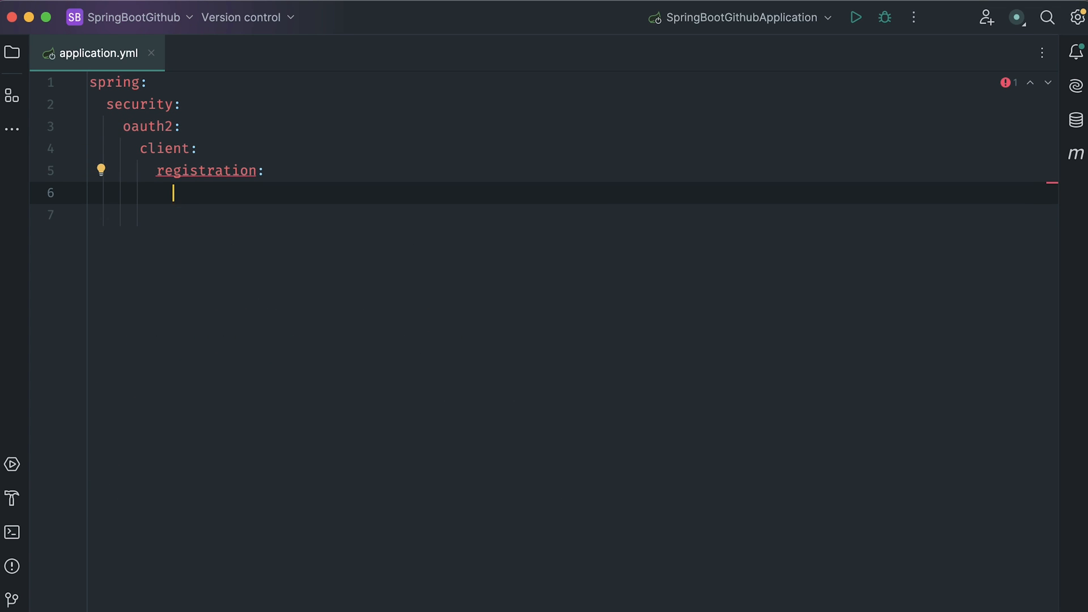
text(github:)
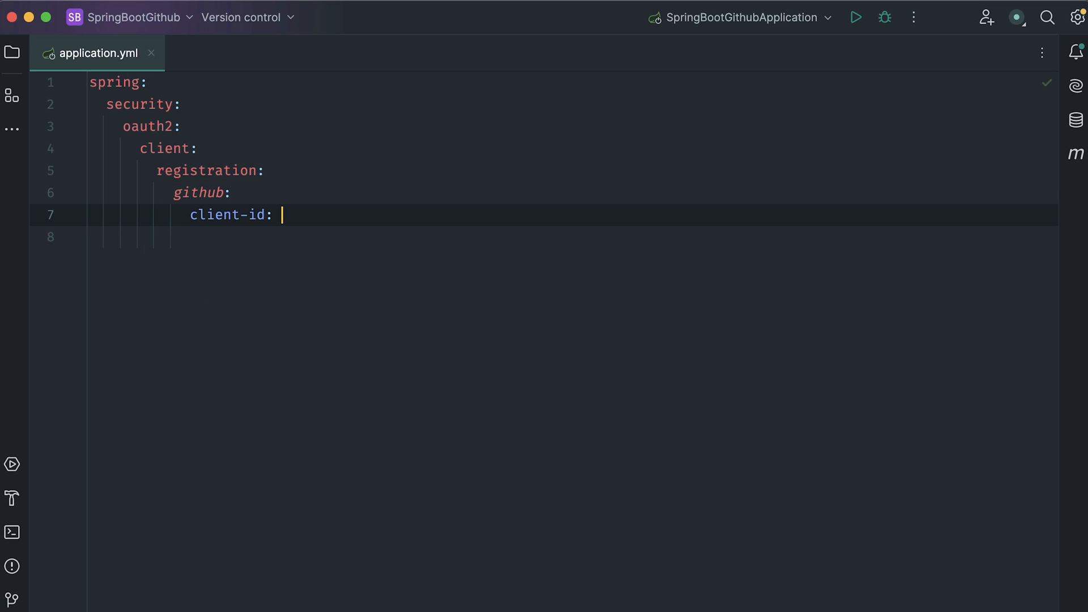
text(YOUR CLIENT ID)
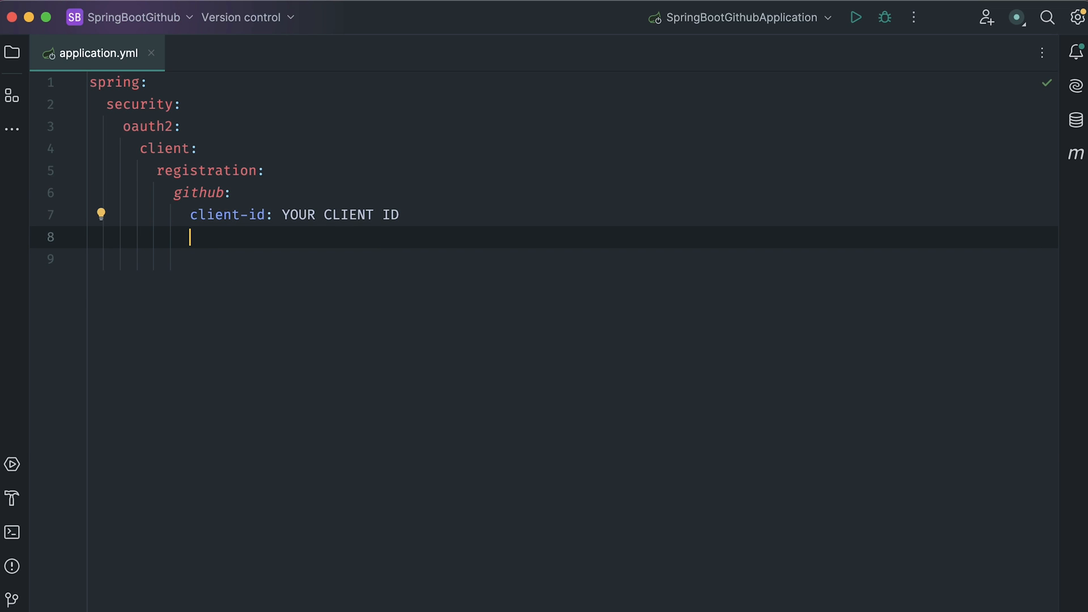
text(client-secret:)
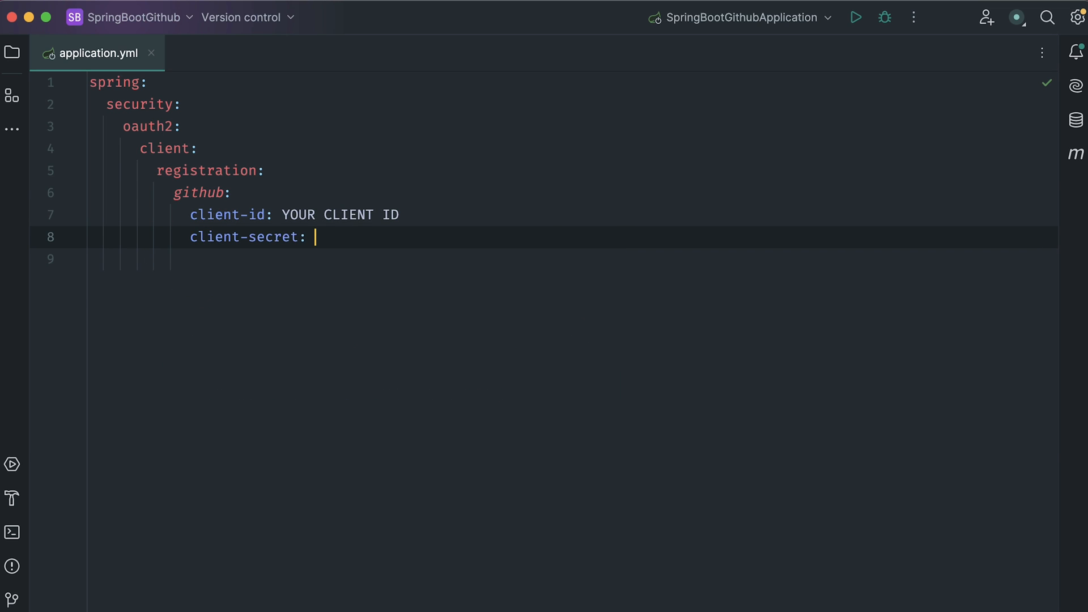
text(YOUR CLIEN)
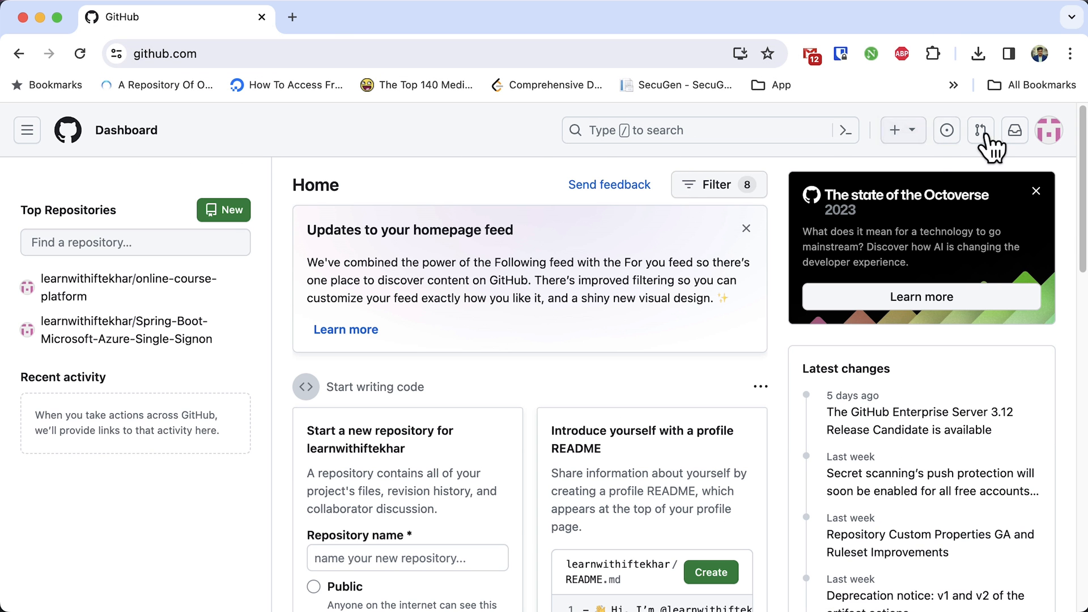
mouse_move(1050, 131)
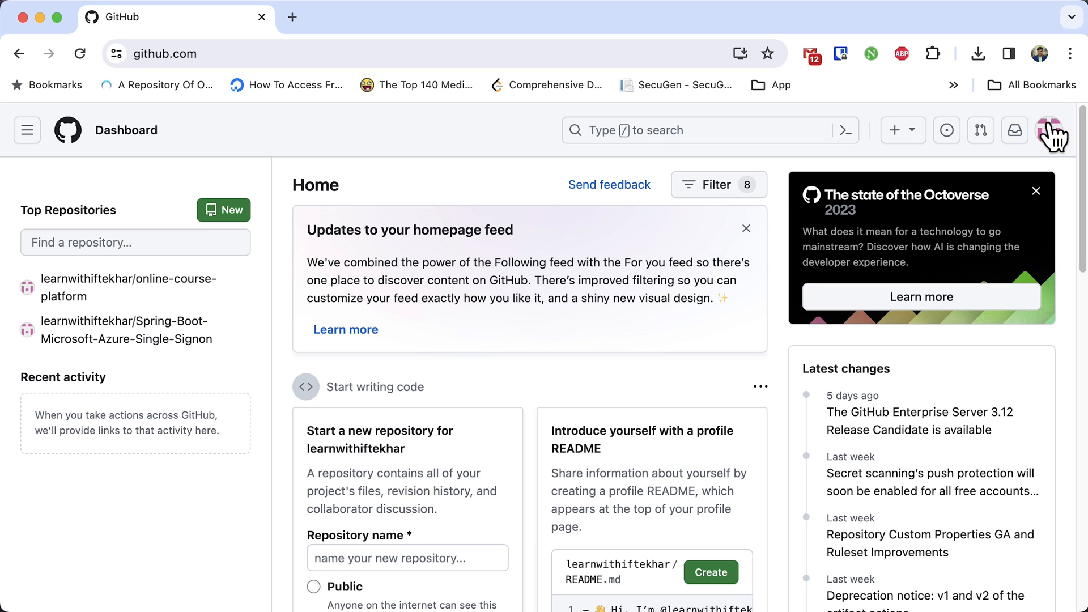
Navigate from the avatar menu to Settings > Developer settings > OAuth Apps
click(1050, 130)
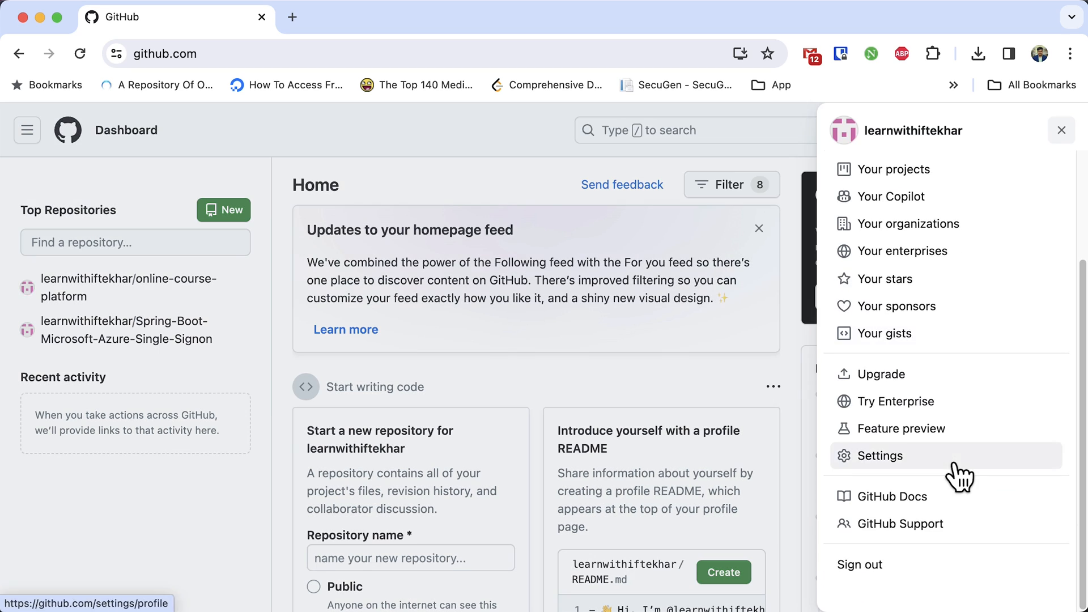
click(880, 456)
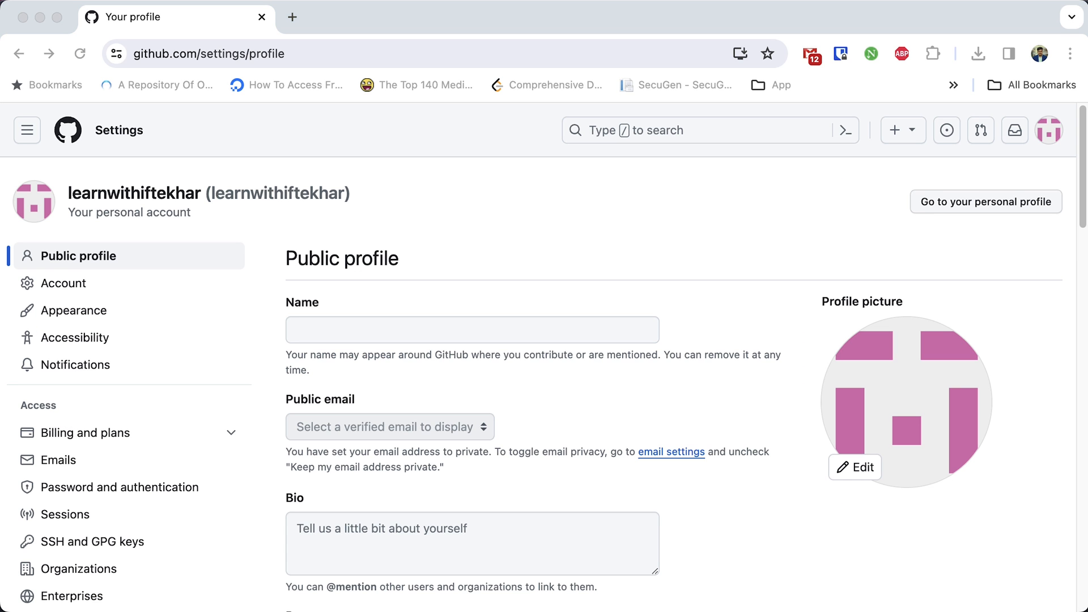
scroll(down, 3)
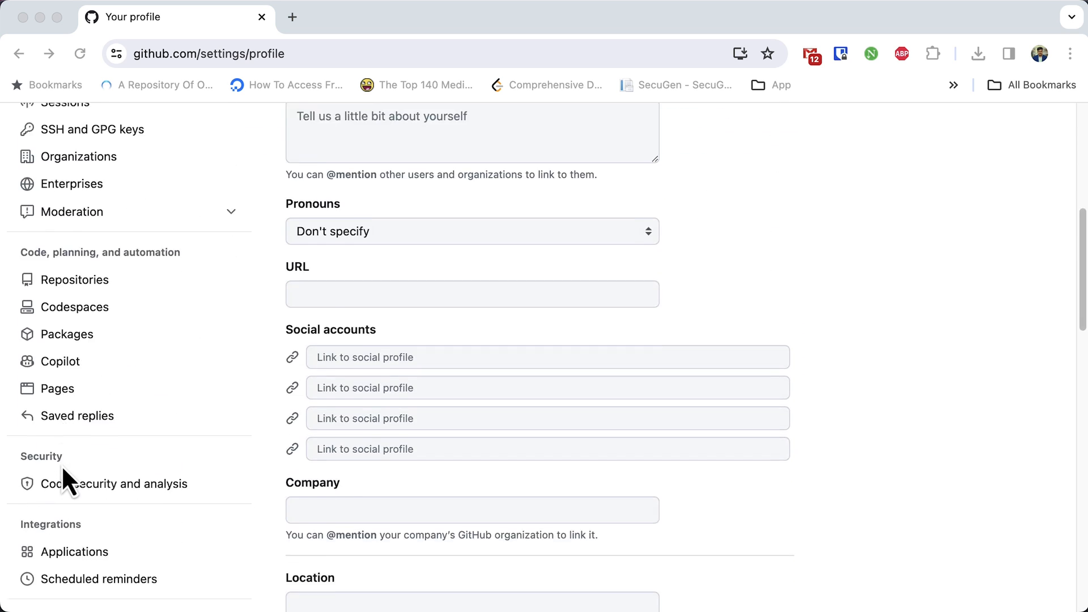
scroll(down, 3)
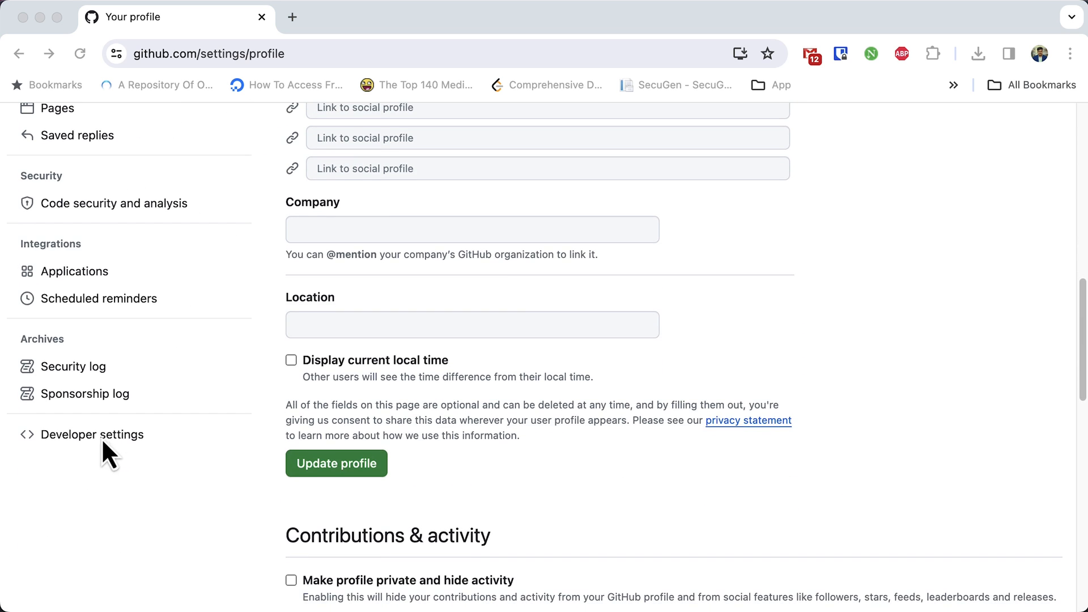
click(93, 434)
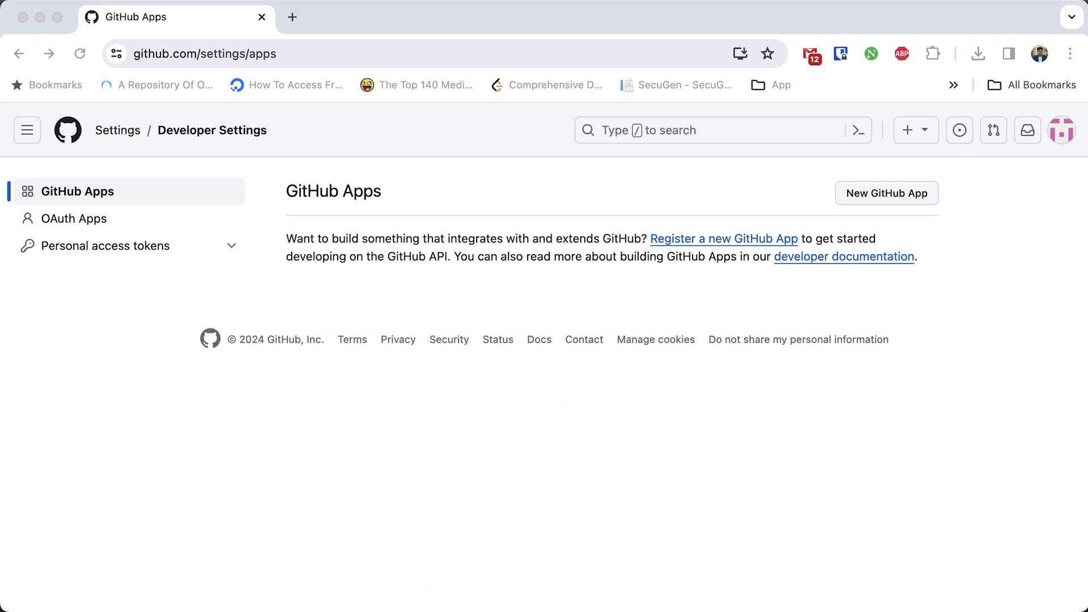
mouse_move(110, 236)
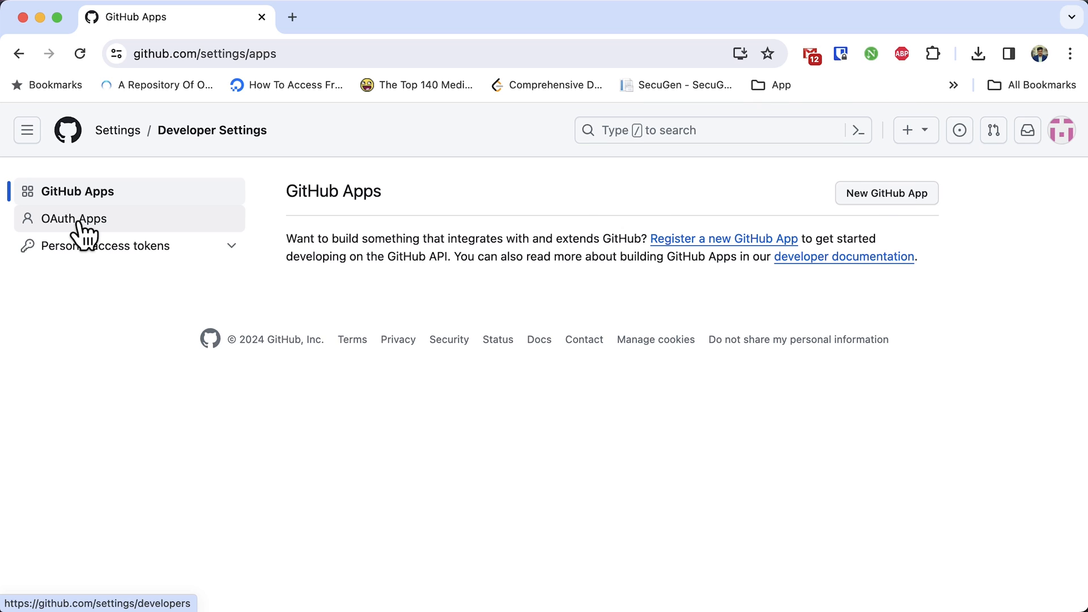
click(76, 219)
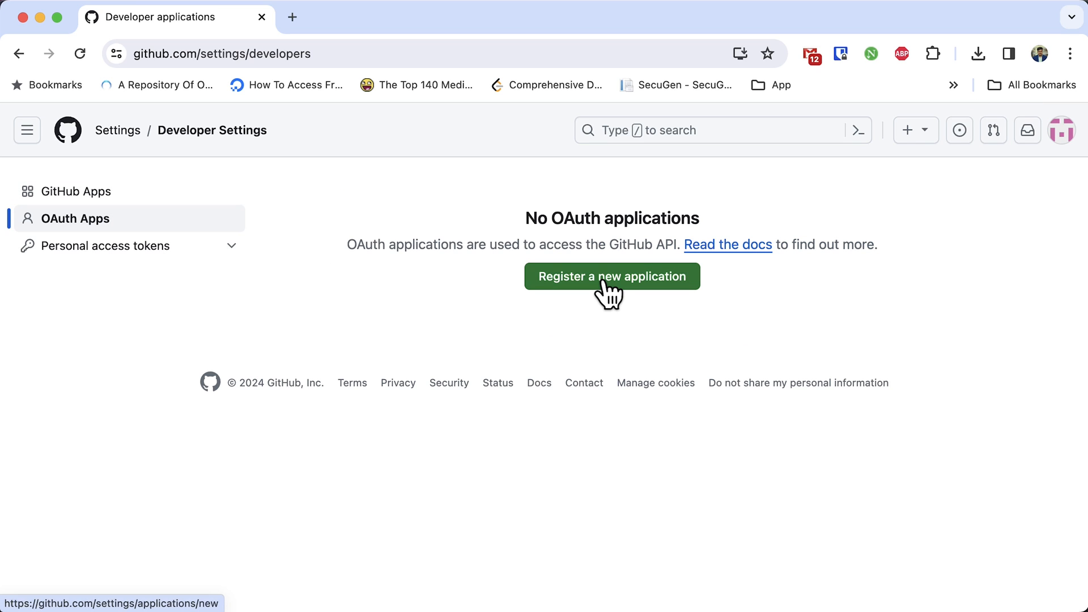
click(612, 277)
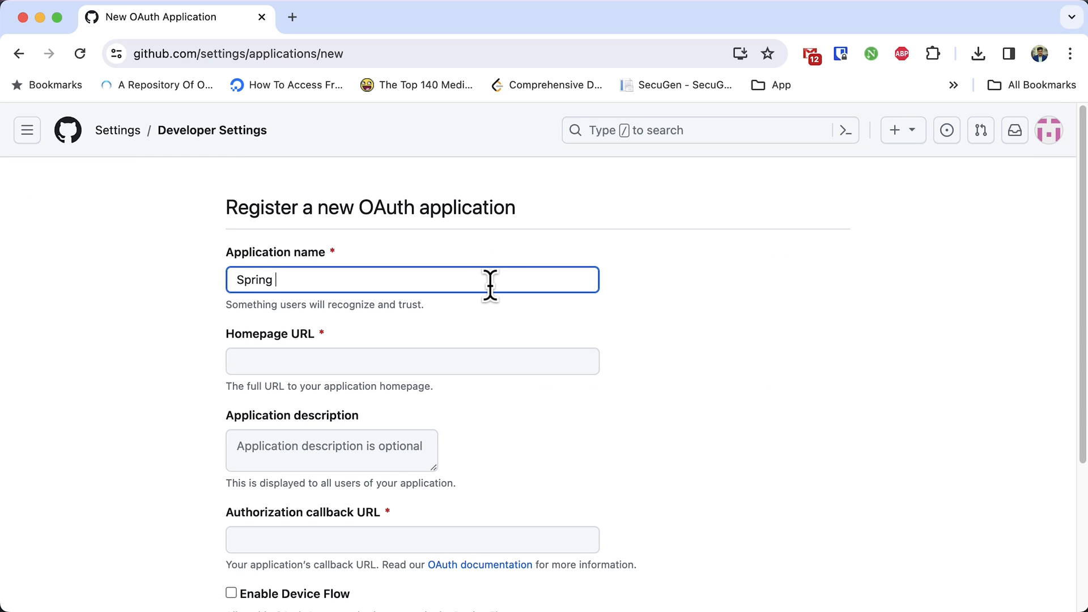
text(Boot Github Social Login)
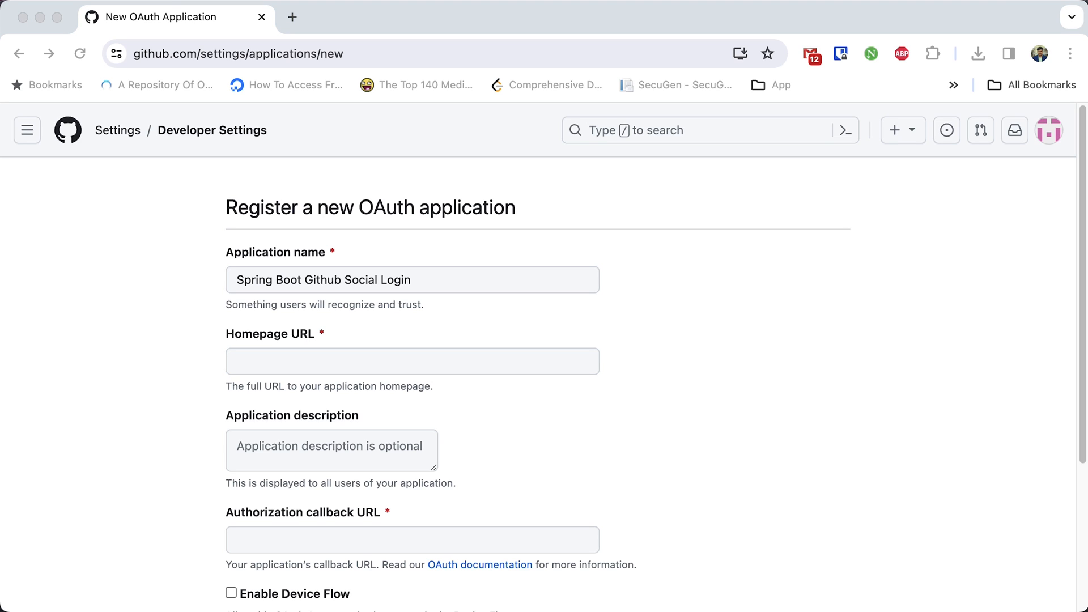
click(413, 361)
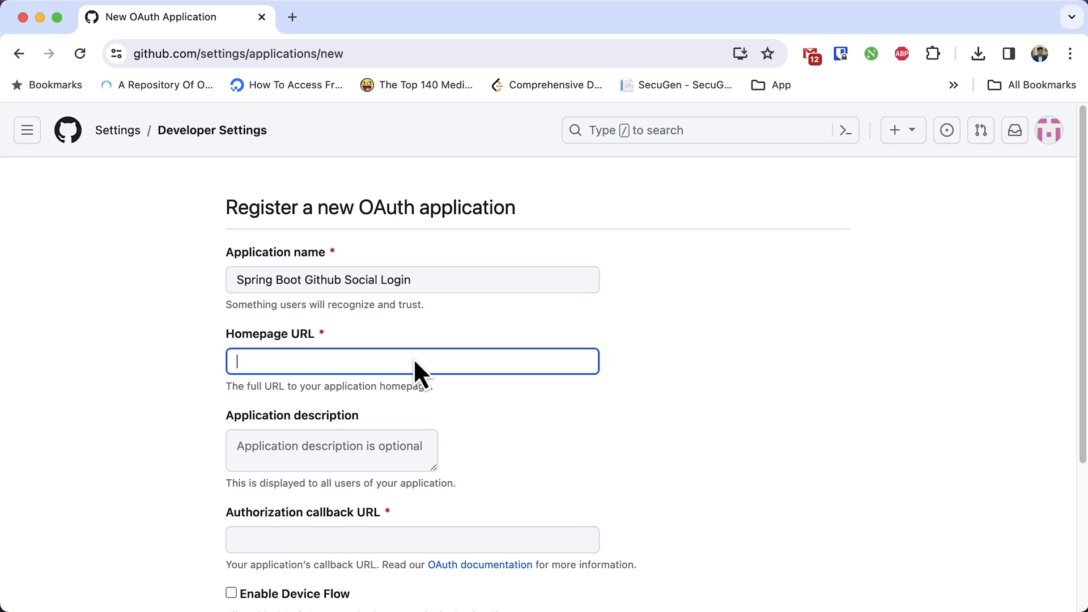
text(http://)
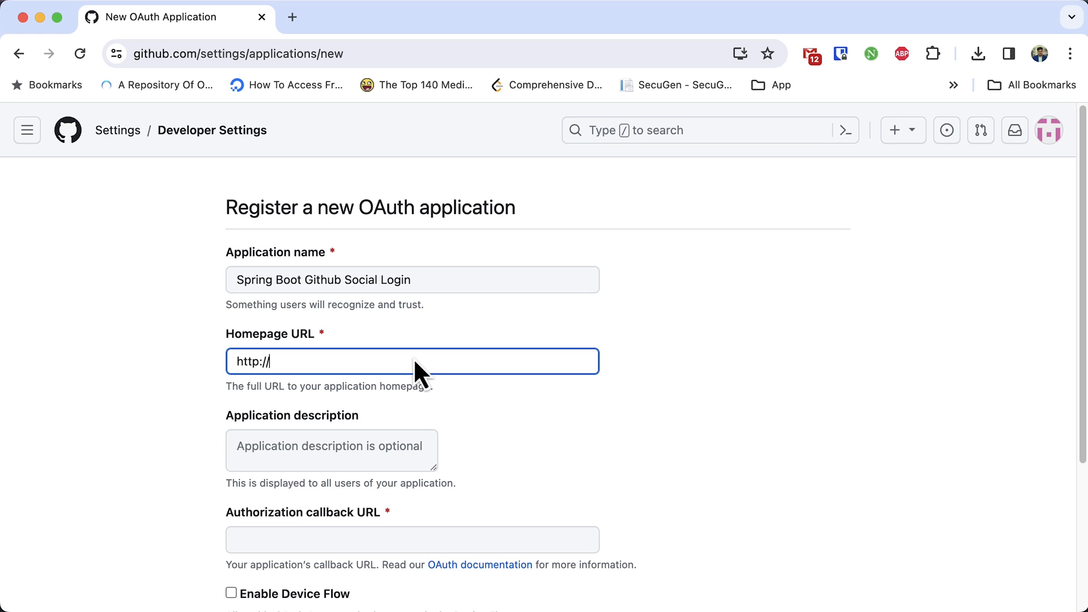
text(localhost)
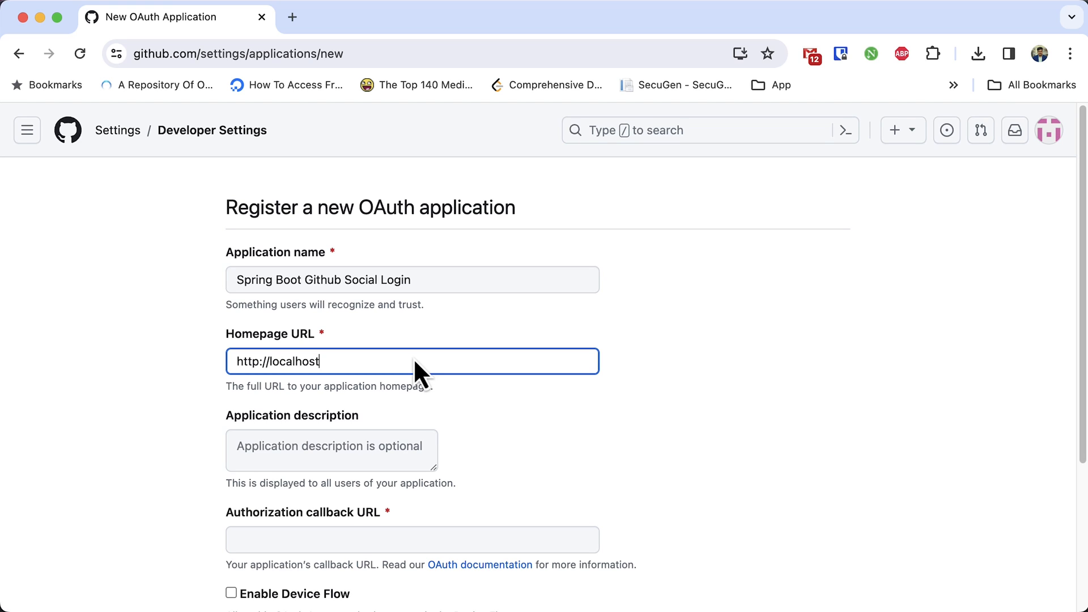
text(:8080)
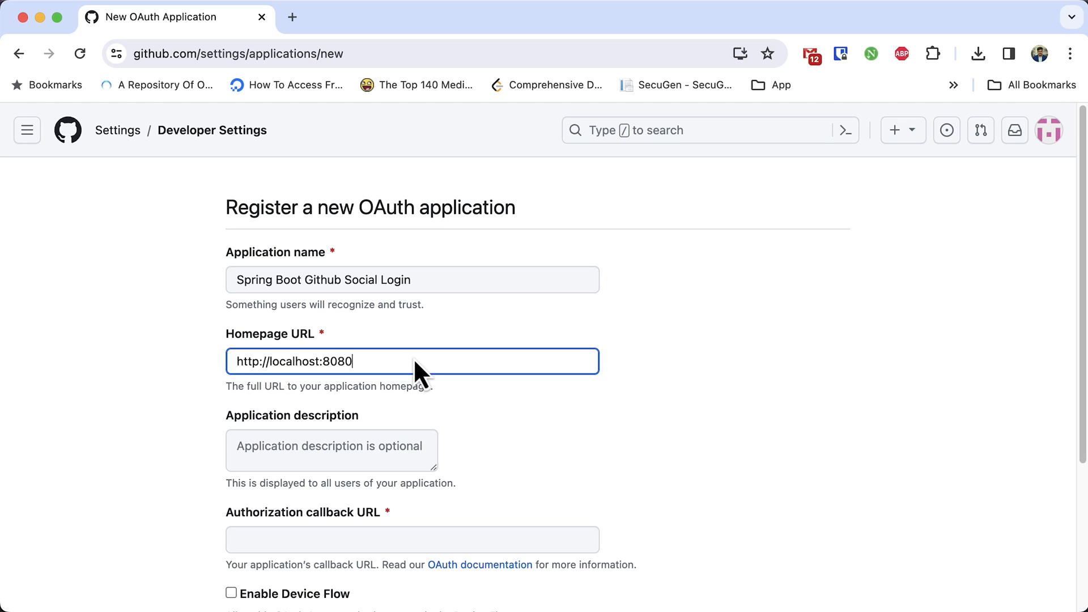
scroll(down, 3)
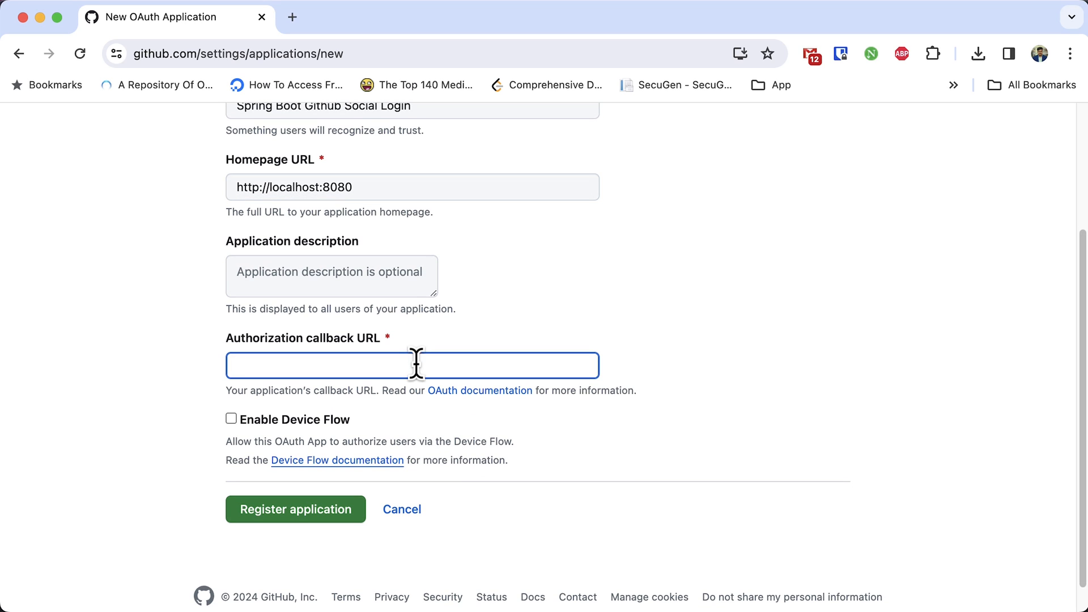
text(http)
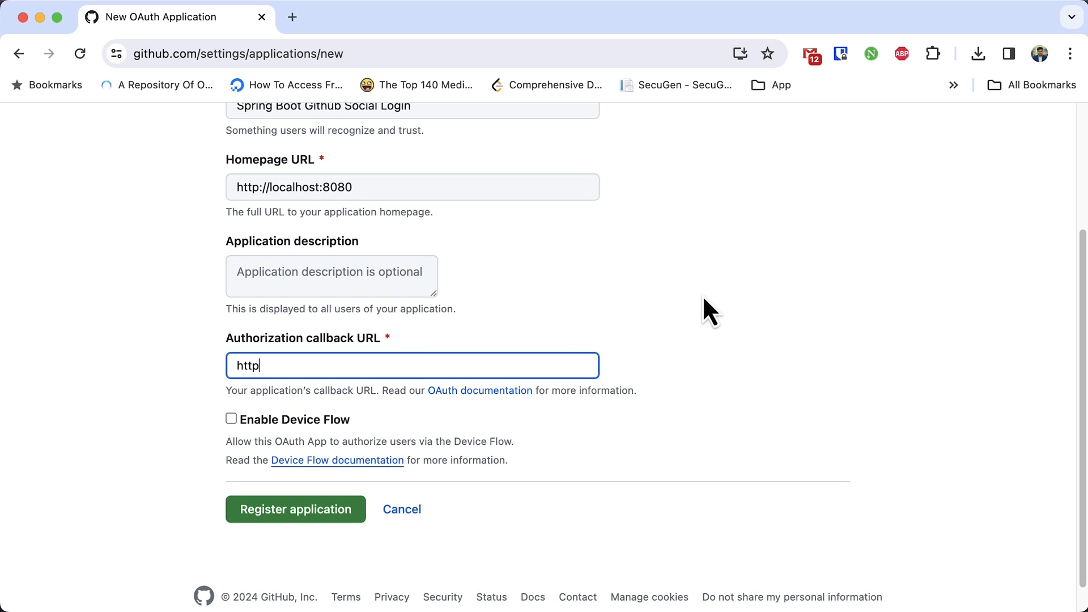
text(:)
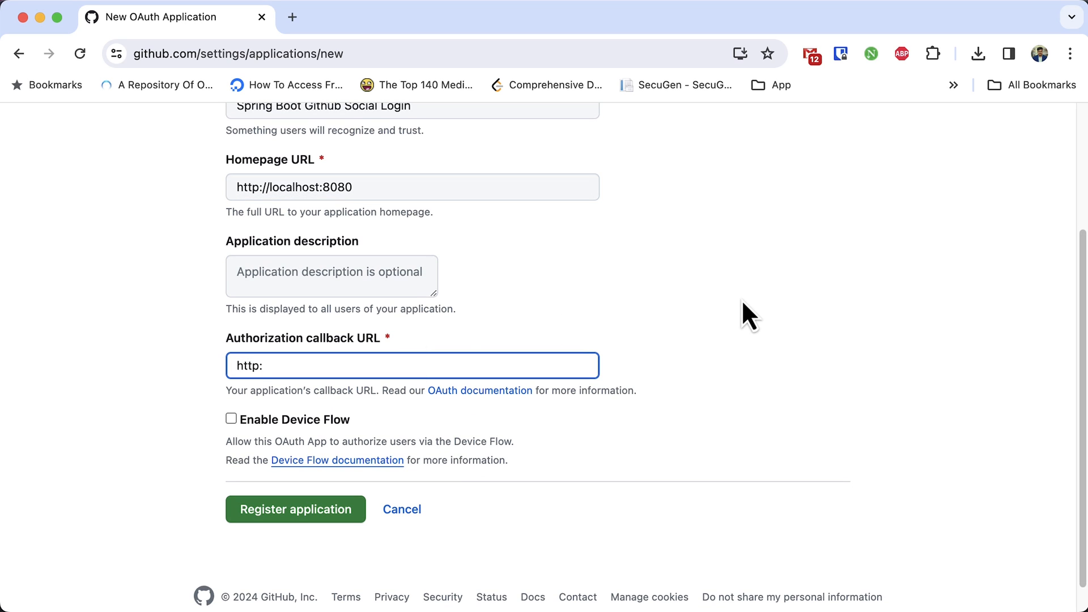
text(//lo)
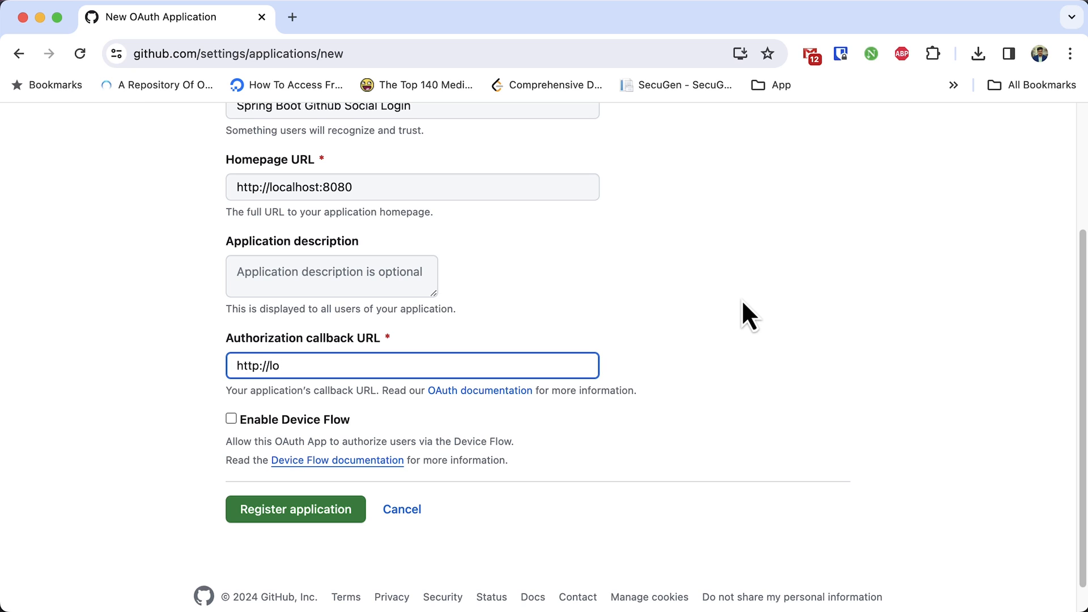
text(calhost)
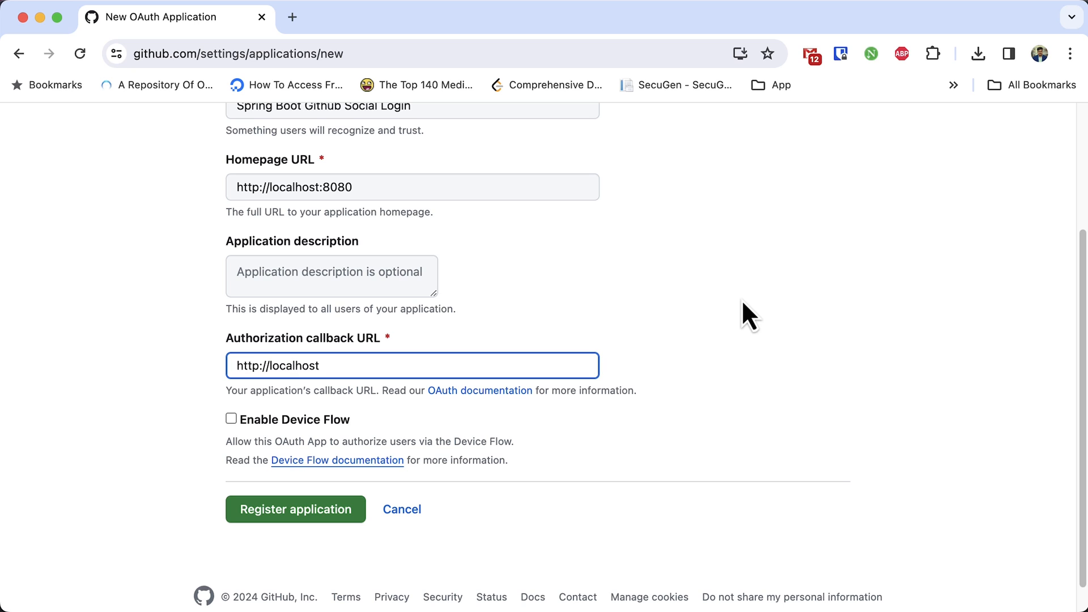
text(:8080)
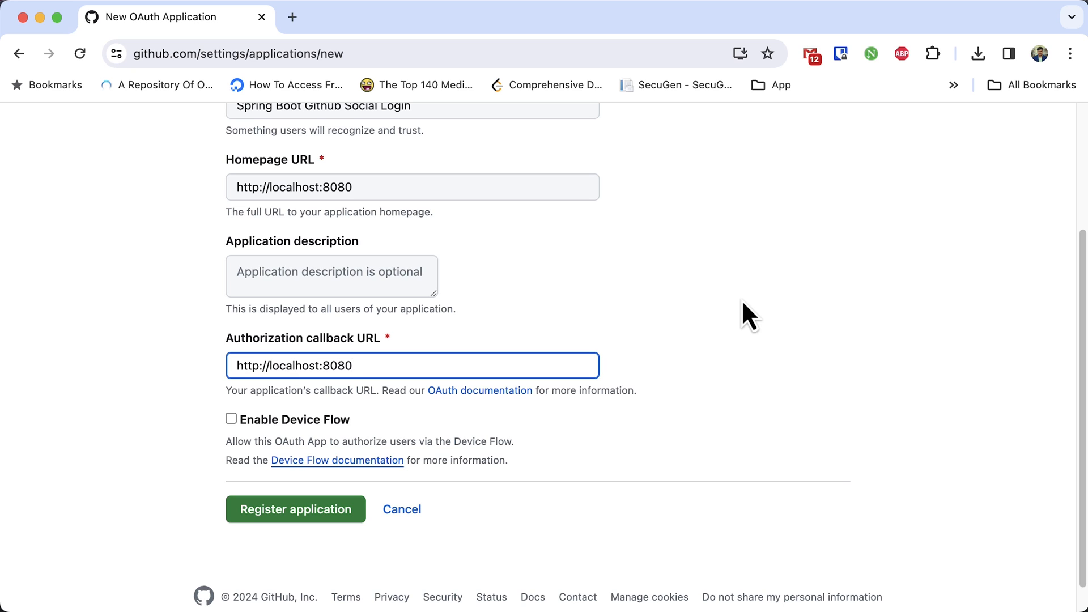
text(/login/)
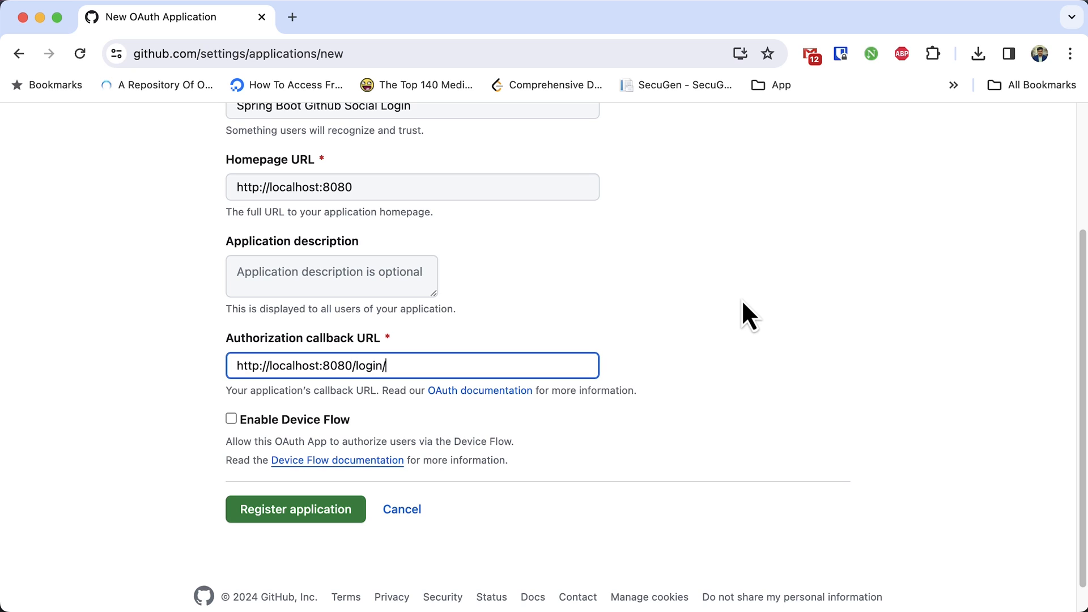
text(oauth)
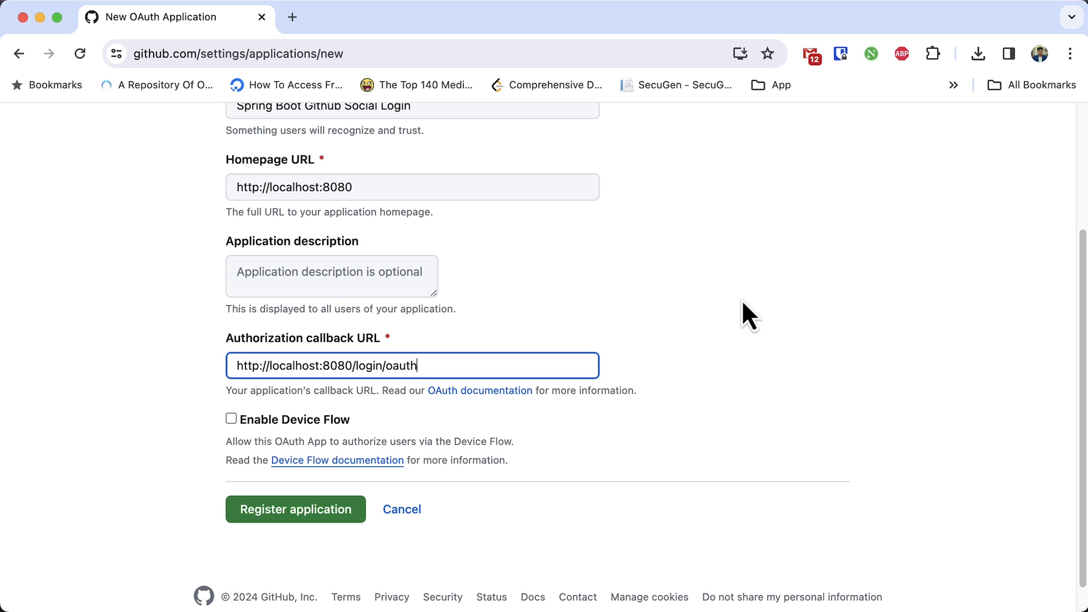
text(2/co)
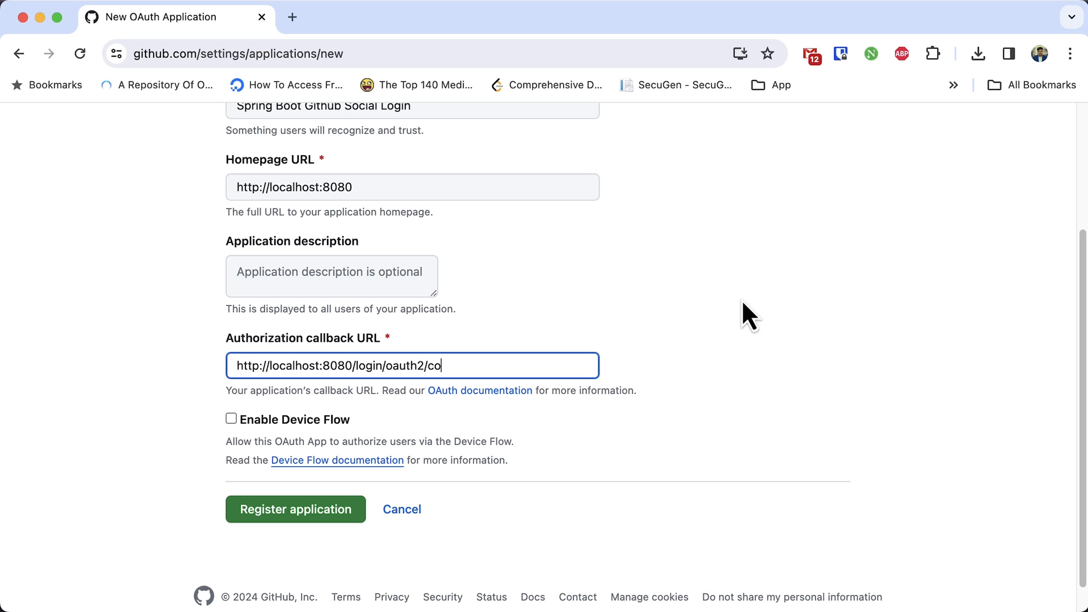
text(de/gith)
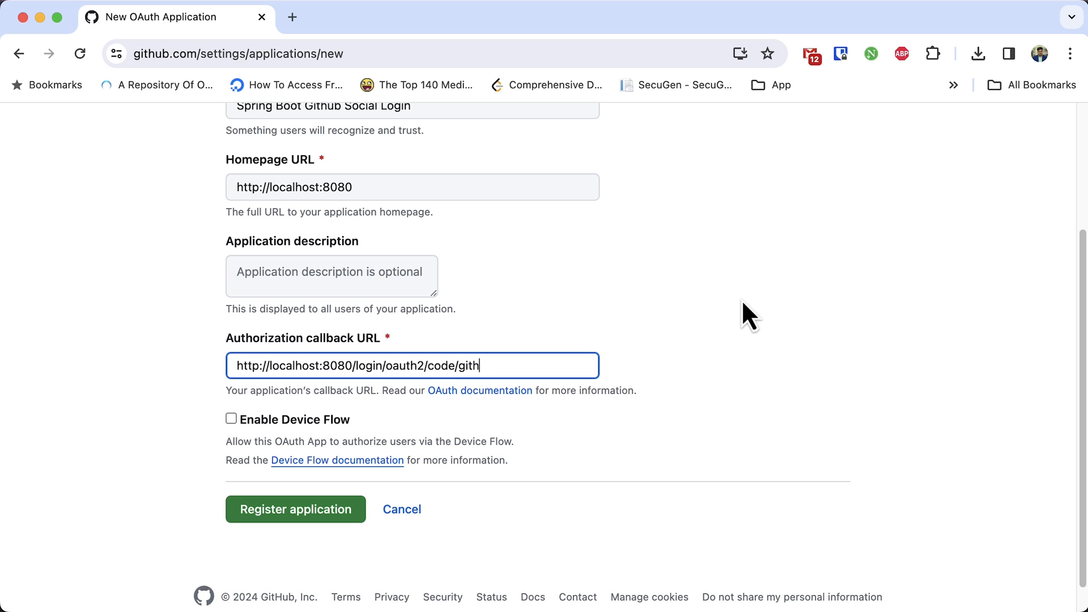
text(ub)
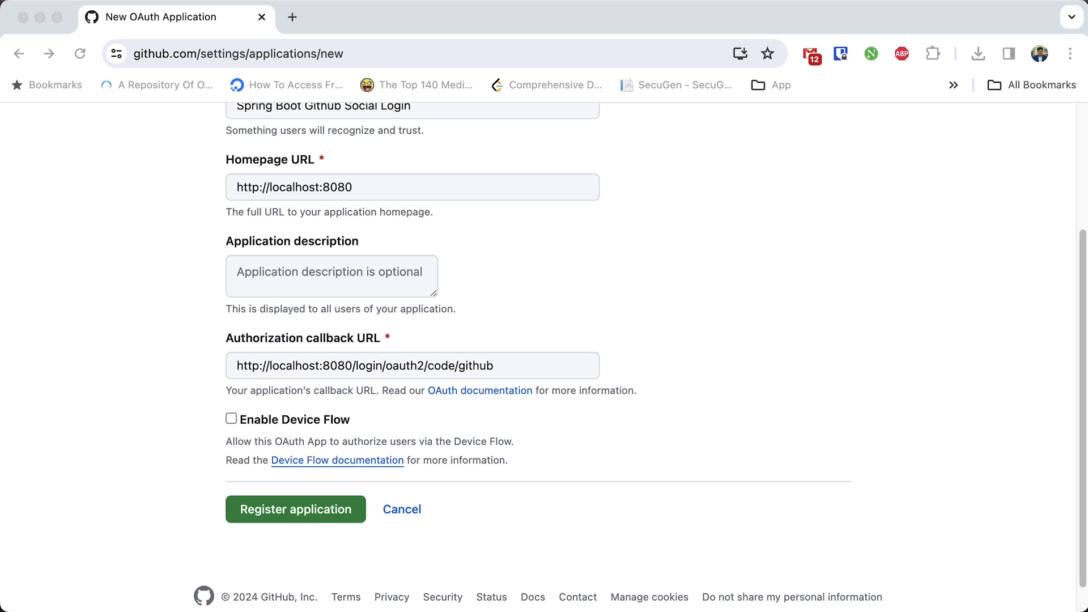
mouse_move(735, 314)
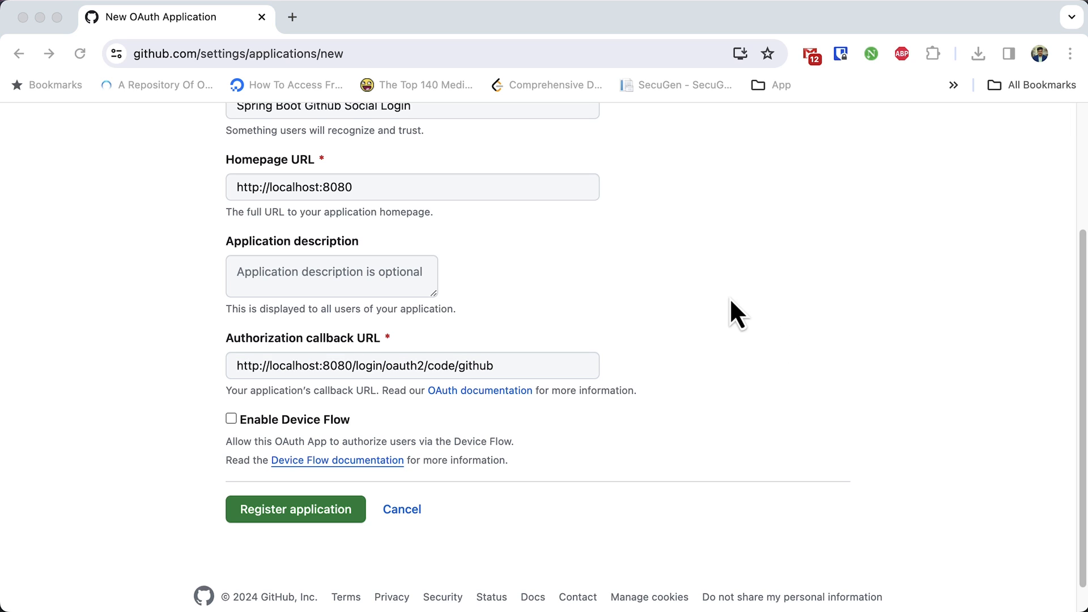
click(294, 509)
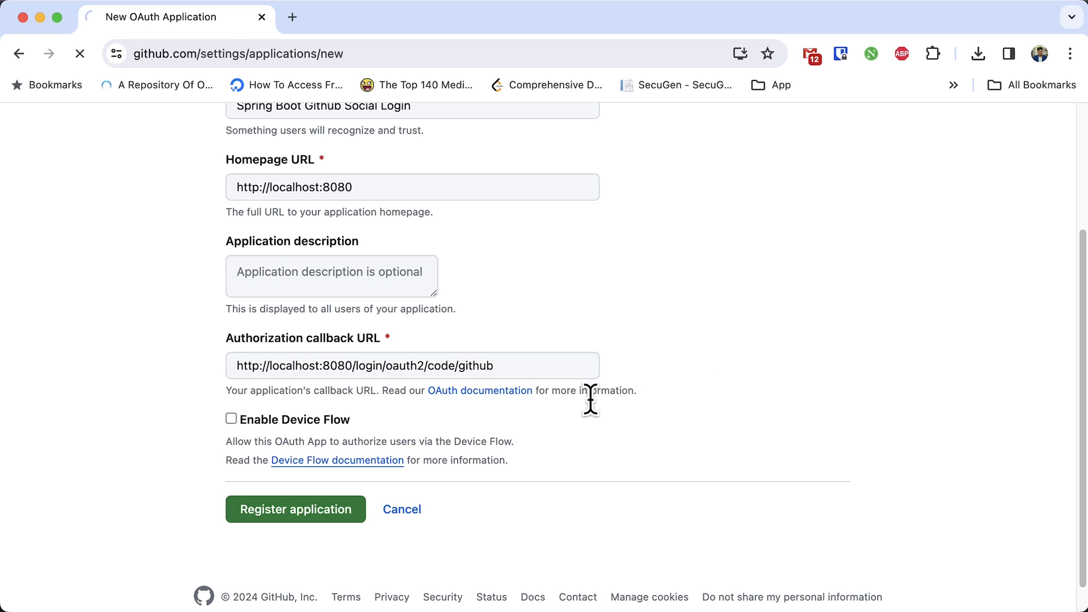
Copy the app's client ID fc85f73c5c62b37b08a4 from GitHub into client-id in application.yml
click(295, 510)
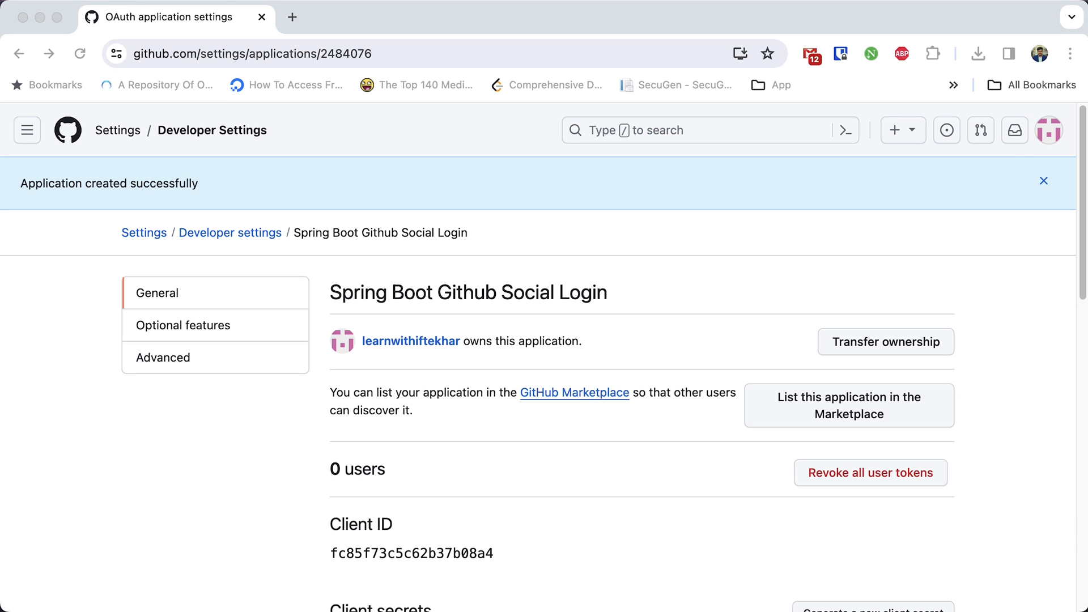
scroll(down, 3)
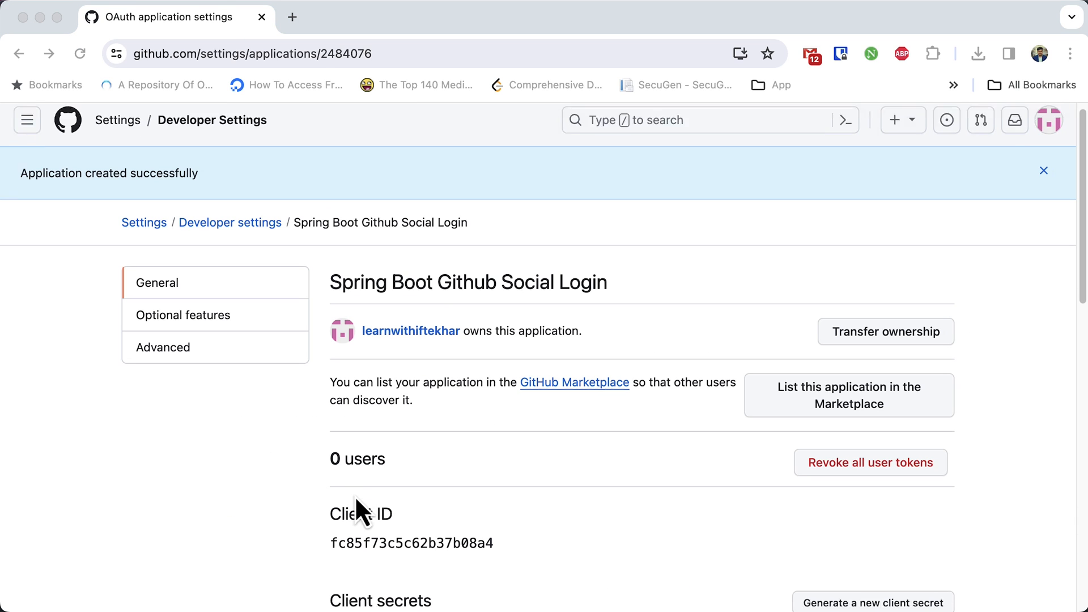
scroll(down, 3)
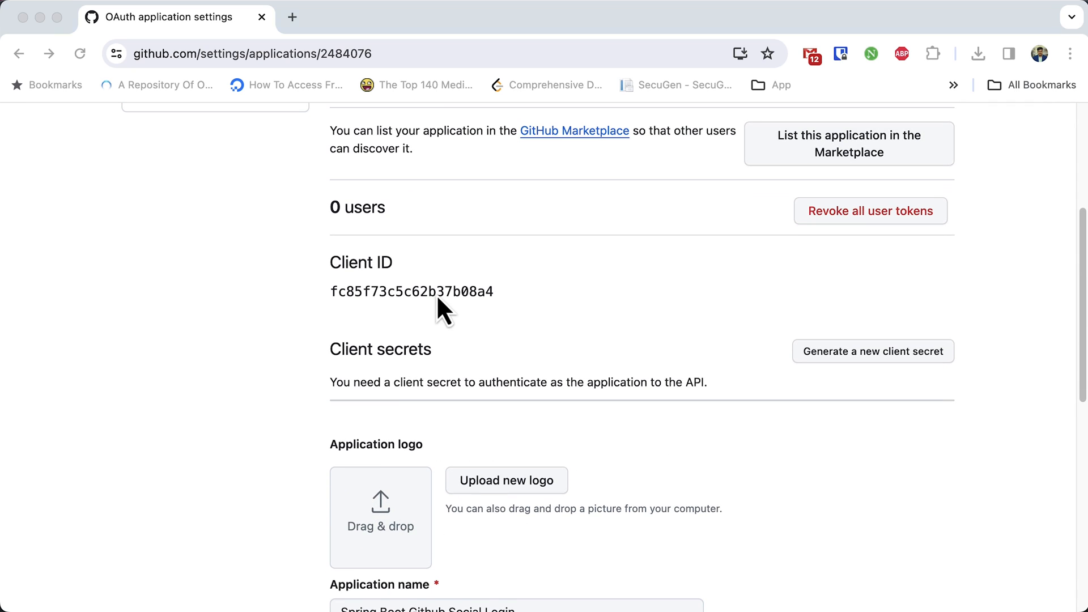
right_click(412, 291)
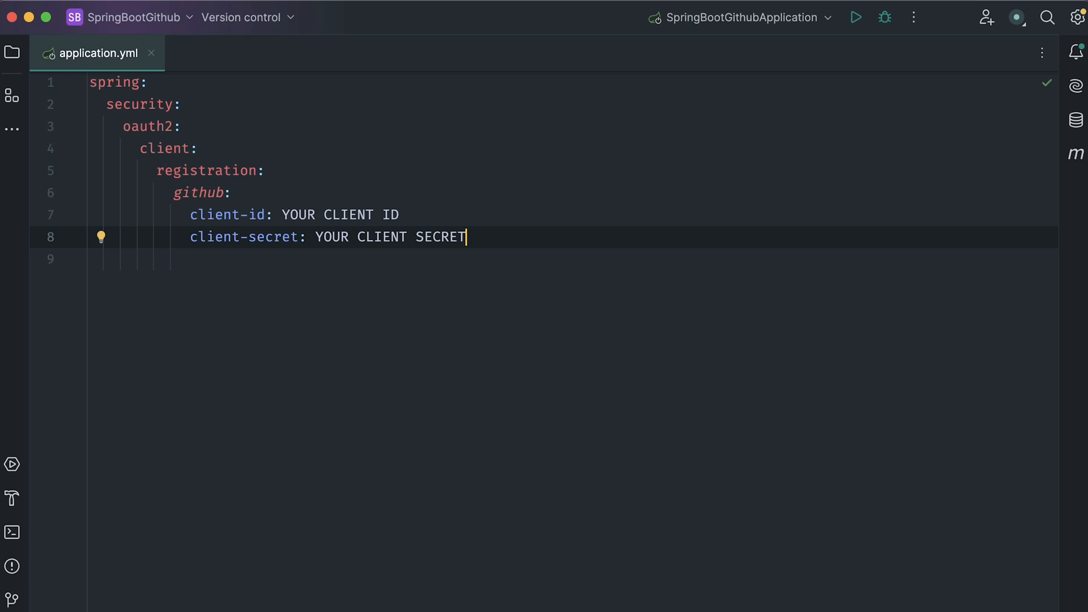
click(427, 214)
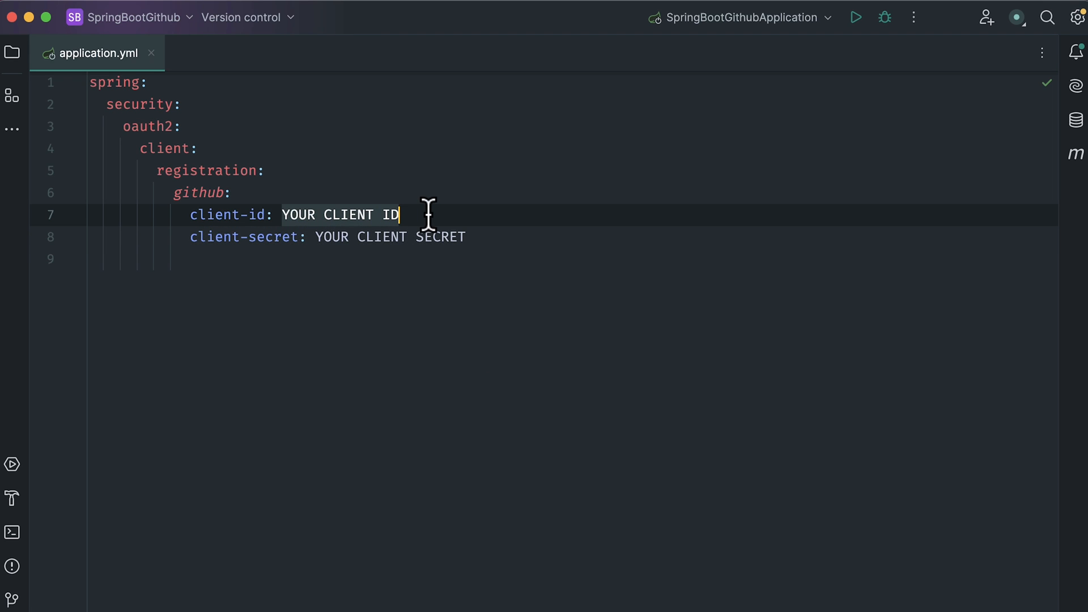
text(fc85f73c5c62b37b08a4)
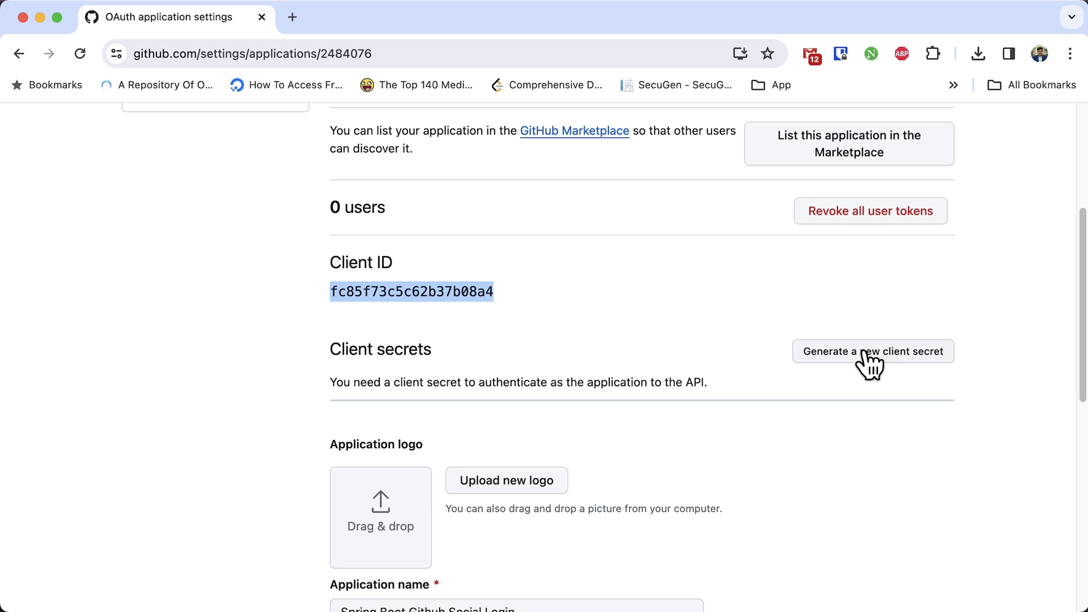
Generate a new client secret for the GitHub app and copy it
click(873, 351)
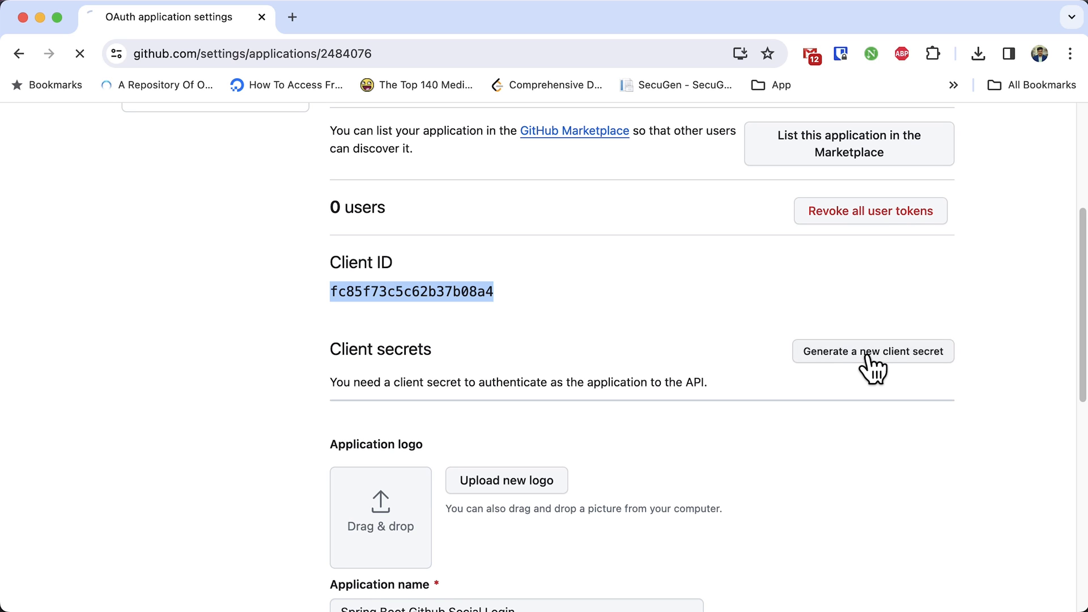
click(874, 351)
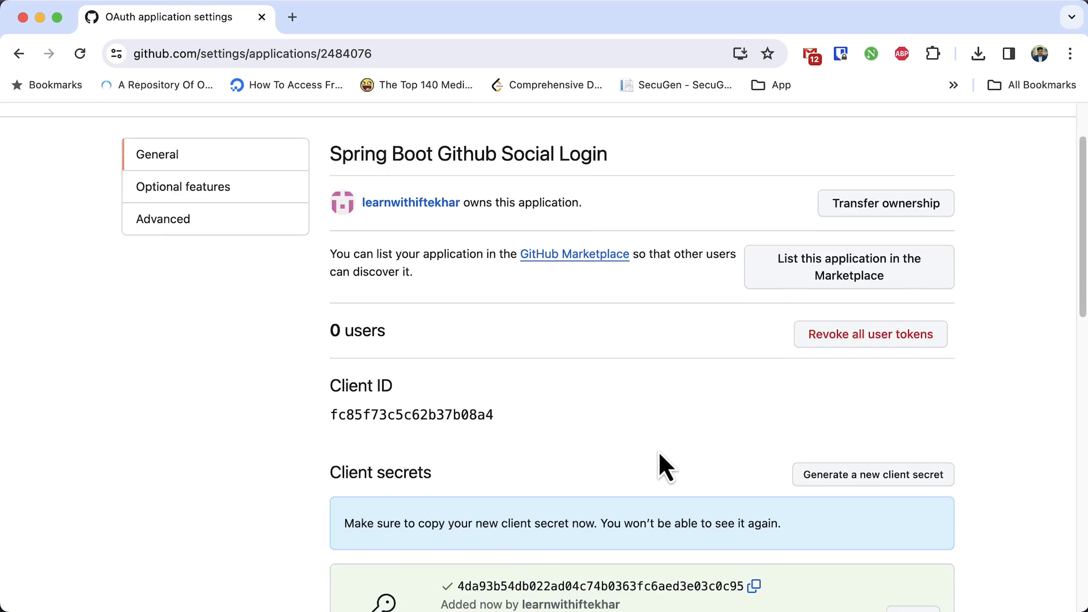
scroll(down, 3)
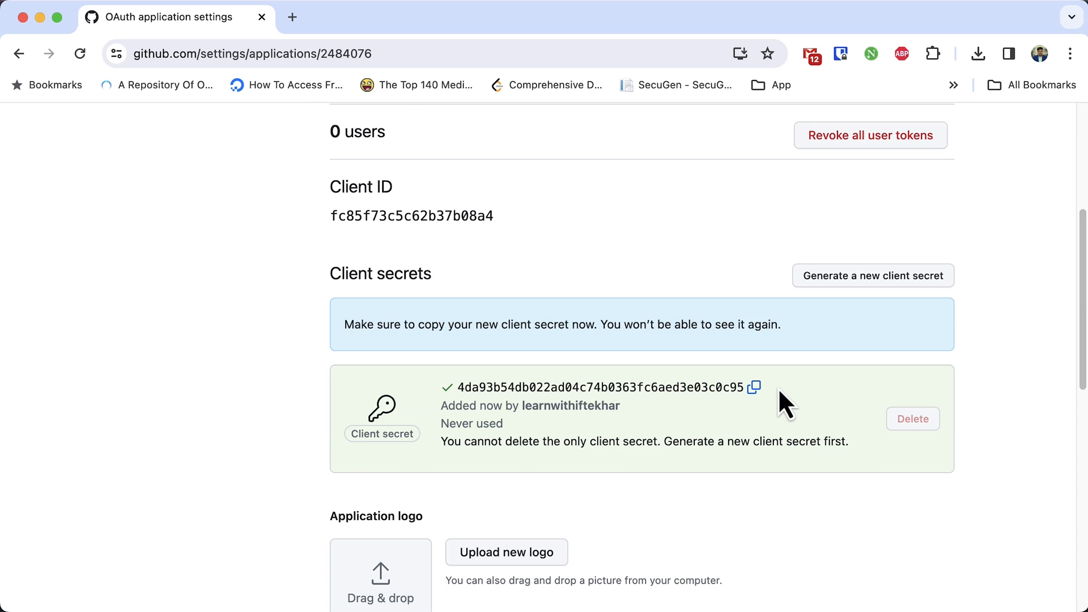
click(755, 388)
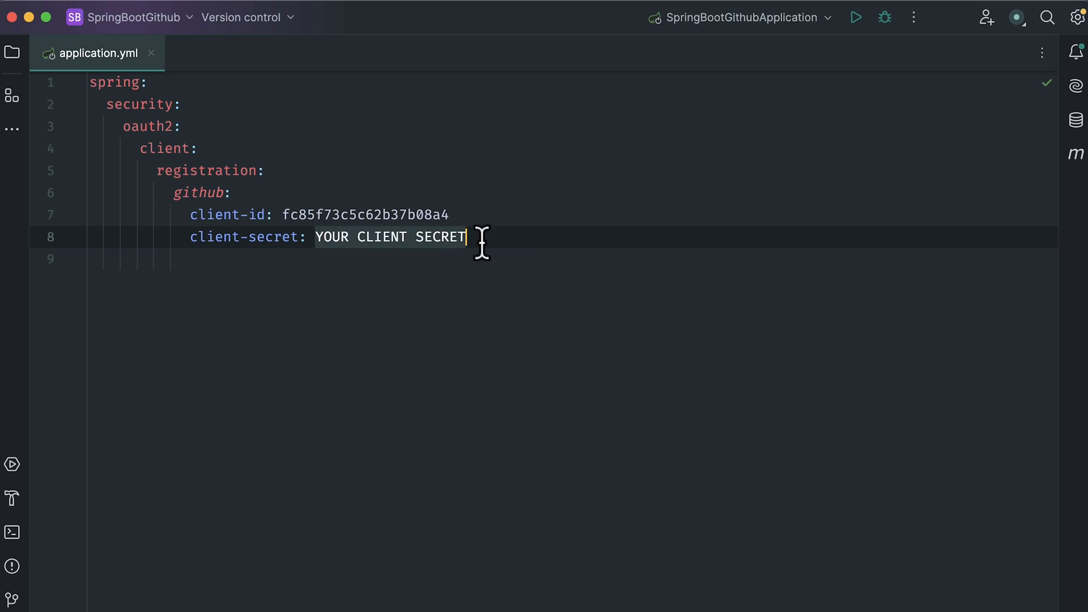
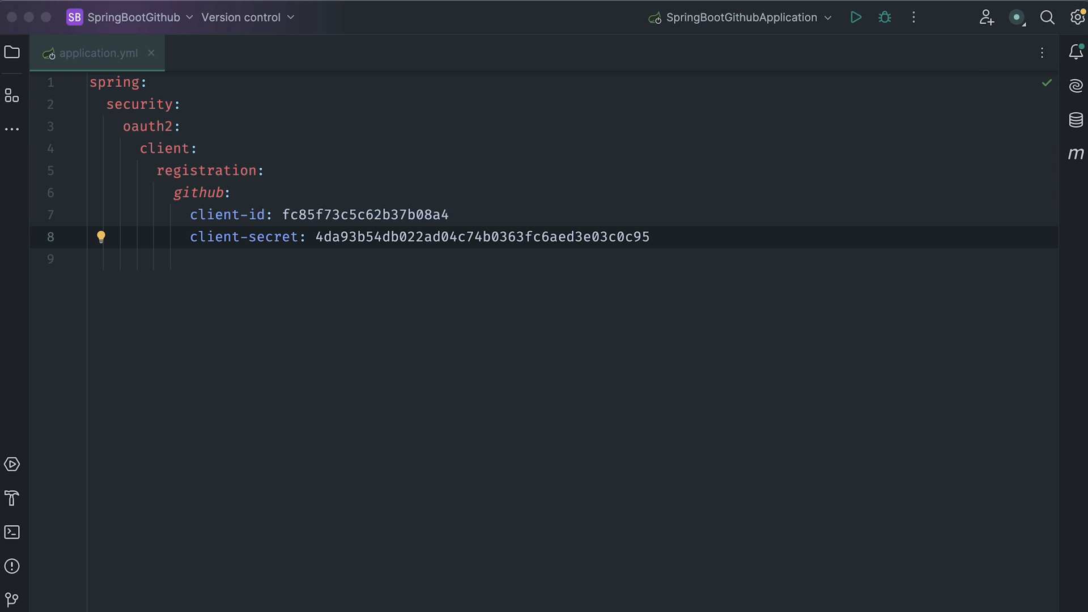
click(12, 53)
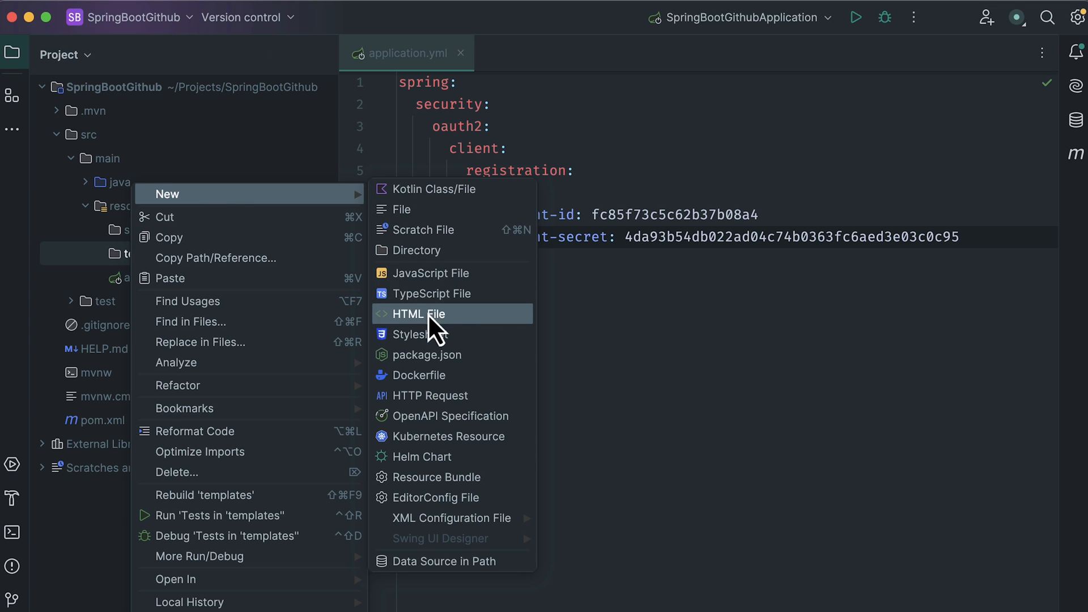
Create templates/index.html titled Spring Boot Github Single Sign On with a Hello World heading and rerun the app
click(423, 314)
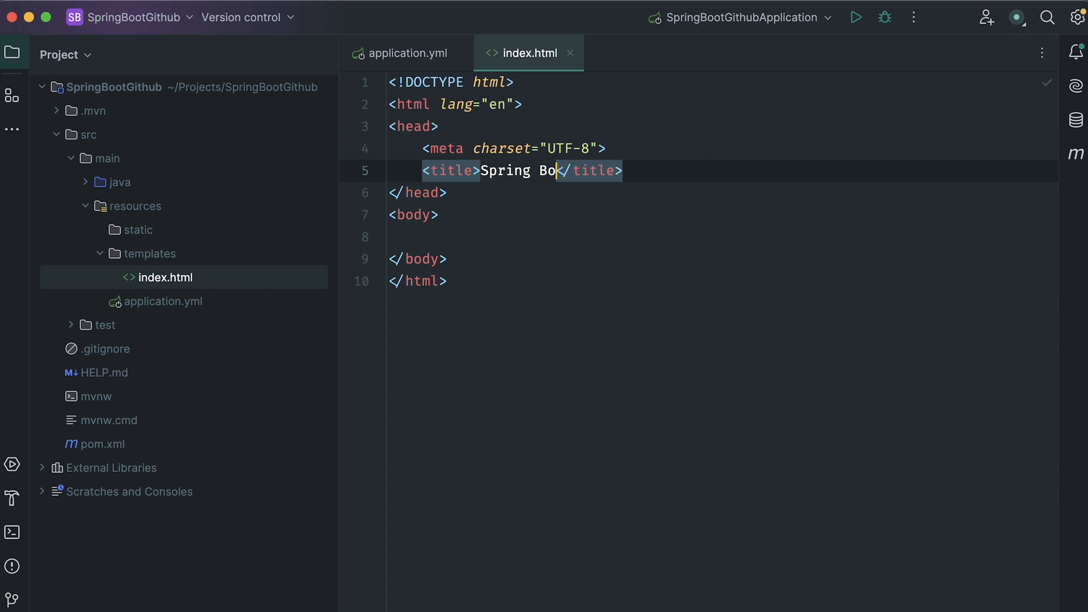
text(ot Github Single Sign On)
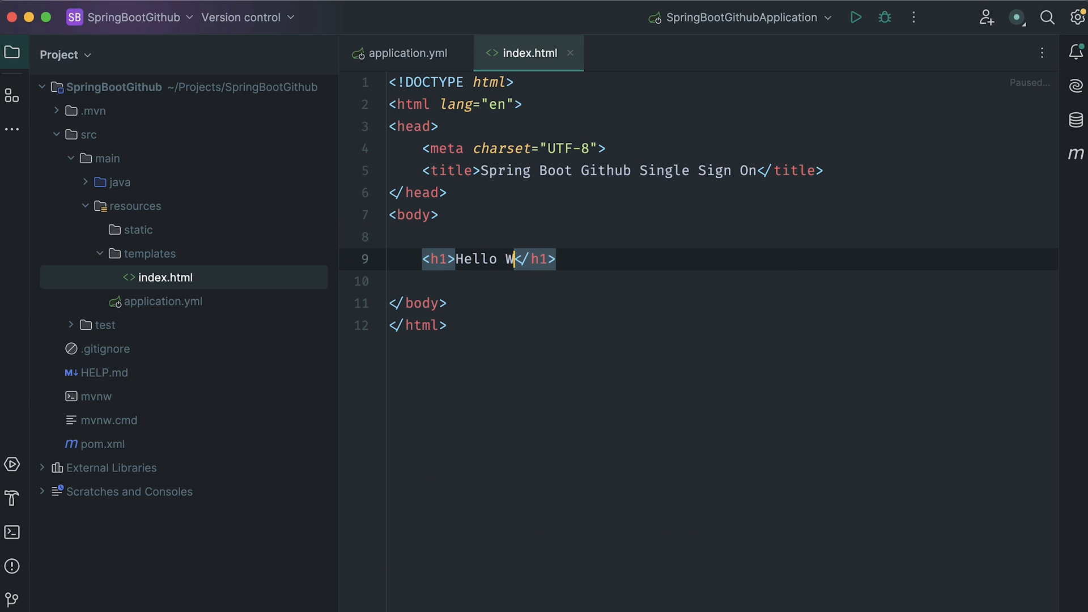
text(orld)
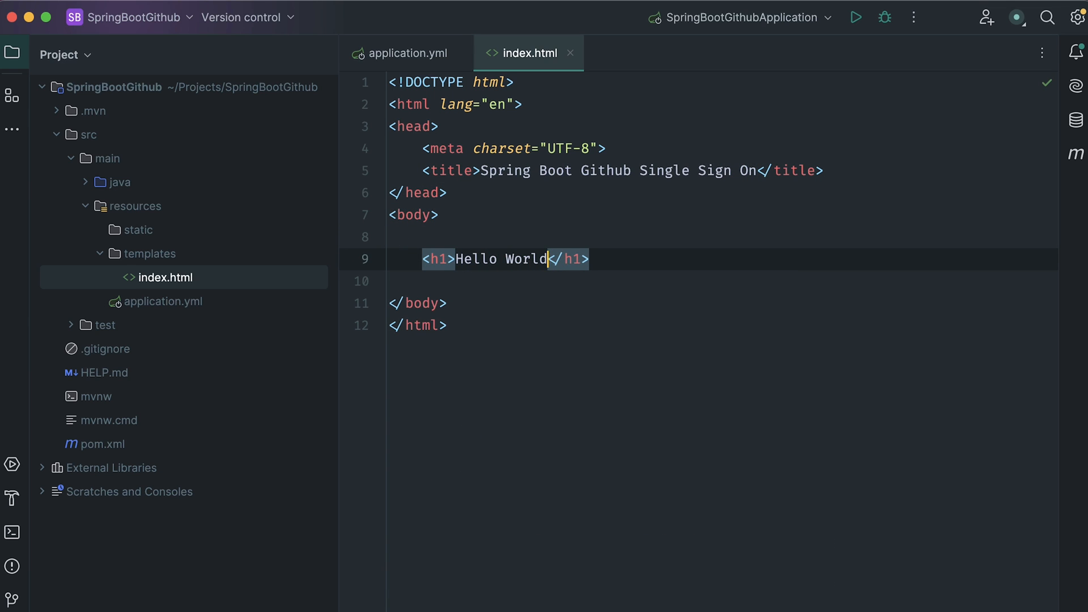
click(856, 17)
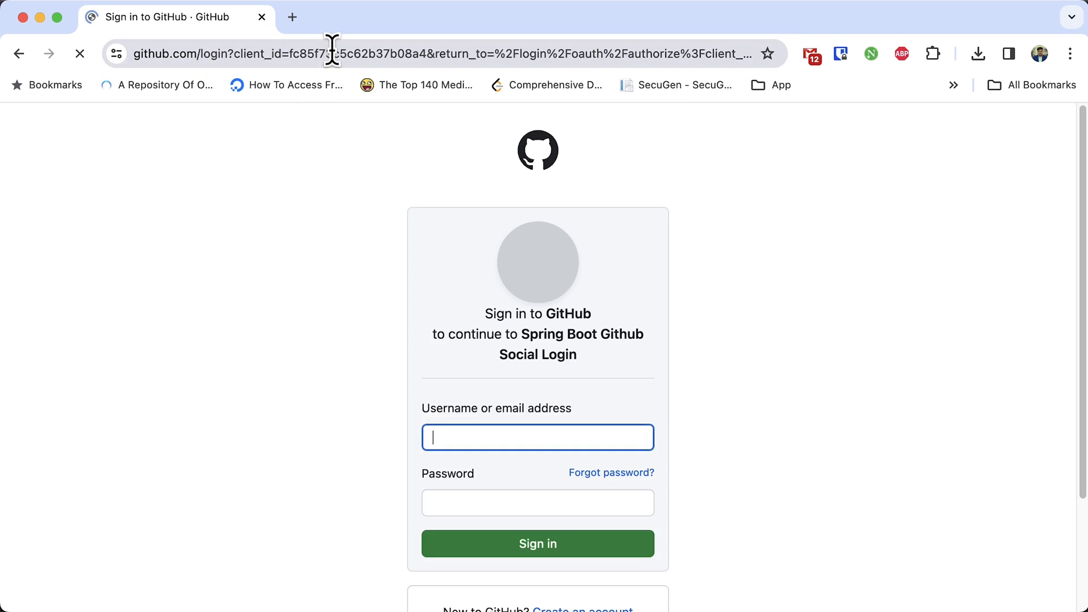
Sign in to GitHub with the saved credentials
text(h)
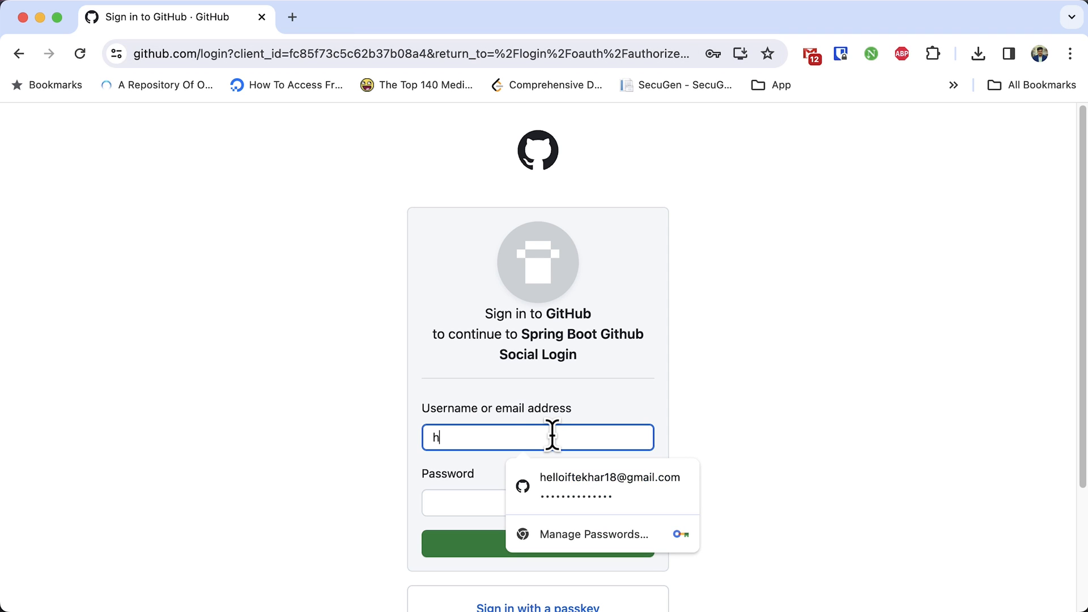
text(learn)
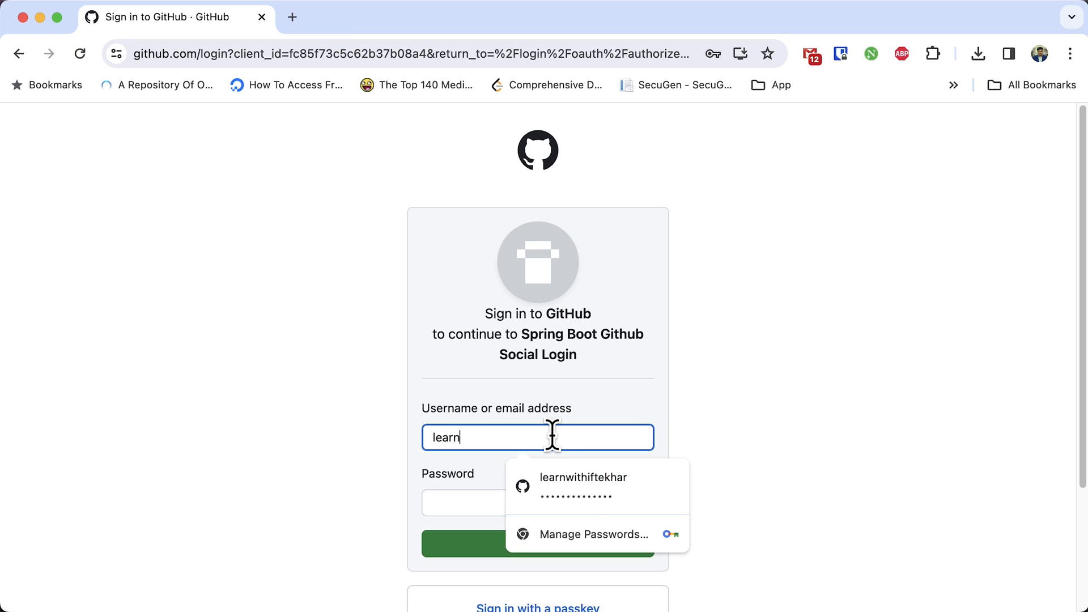
click(583, 486)
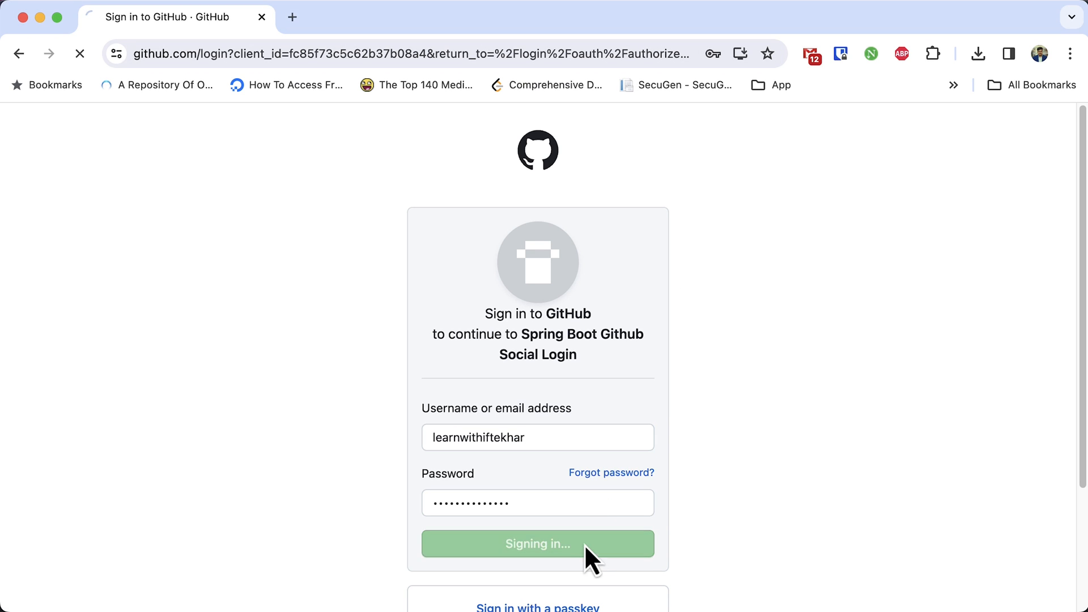
click(537, 543)
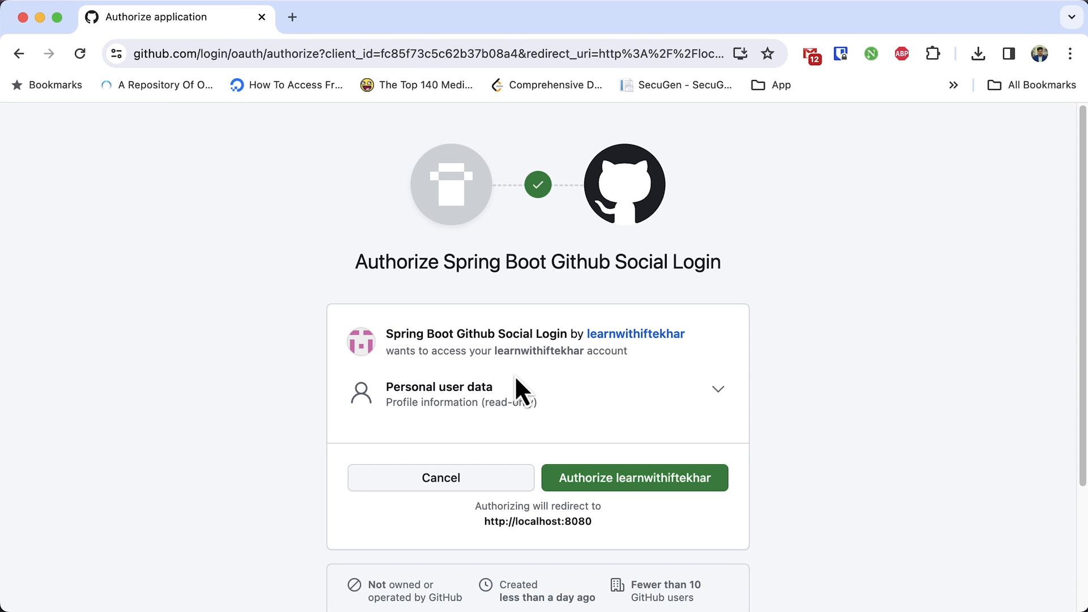
Review the requested personal user data and authorize the Spring Boot Github Social Login app
click(717, 389)
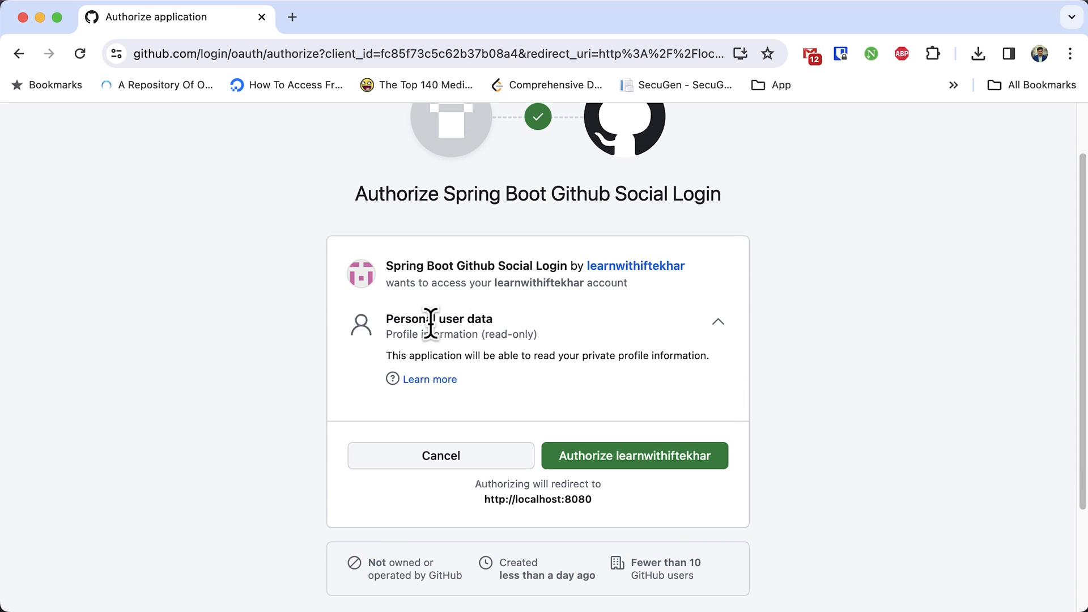
click(719, 320)
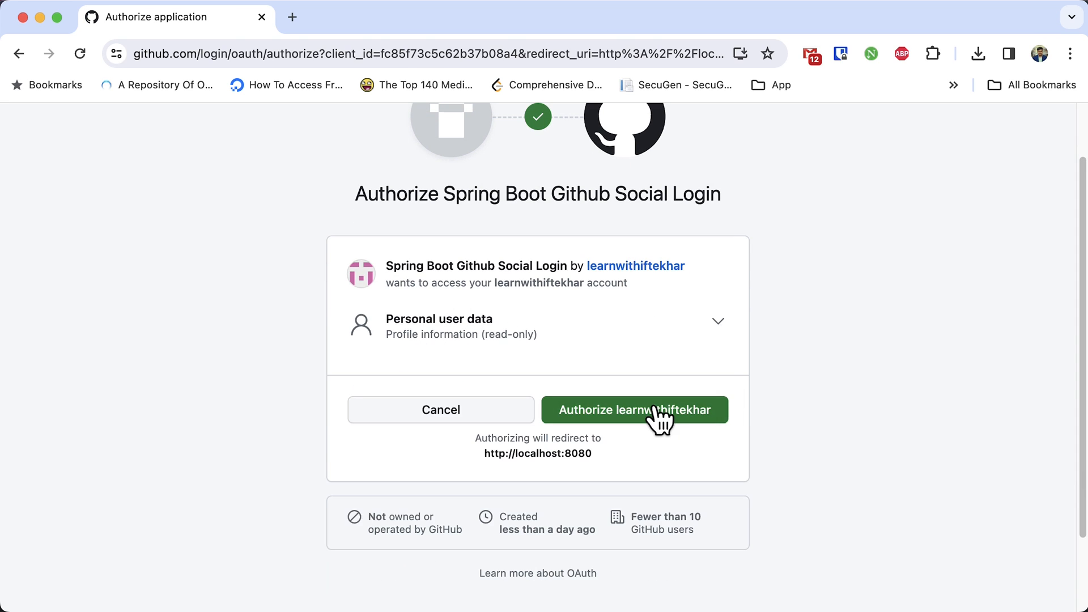
click(634, 409)
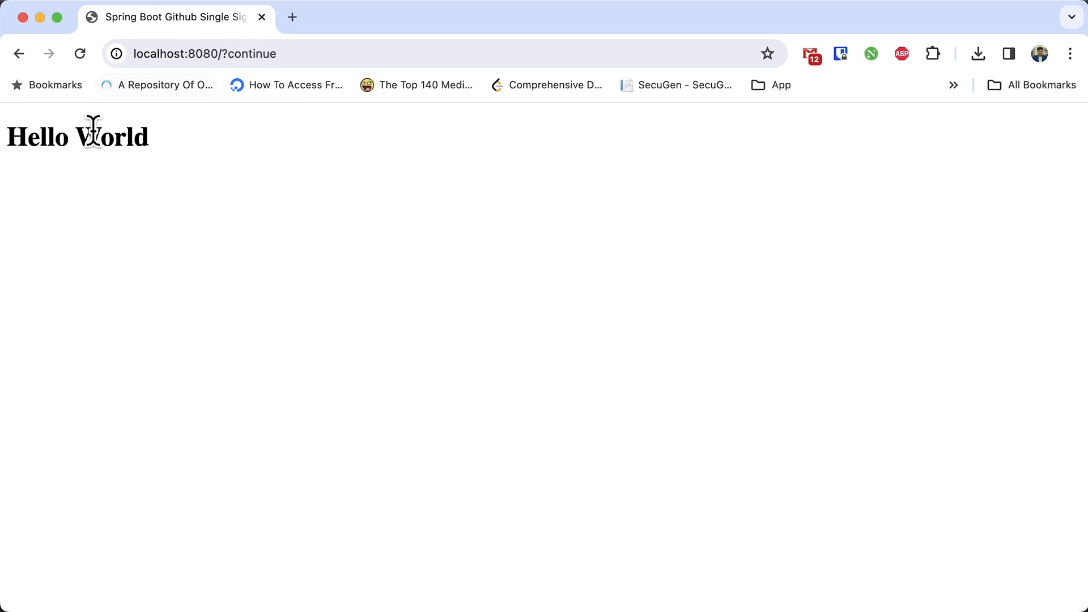
Highlight the Hello World heading on the localhost:8080 page, then clear the selection
double_click(77, 137)
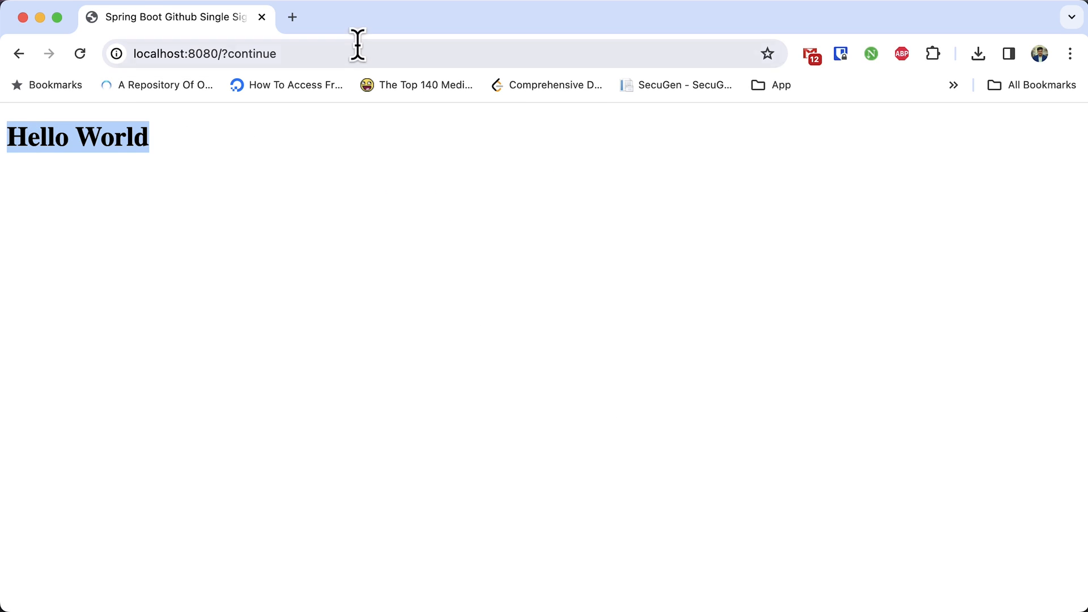
click(635, 239)
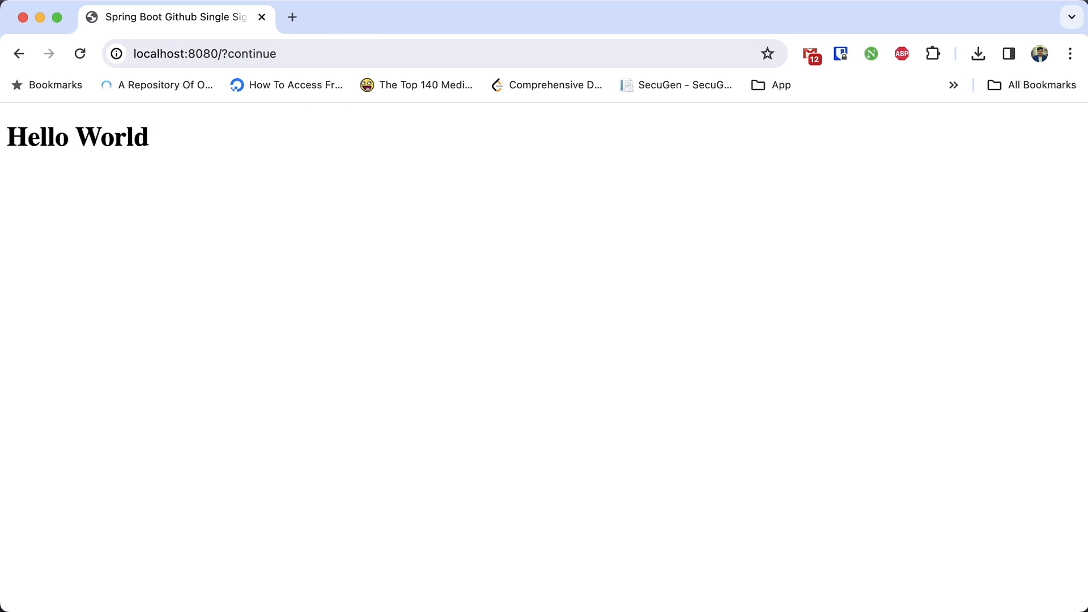
mouse_move(886, 462)
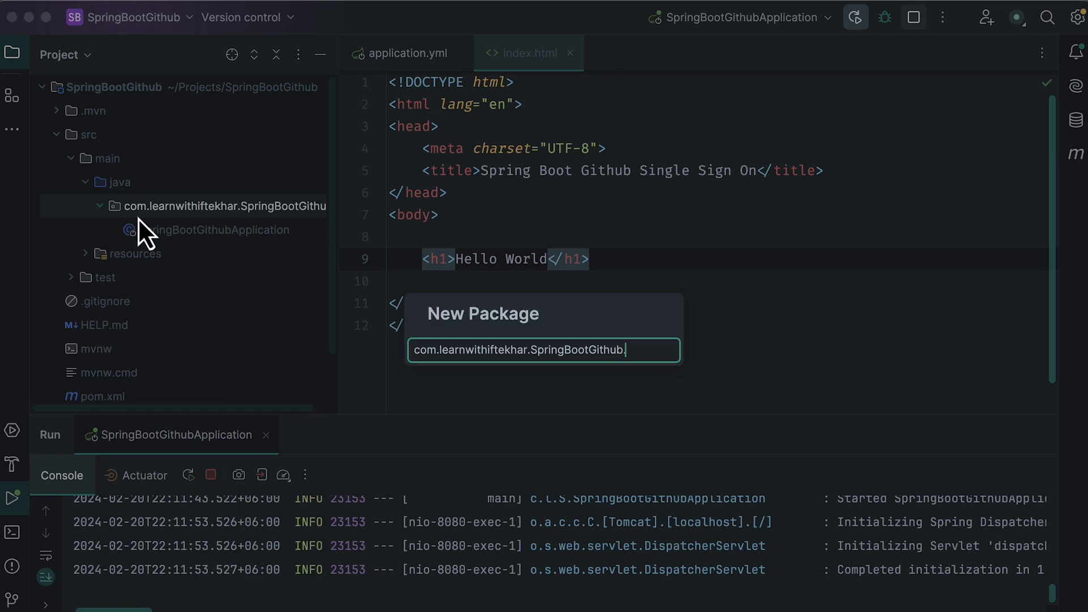
Create a controller package and a new IndexController Java class inside it
text(.controlle)
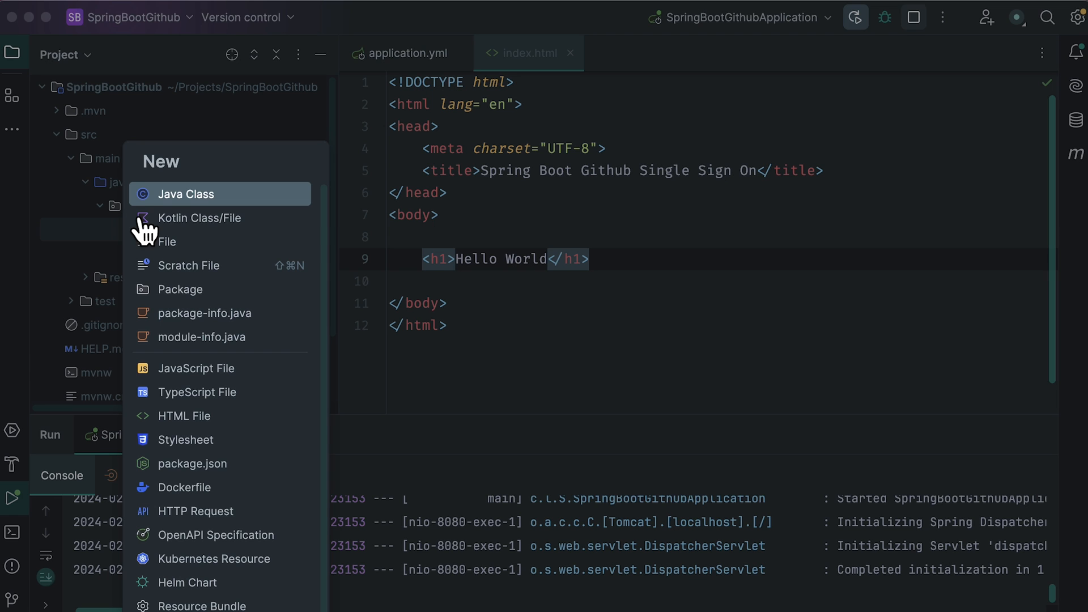
click(194, 194)
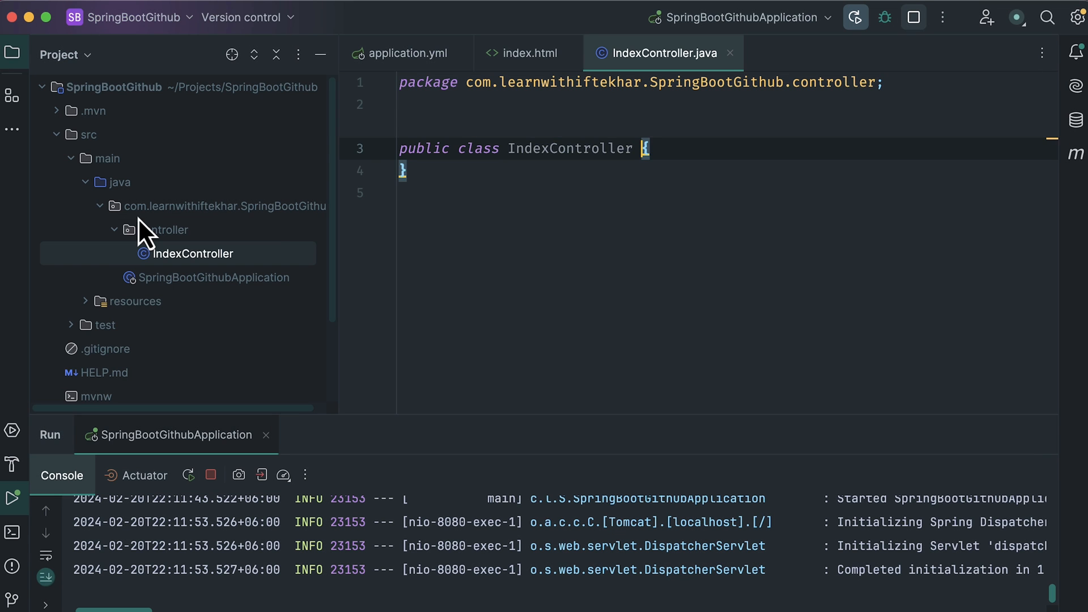
text(@Con)
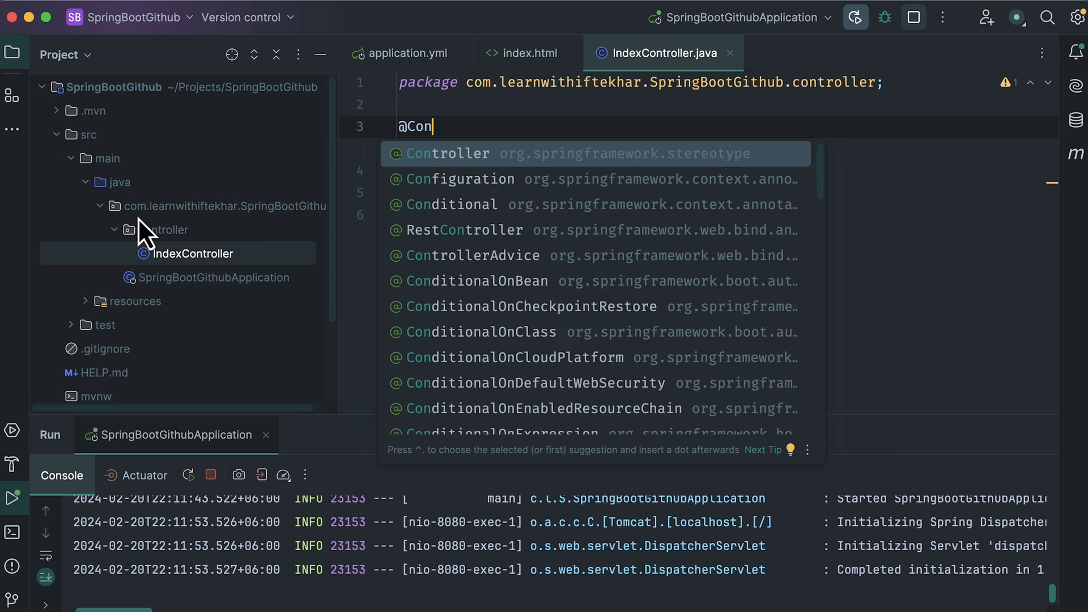
click(449, 153)
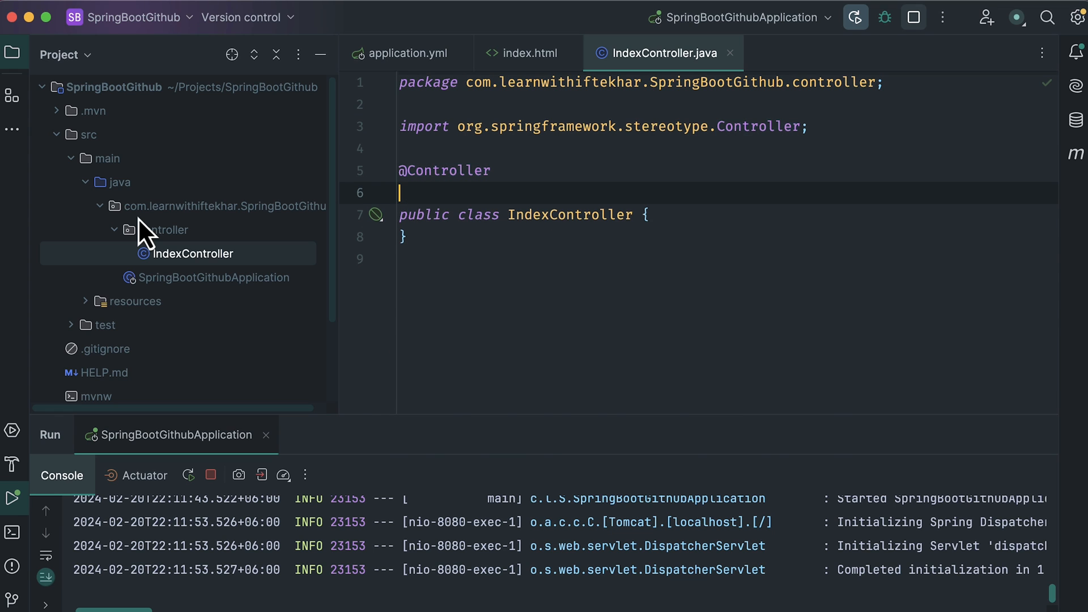
text(@RequestMapping)
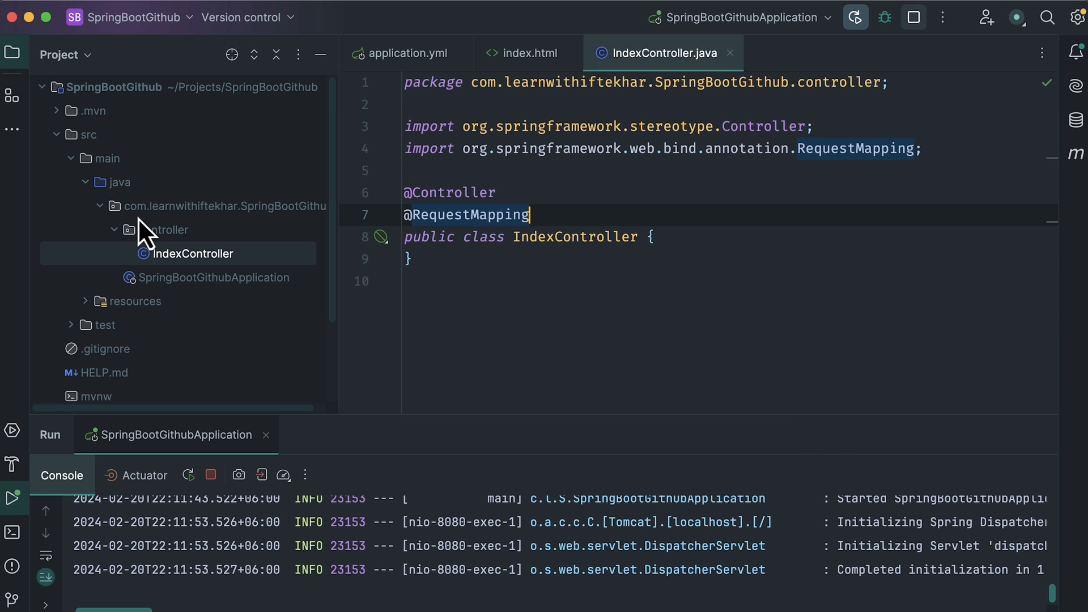
text((""))
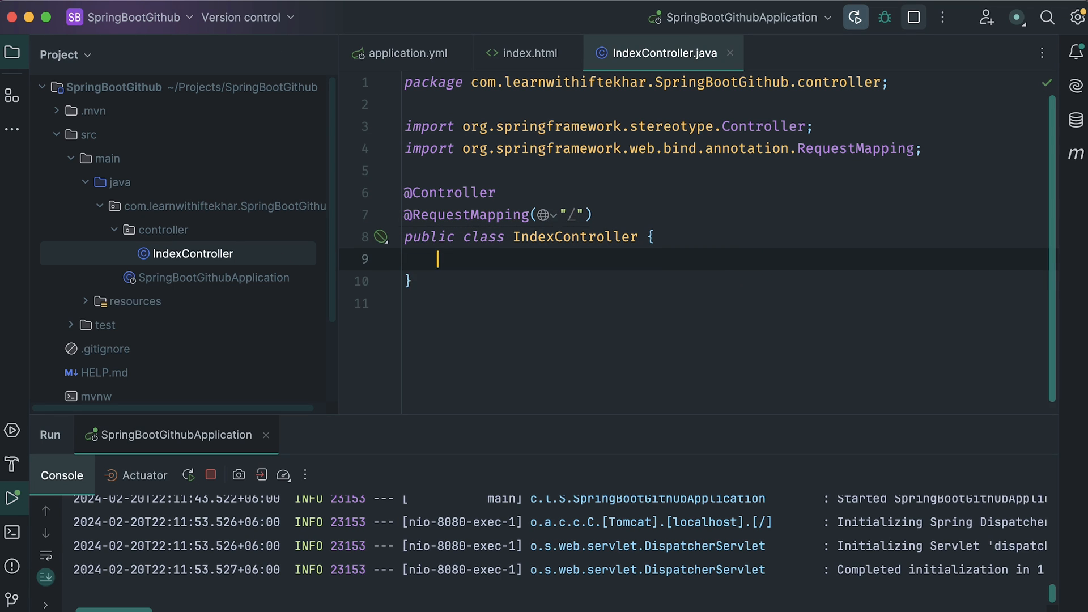
text(@GetMapping)
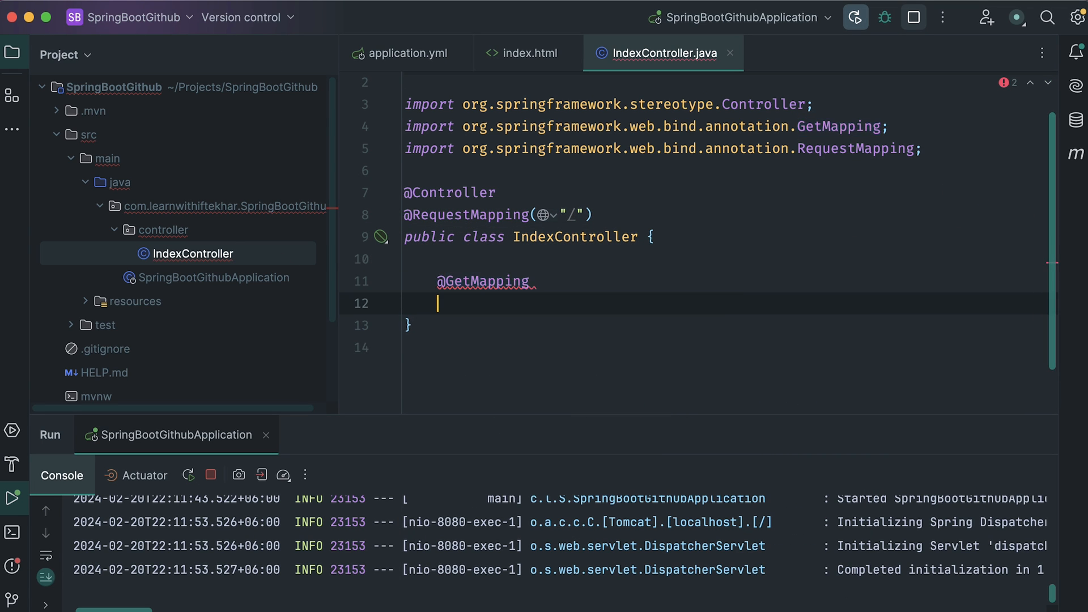
text(public String index(Model)
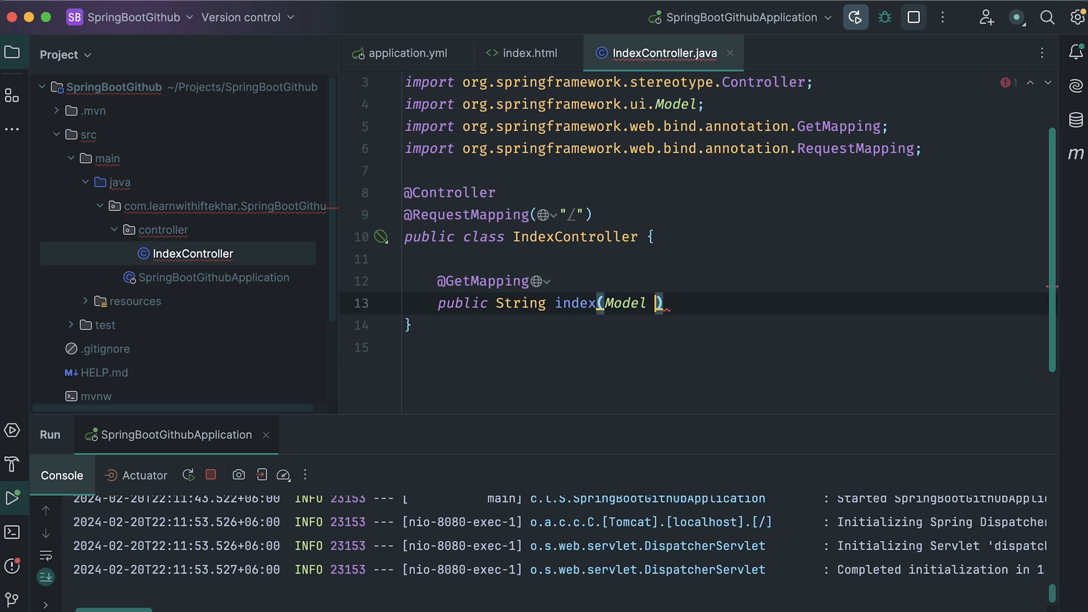
Have index take Model and an OAuth2User principal, add it as "user", and return "index"
text(model)
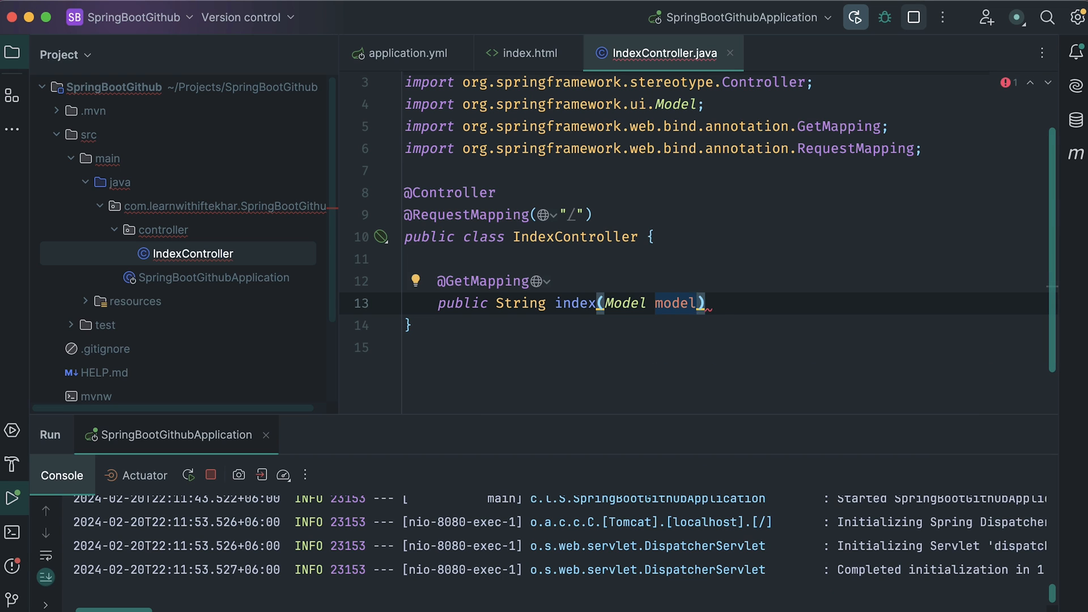
text(, a)
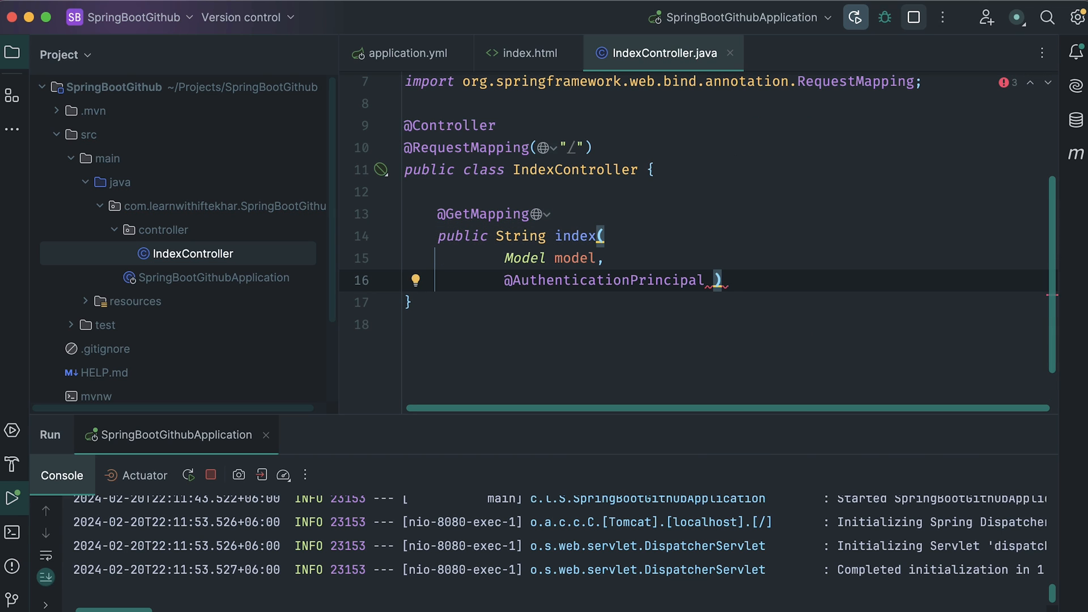
text(Oauth2User principal)
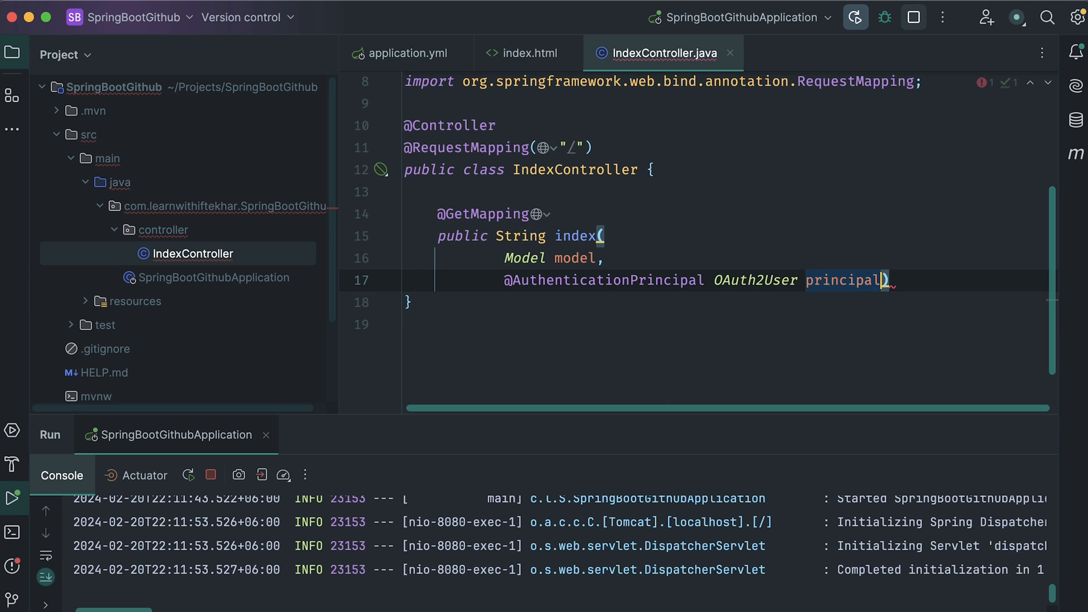
text(model.addAttribute("user",)
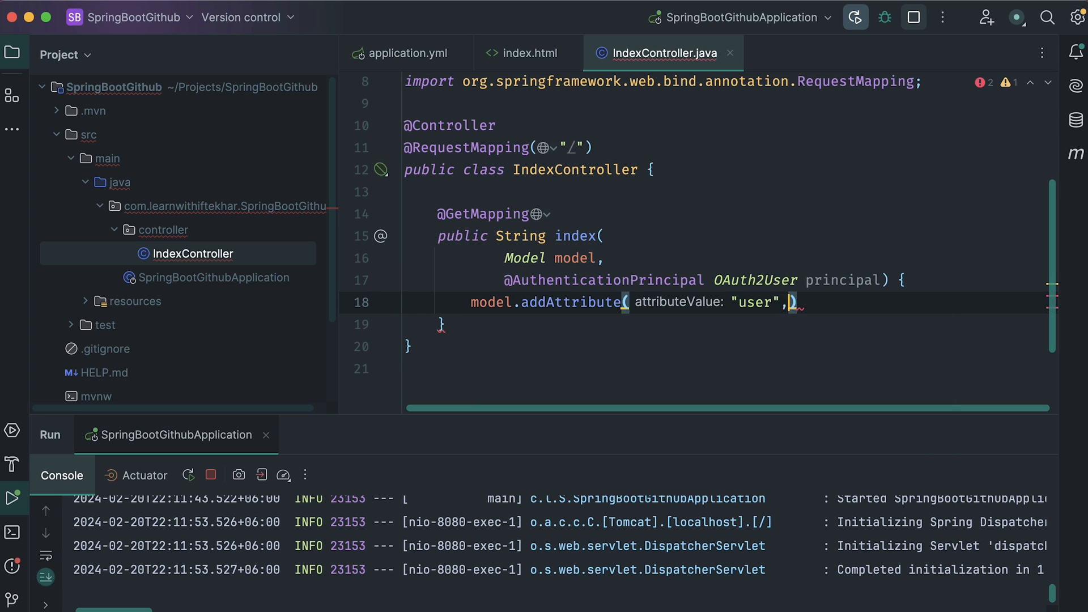
text(principal)
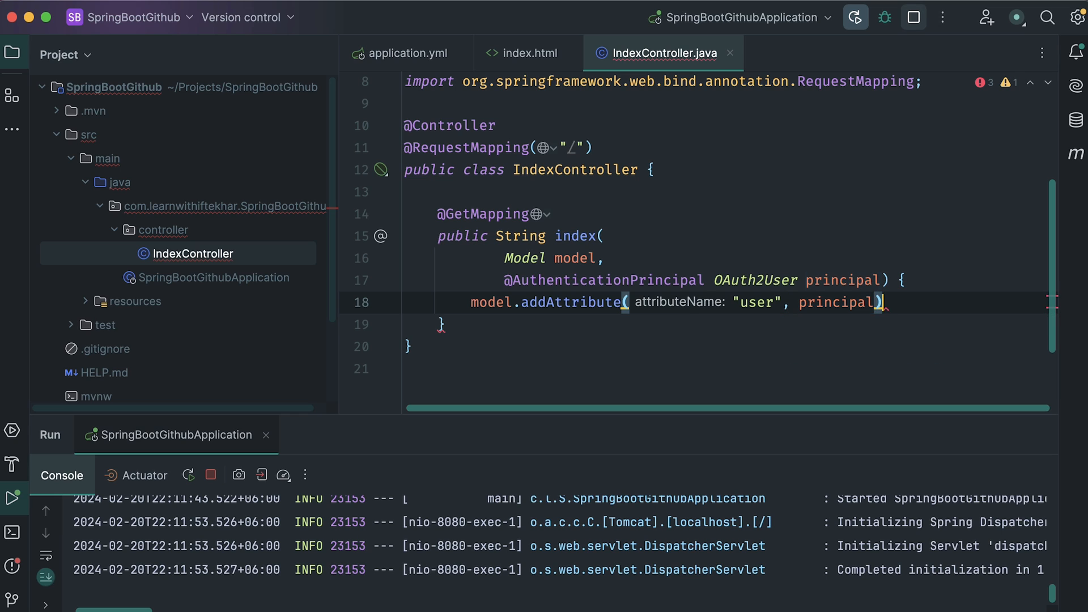
text(return)
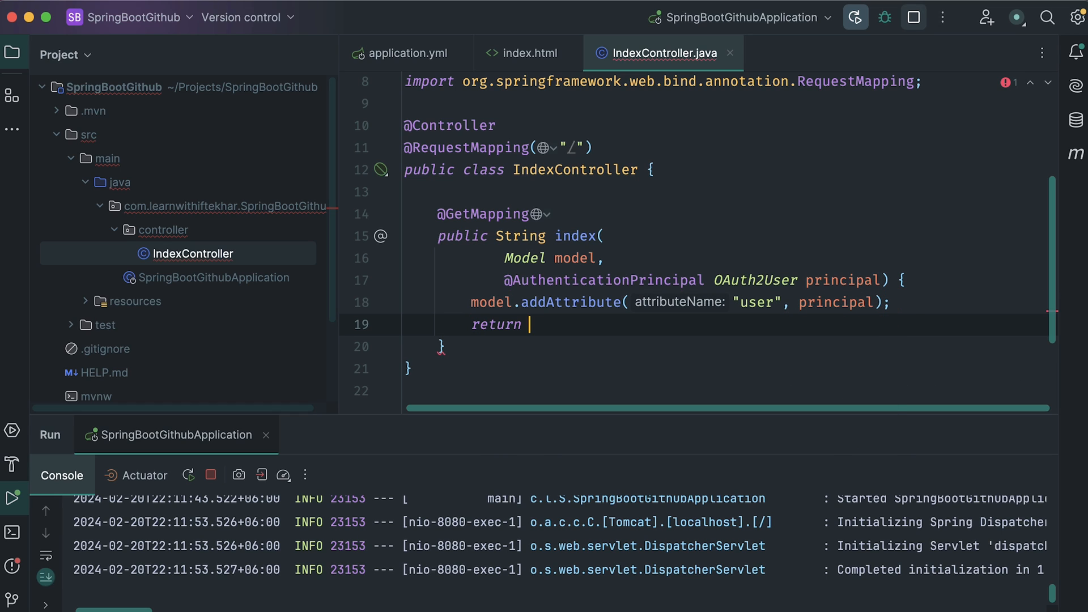
text("index";)
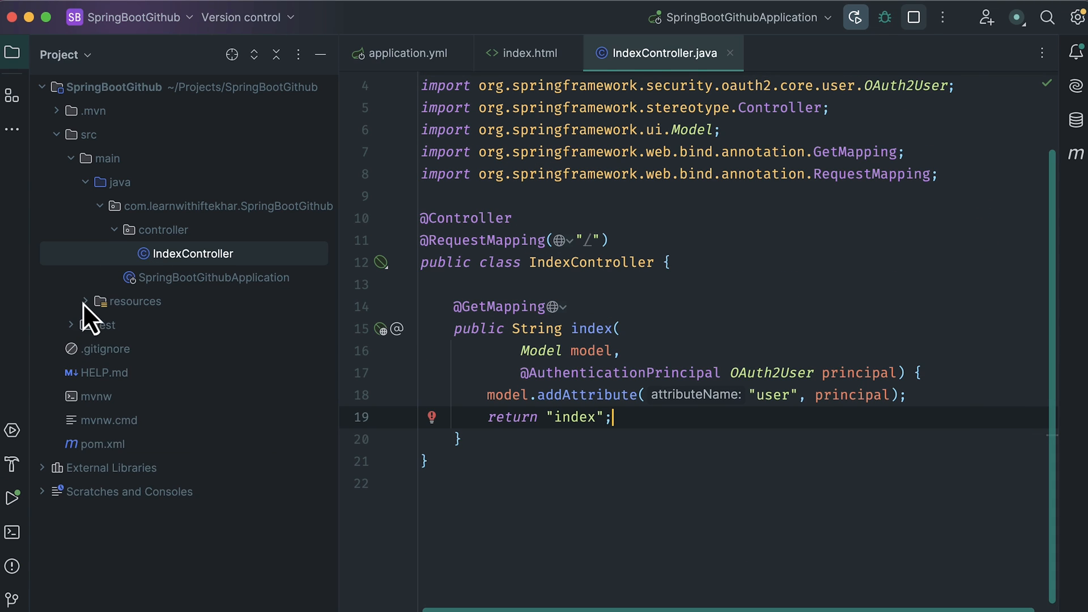
click(526, 54)
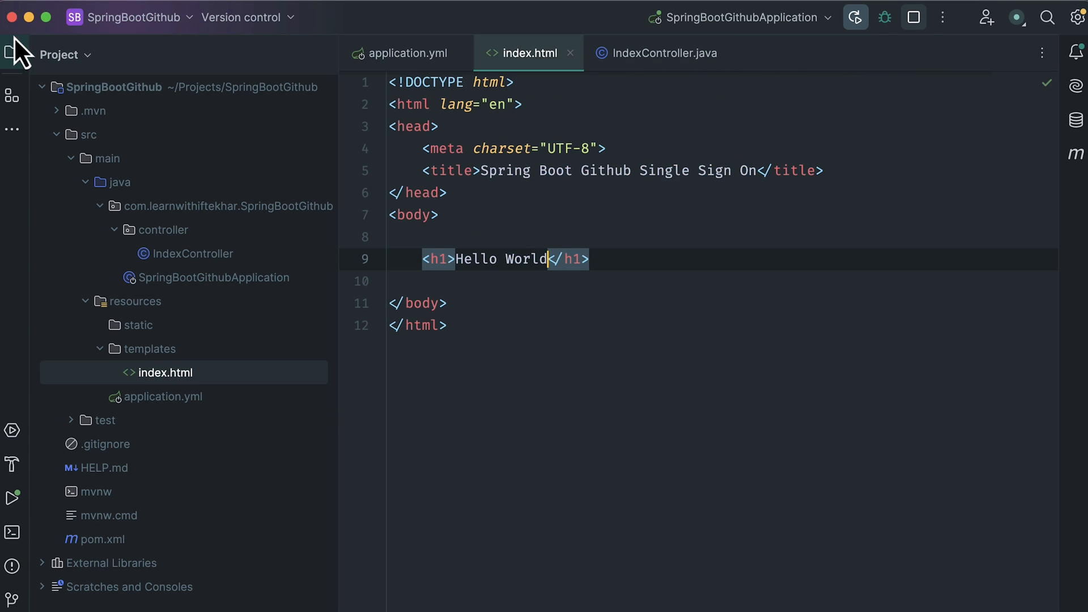
click(11, 55)
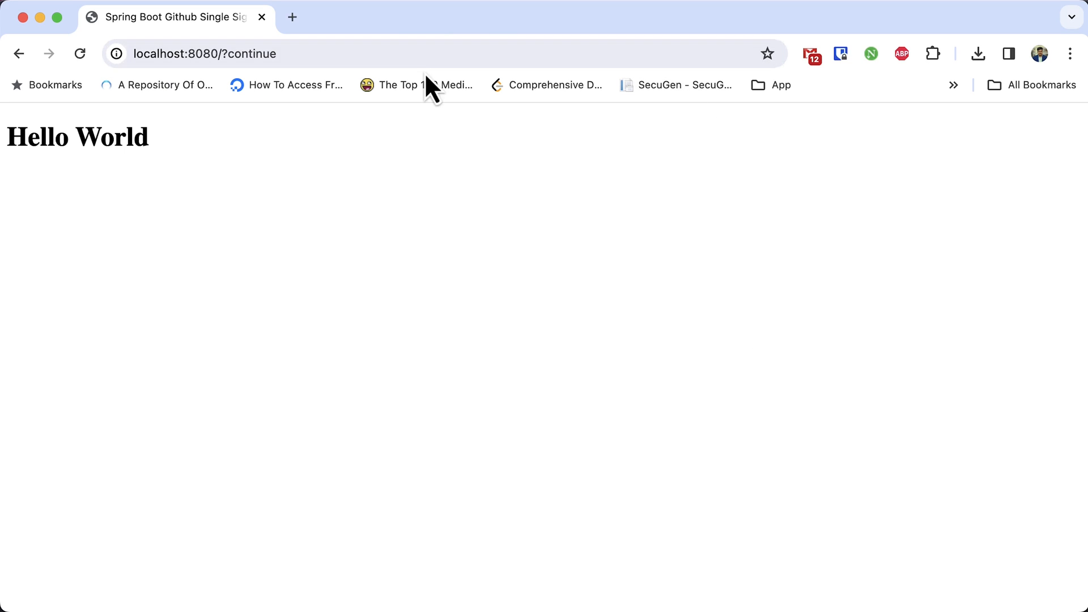
Search picocss and open the Pico CSS documentation at its Usage from CDN link
text(picocss)
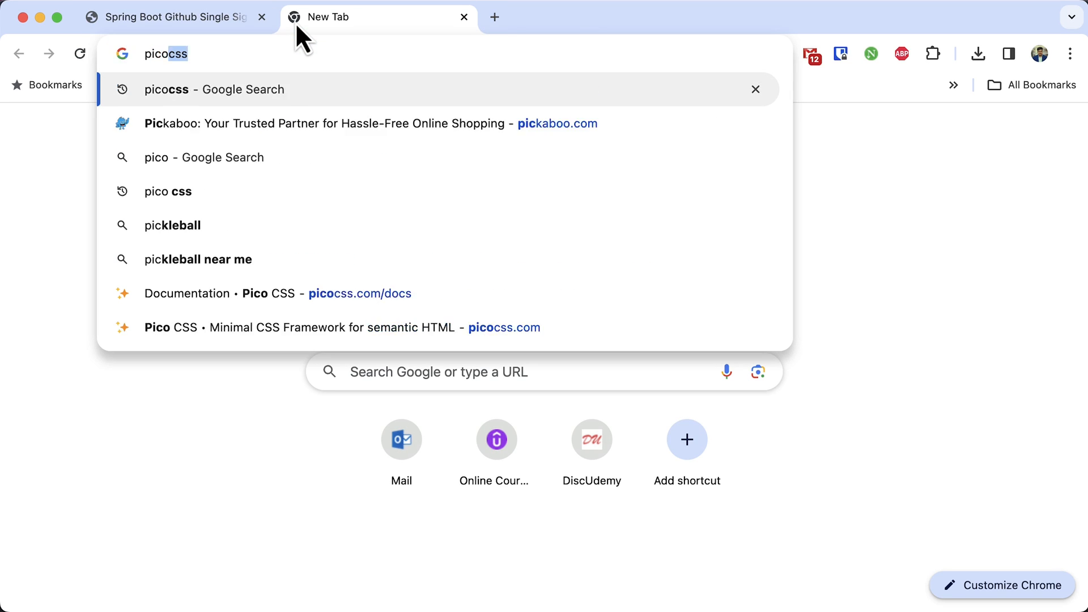
key(Return)
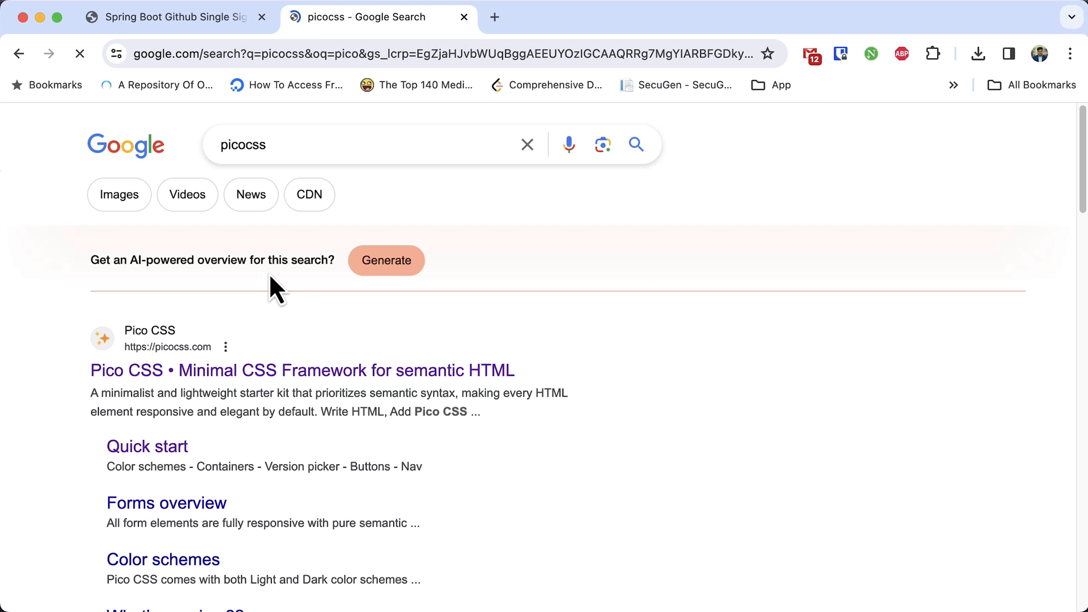
click(302, 370)
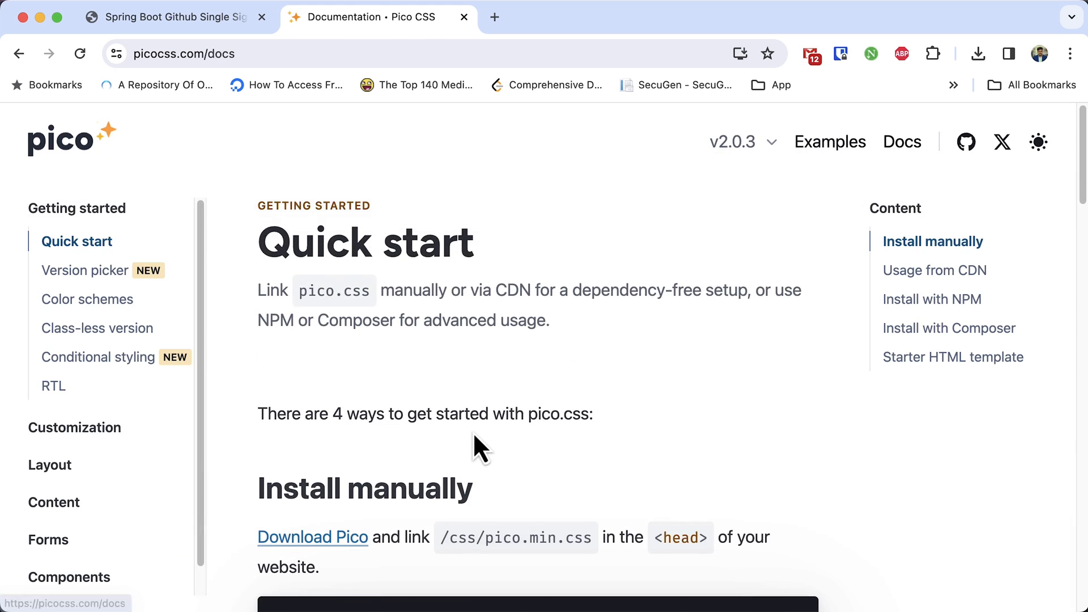
scroll(down, 3)
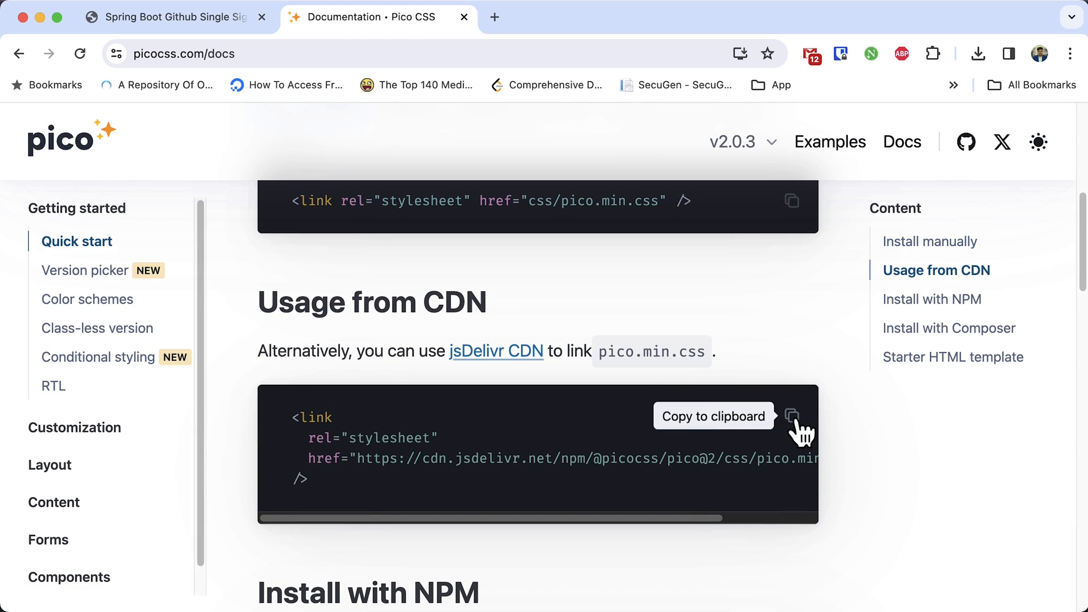
mouse_move(638, 341)
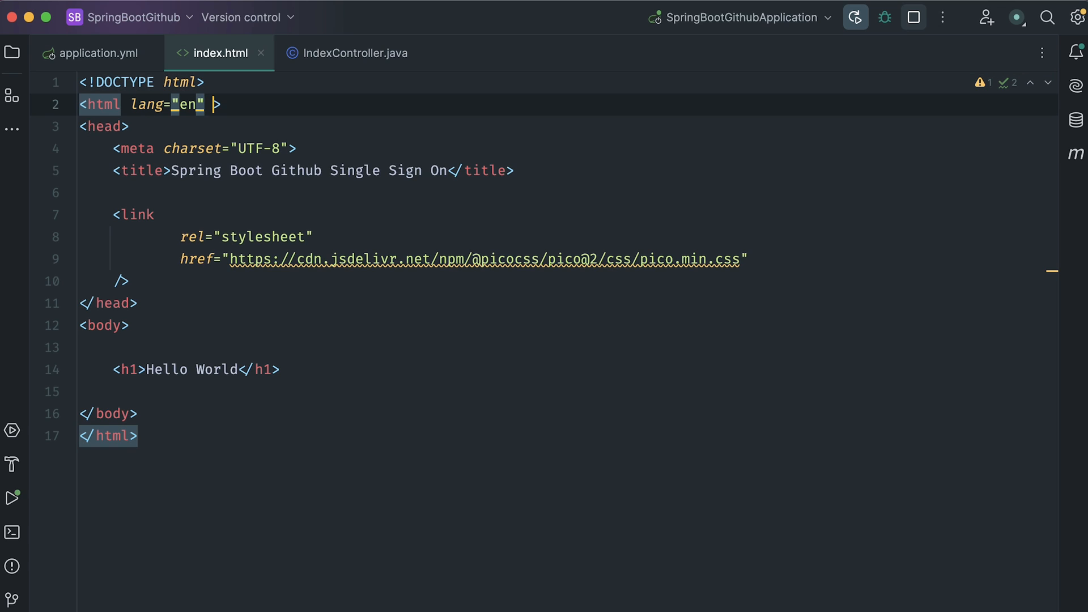
Add data-theme="dark", the XHTML xmlns and the Thymeleaf xmlns:th namespace to index.html's html tag
text(data-theme="dark)
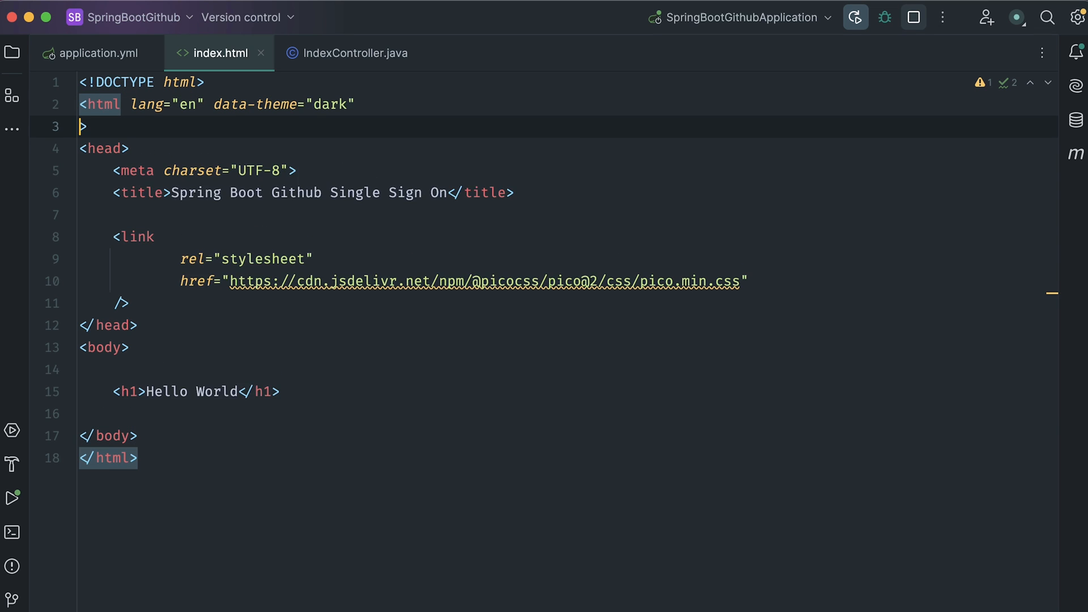
text(xmlns)
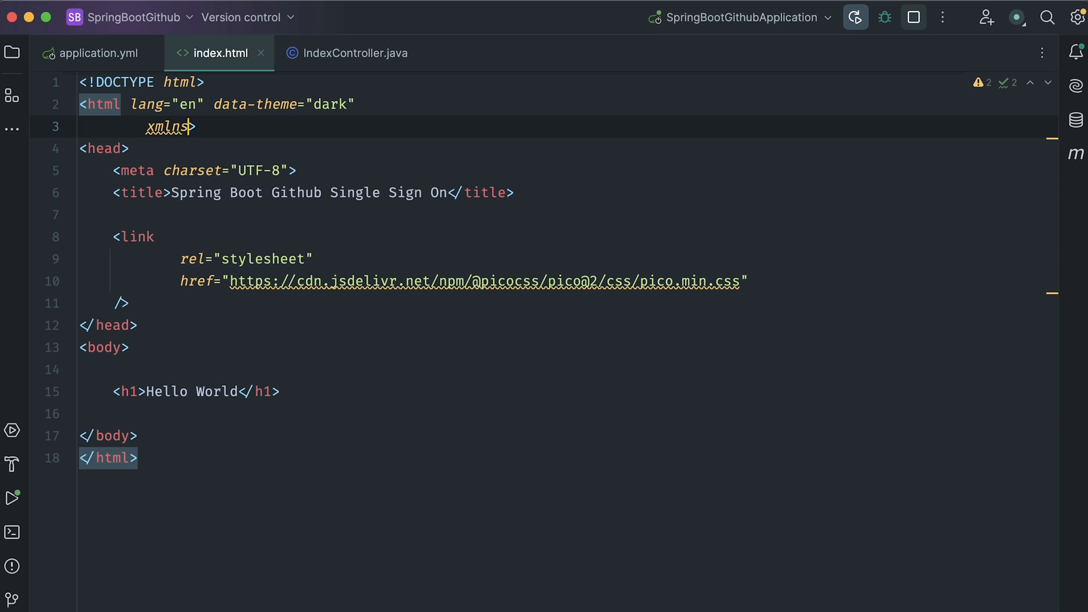
text(=")
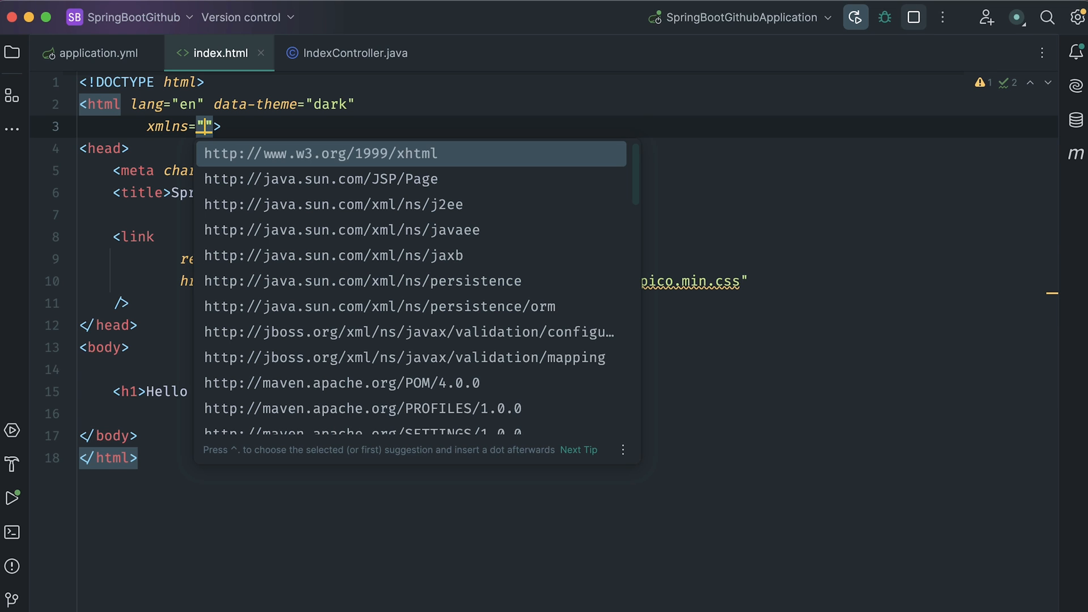
click(319, 153)
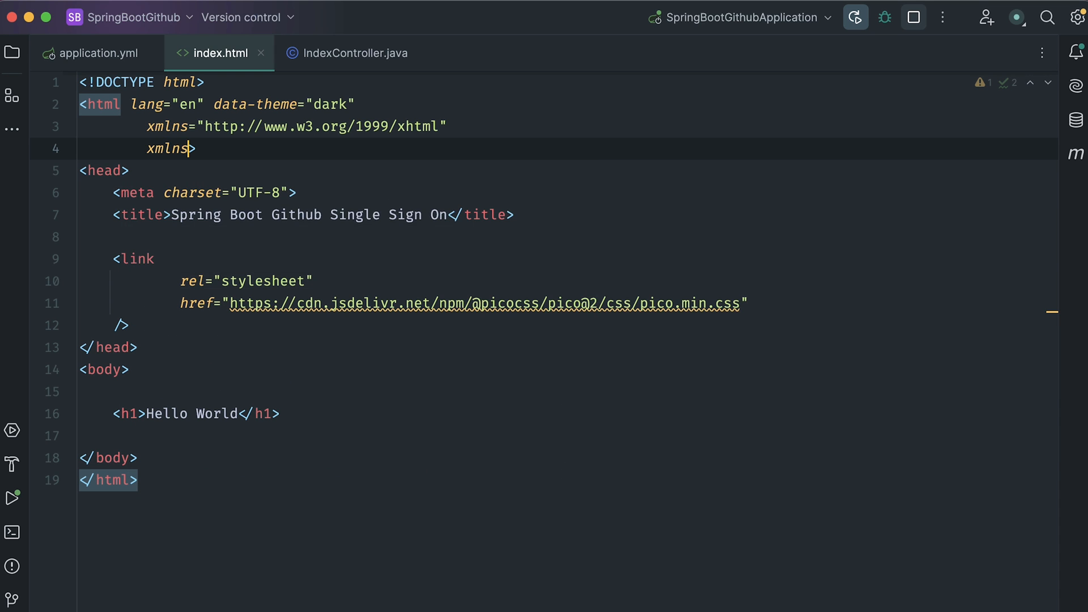
text(:th=")
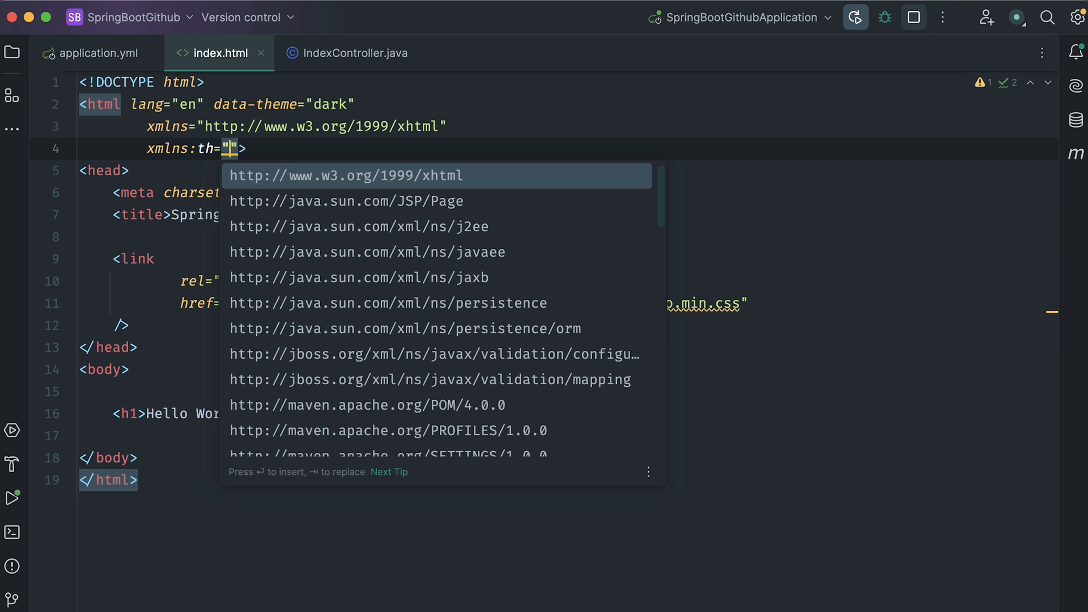
text(http://www.thymeleaf.org)
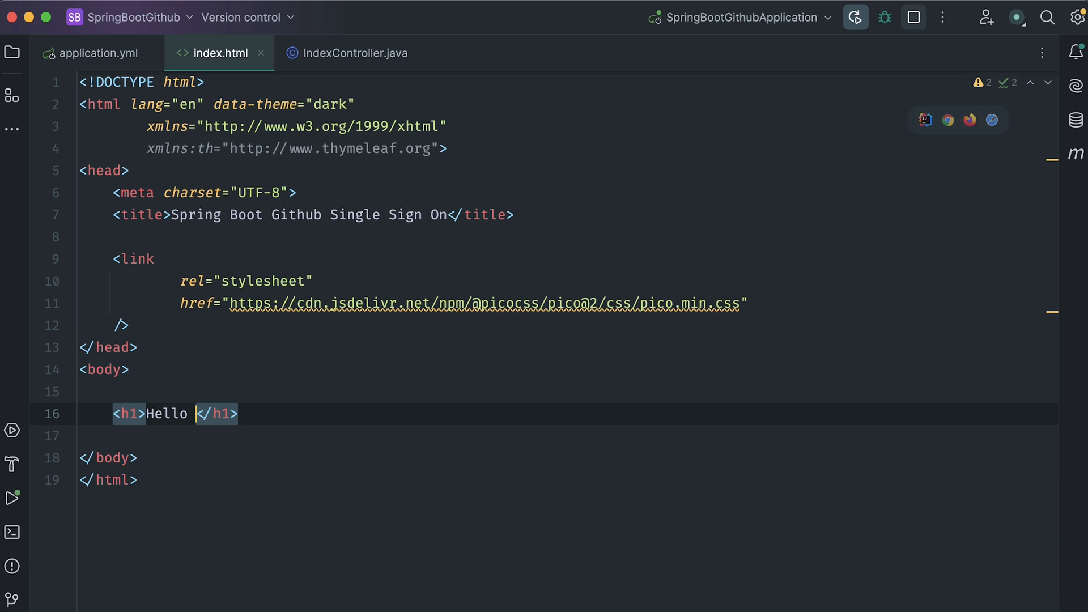
Replace World in the Hello heading with an empty <span th:text=""></span>
text(<span th:text=""></span><)
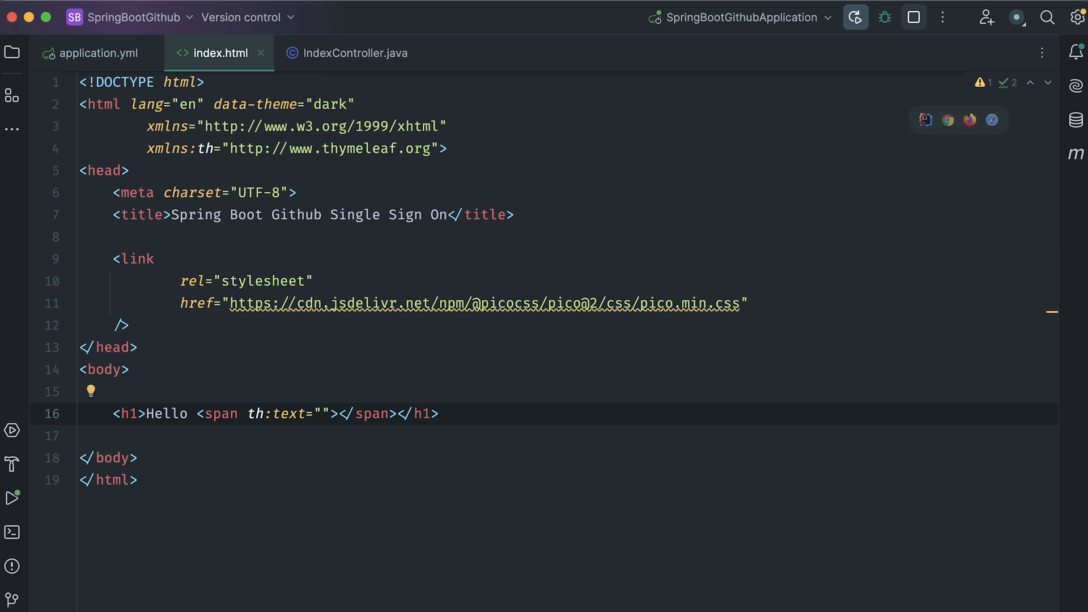
Add a breakpoint on IndexController's addAttribute line and start the app in debug mode
click(353, 53)
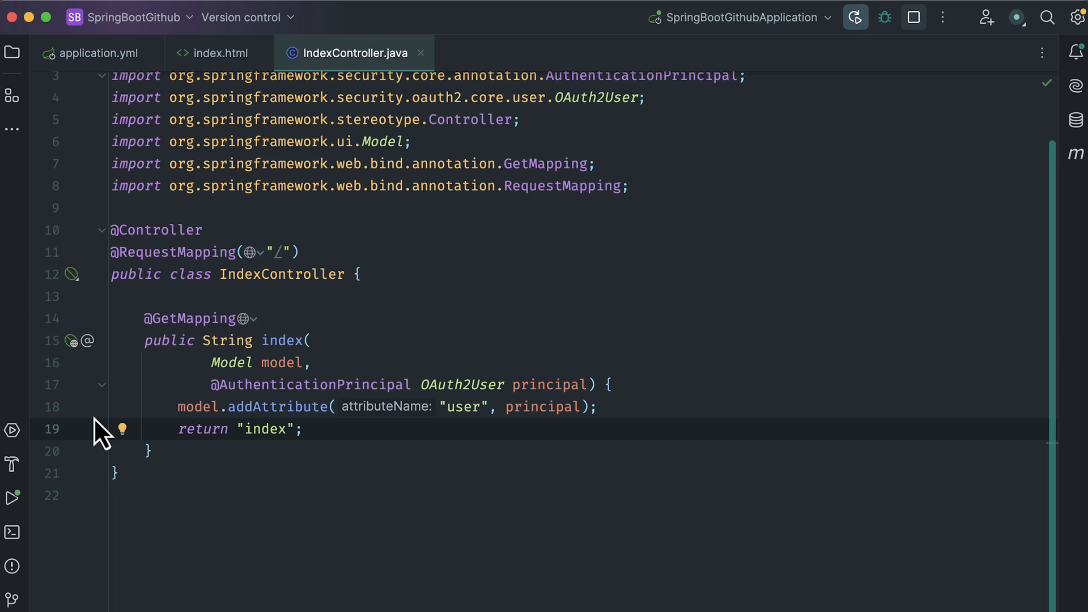
click(52, 408)
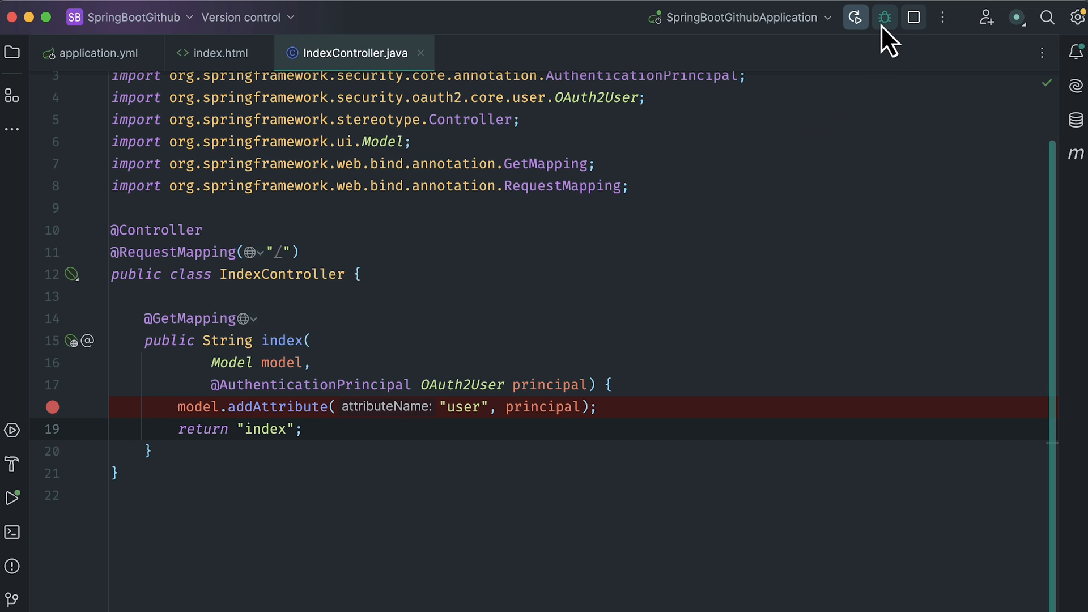
click(885, 17)
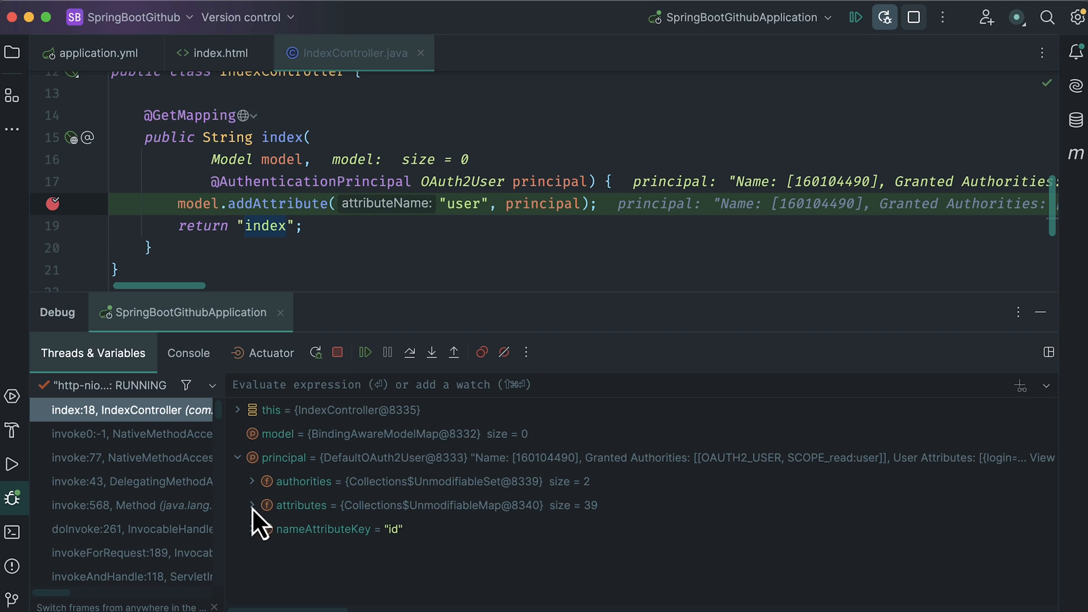
Expand the paused principal's GitHub attributes, then return to the loading browser page
click(251, 506)
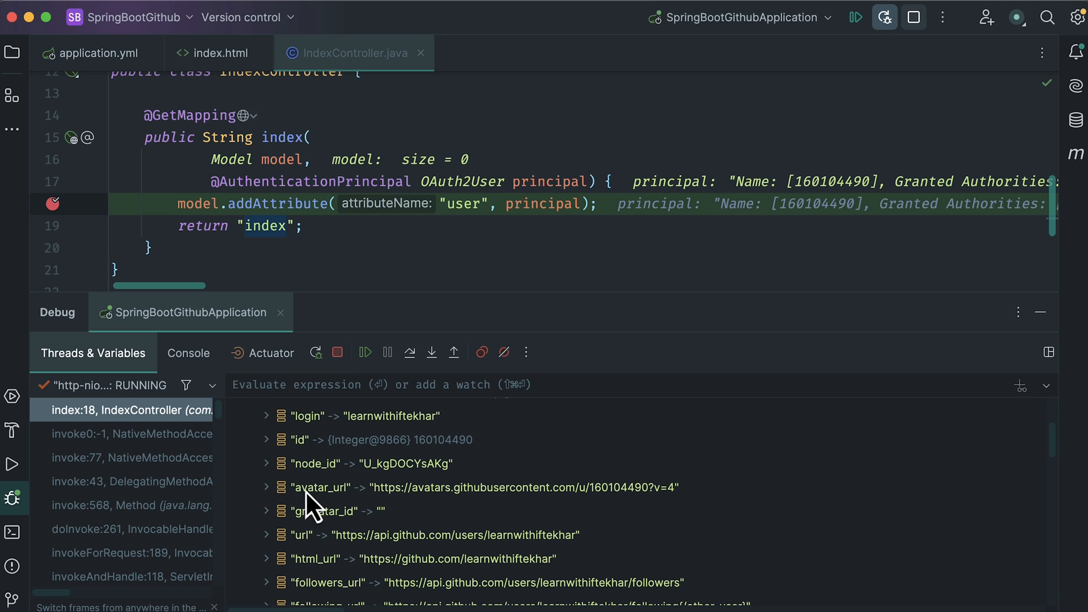
mouse_move(353, 510)
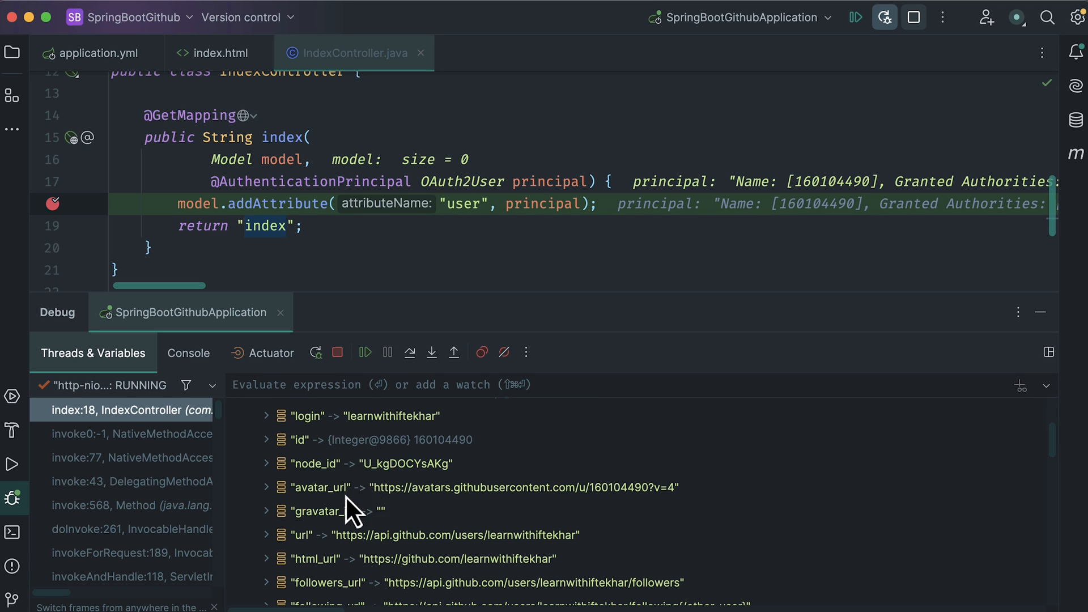
scroll(down, 3)
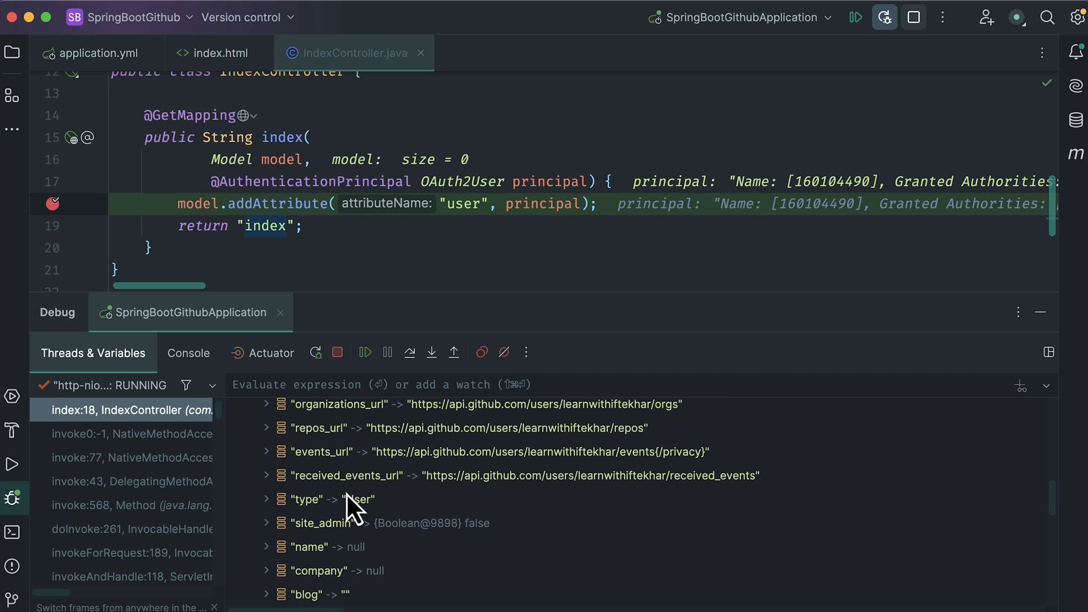
scroll(down, 3)
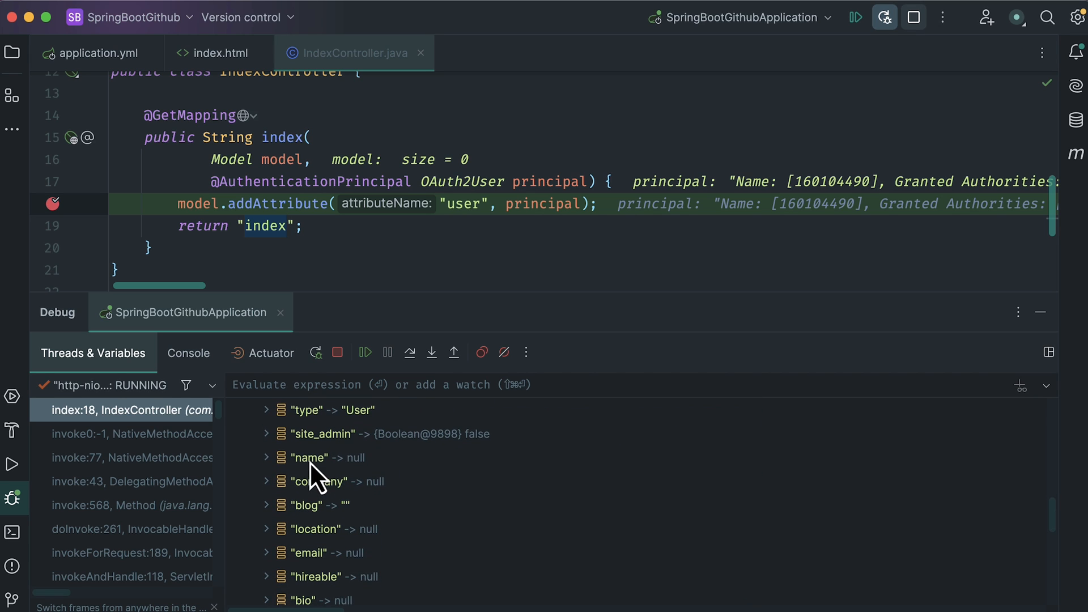
click(267, 457)
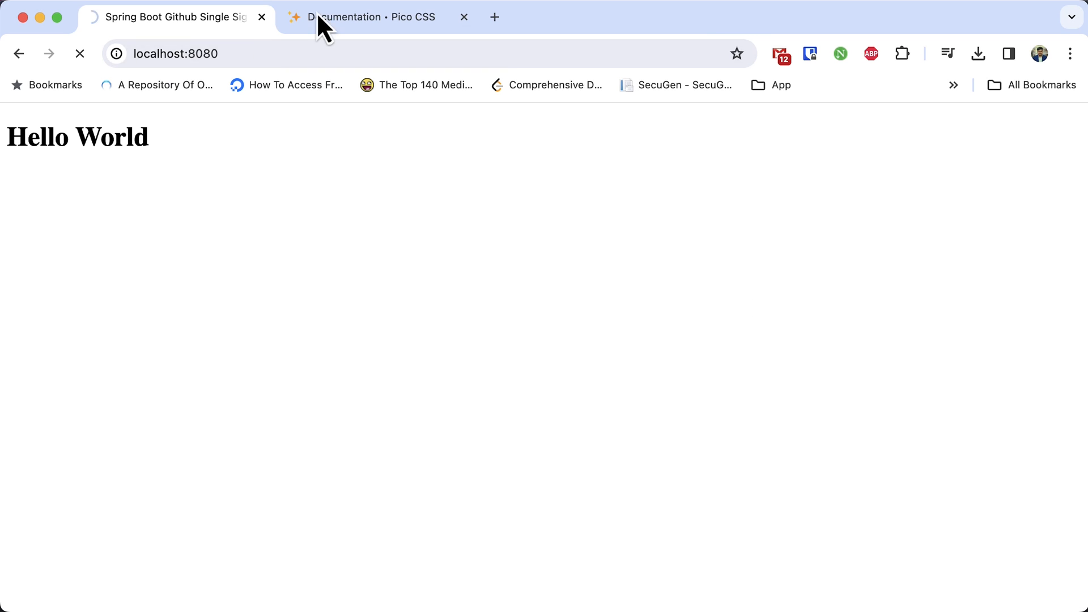
Open the GitHub profile's edit form and confirm the Name reads Learn With Iftekhar
click(495, 17)
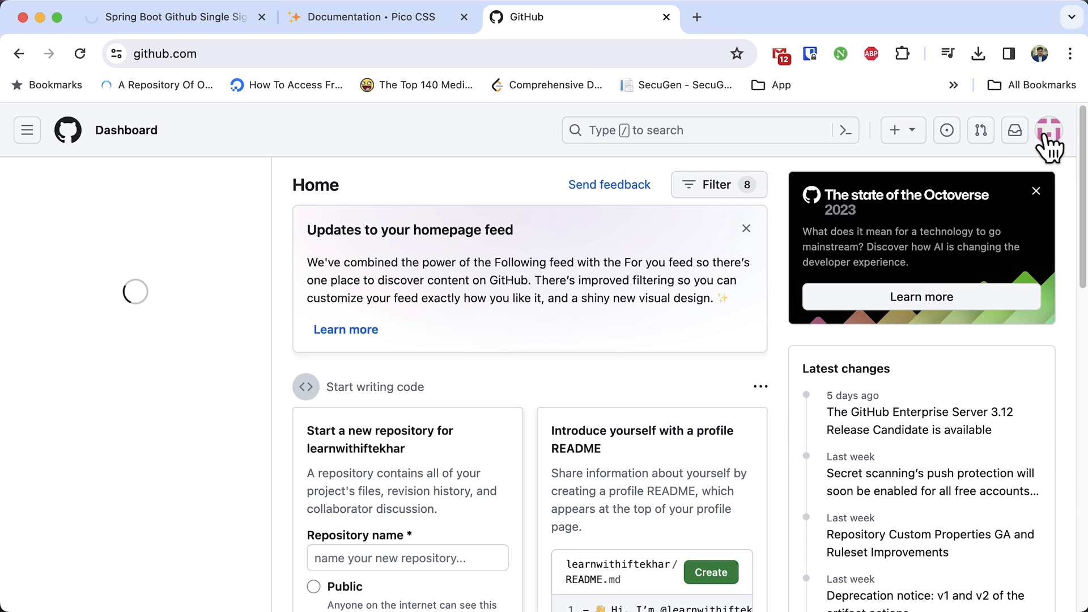
click(1050, 131)
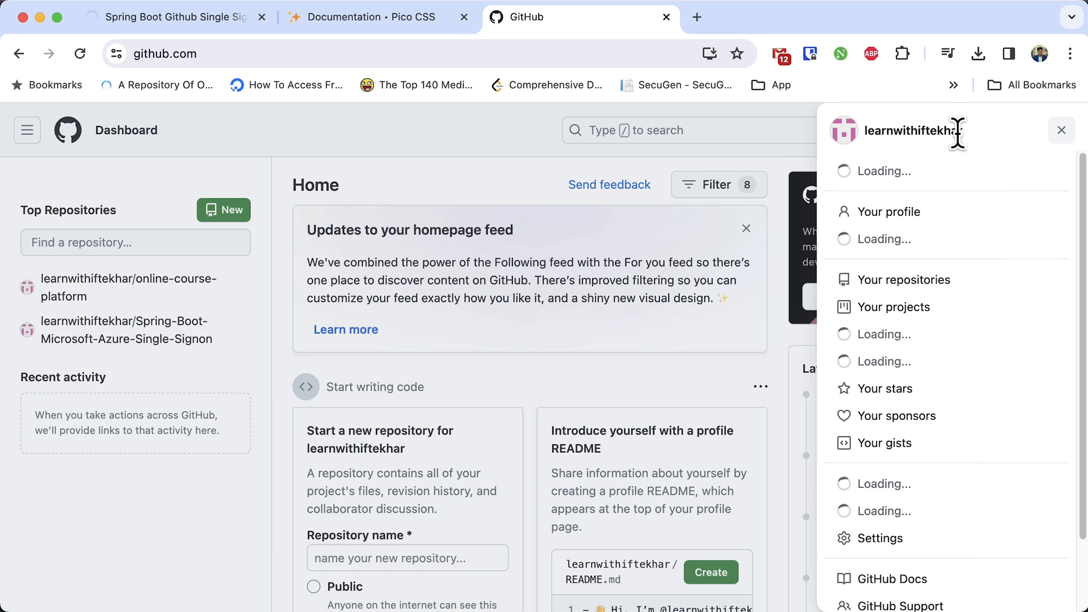
mouse_move(892, 212)
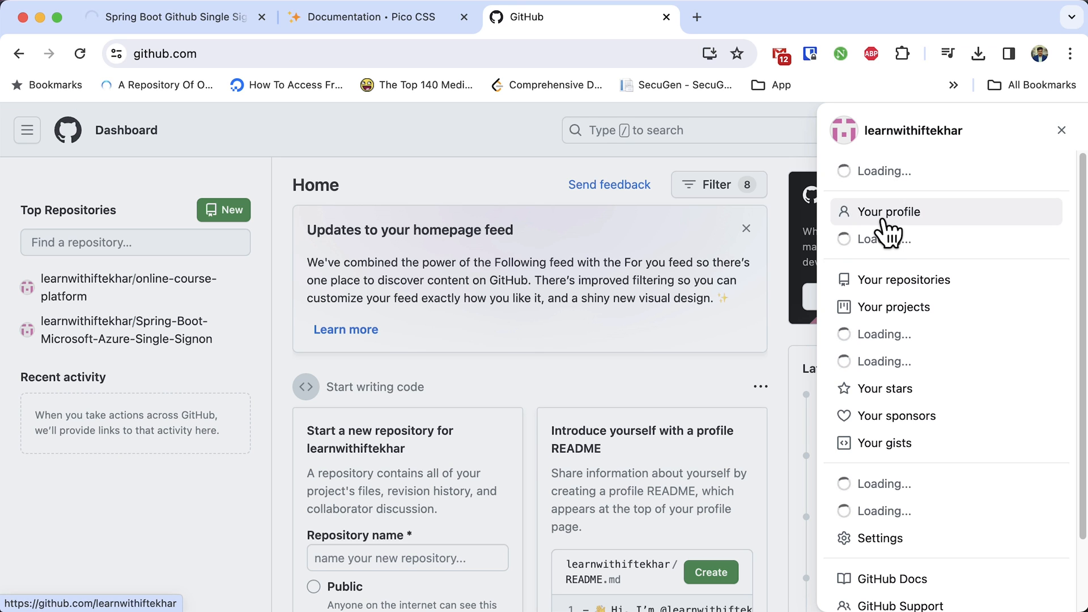
click(888, 212)
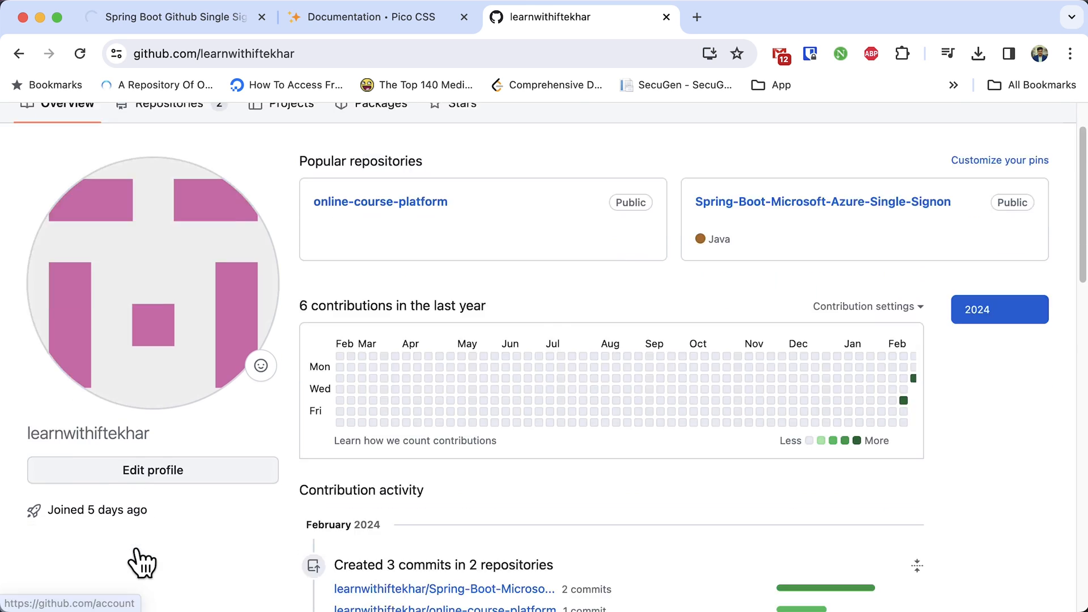
click(151, 469)
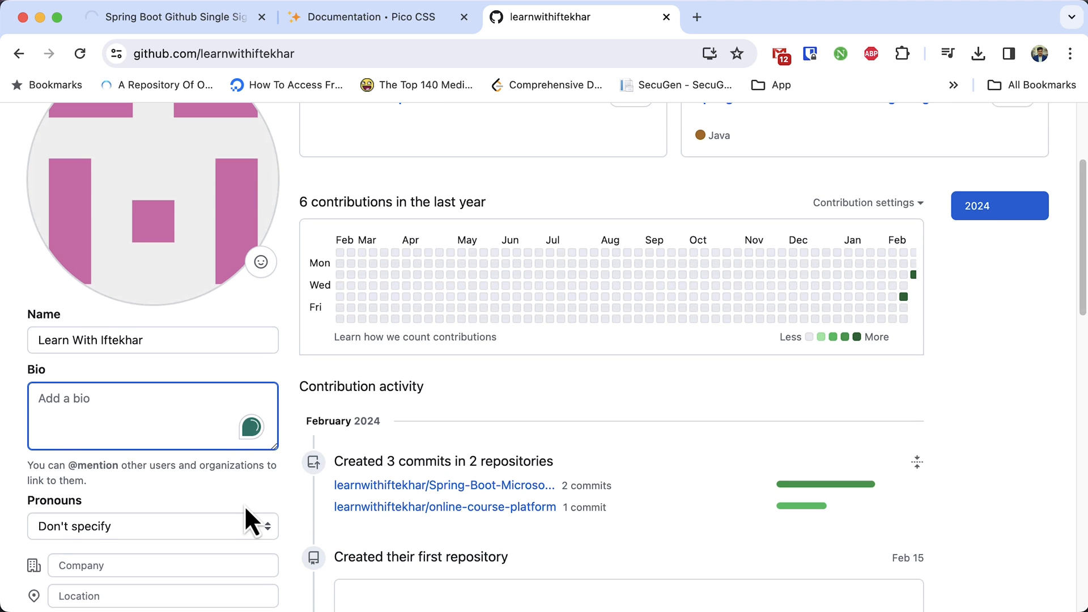
scroll(down, 3)
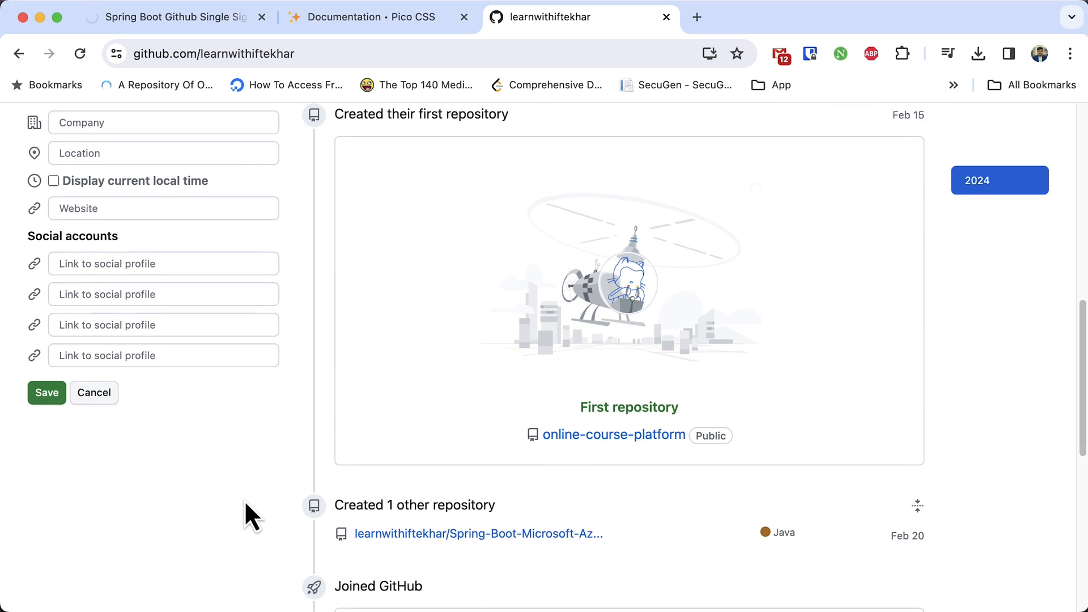
mouse_move(209, 423)
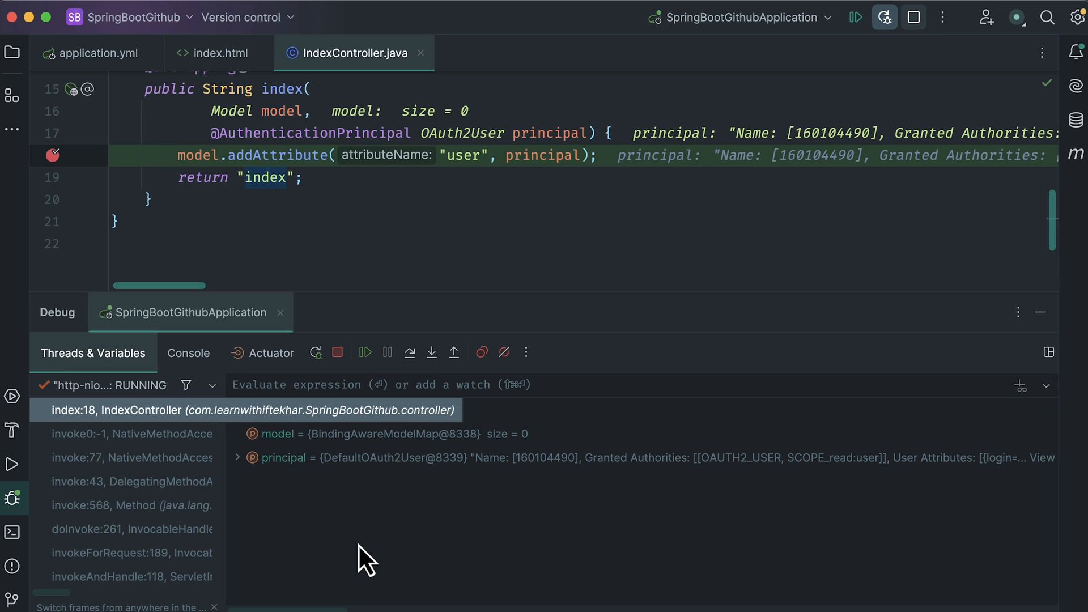
Inspect the principal's name attribute in the debugger, then resume the program
click(237, 457)
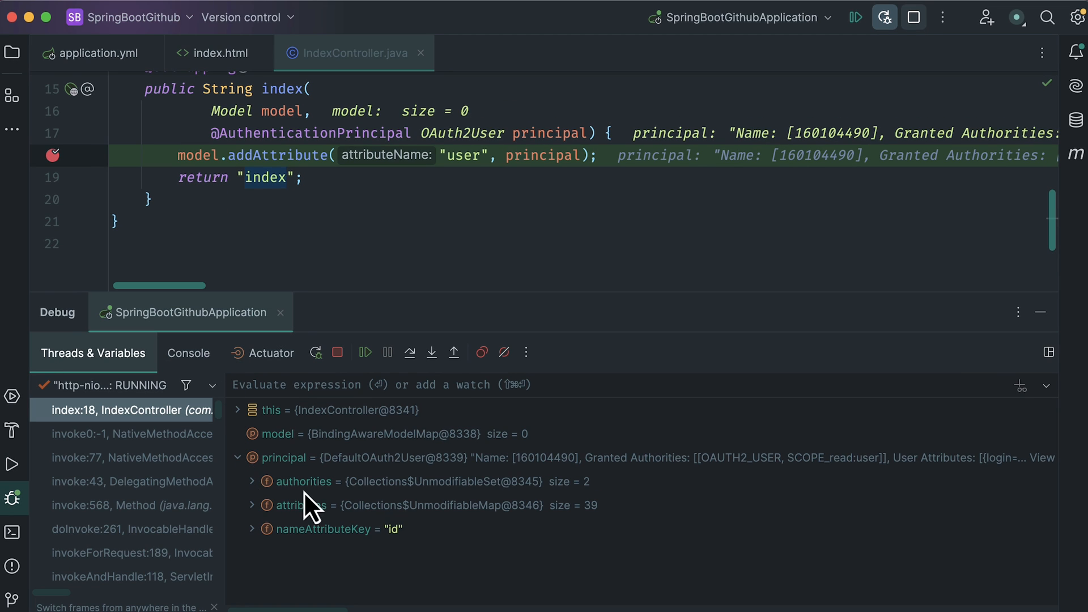
click(252, 504)
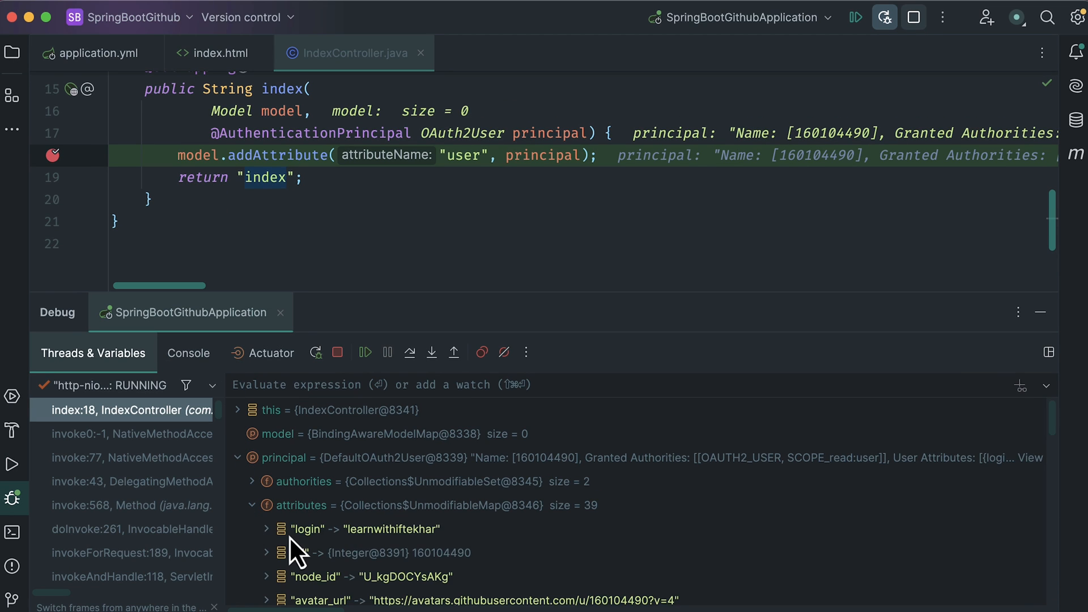
scroll(down, 3)
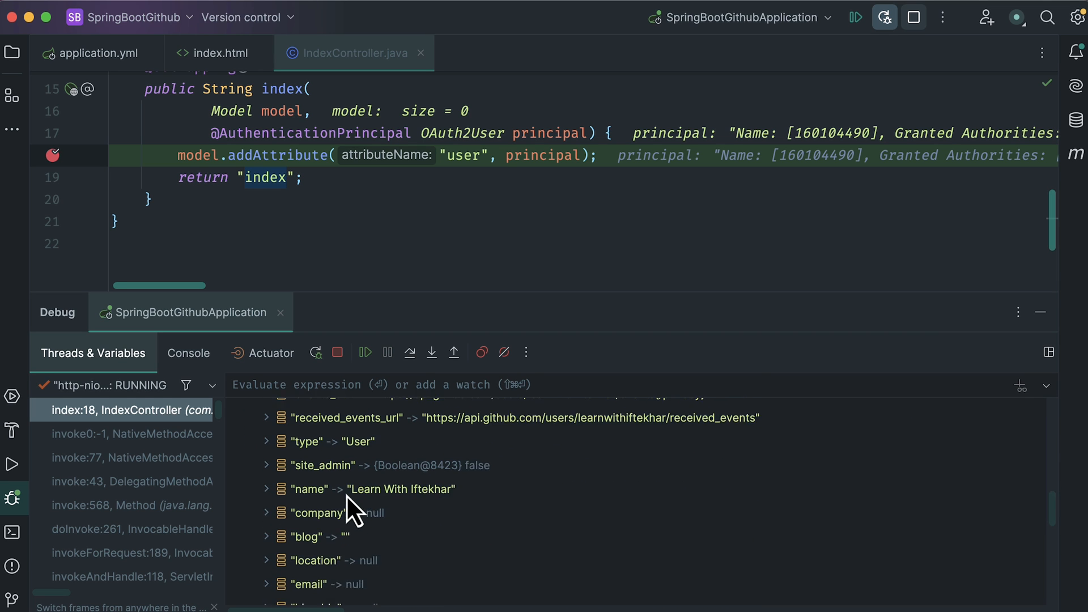
scroll(down, 3)
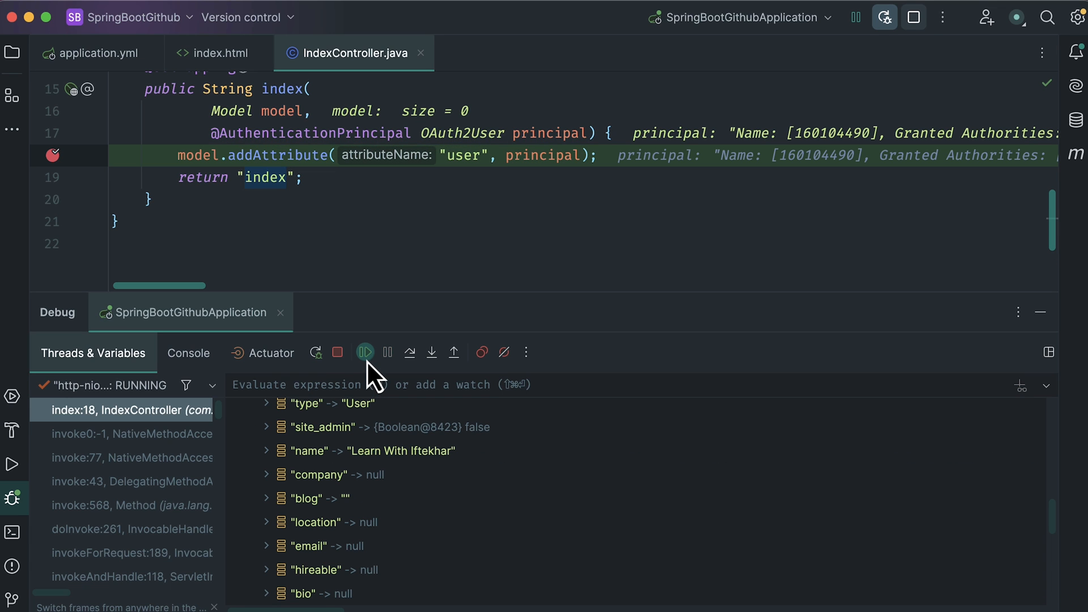
click(365, 352)
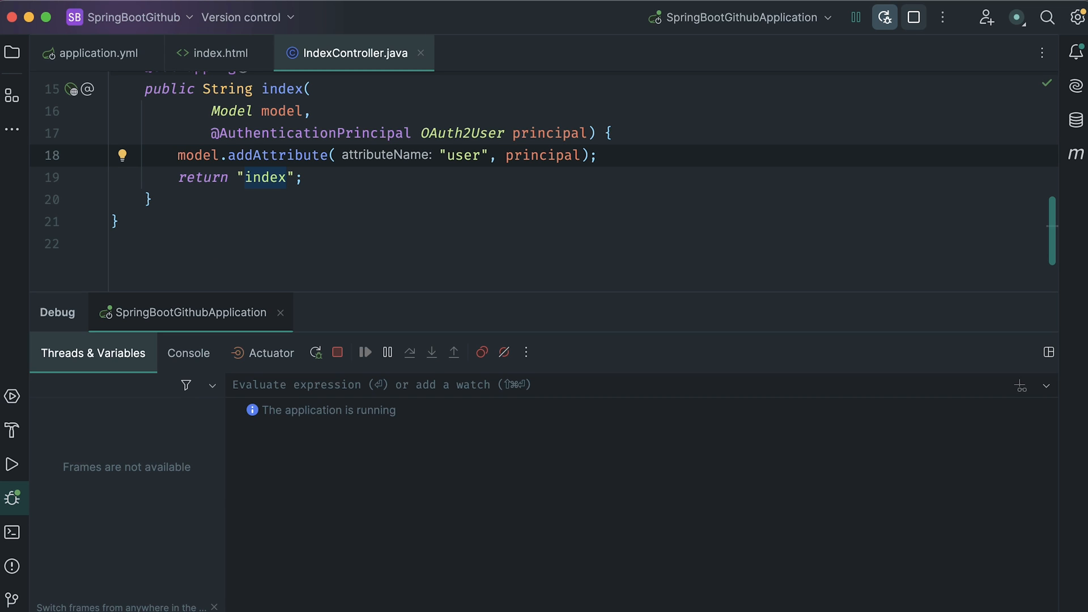
Set the heading span's th:text to ${user.attributes.get('name')} in index.html
click(12, 54)
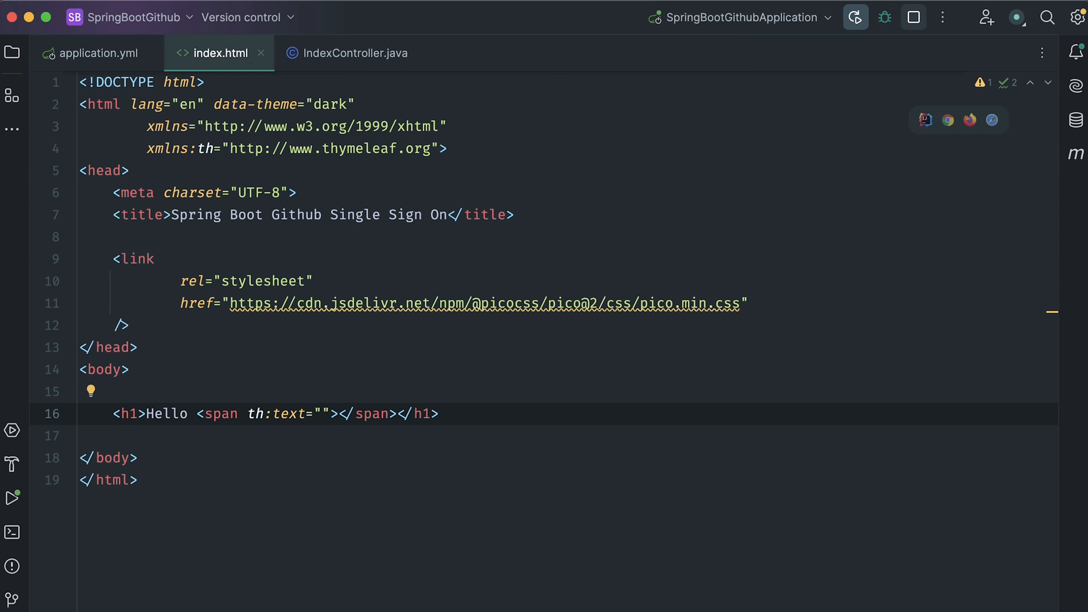
text(${})
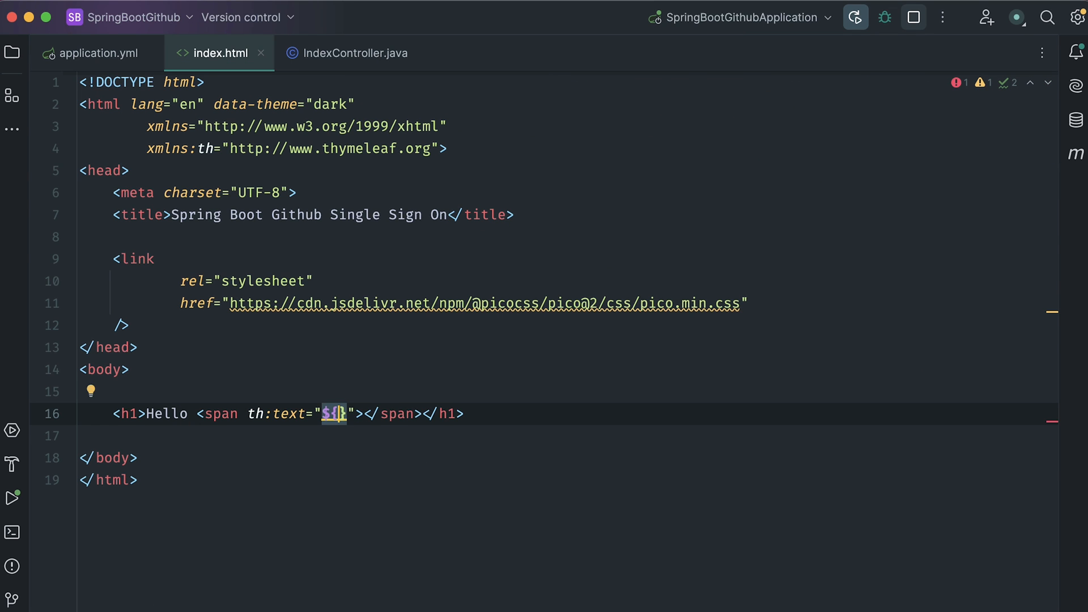
text(user.attributes.get('name)
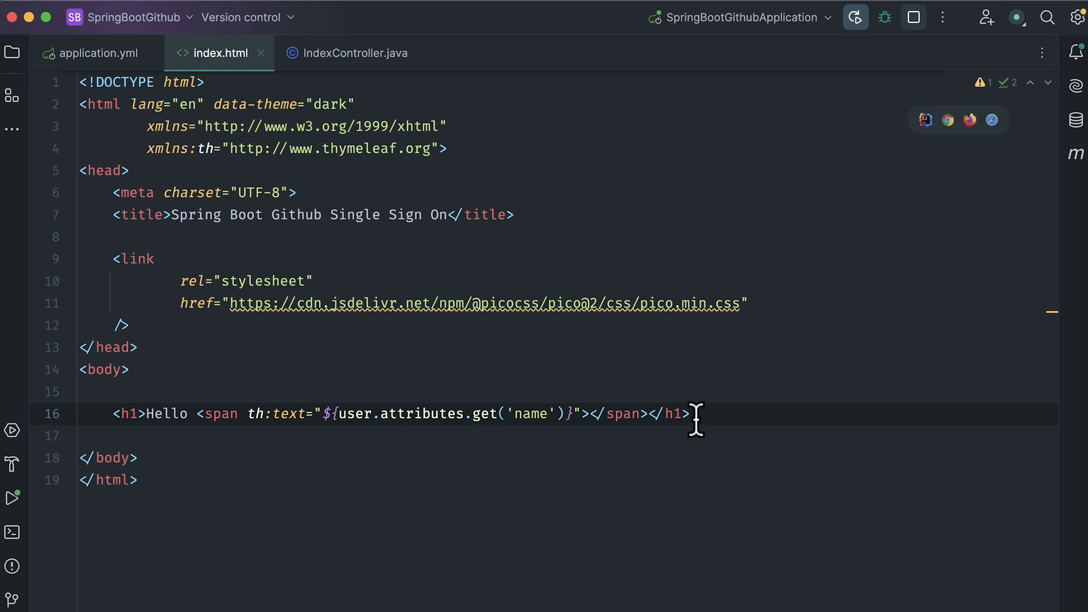
Rerun the app and refresh localhost:8080 to see Hello Learn With Iftekhar
click(354, 53)
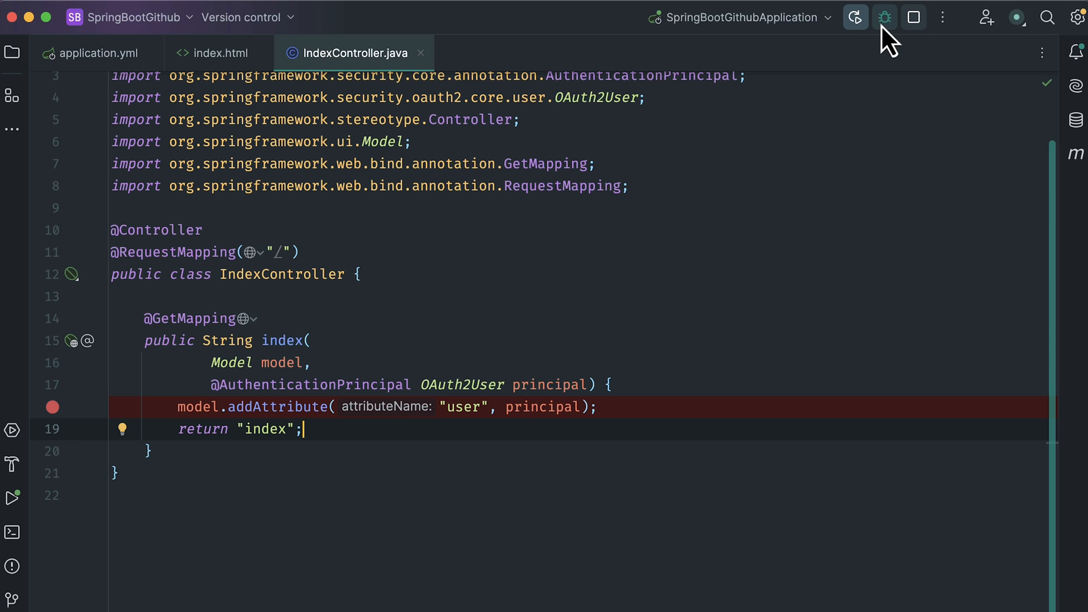
click(884, 17)
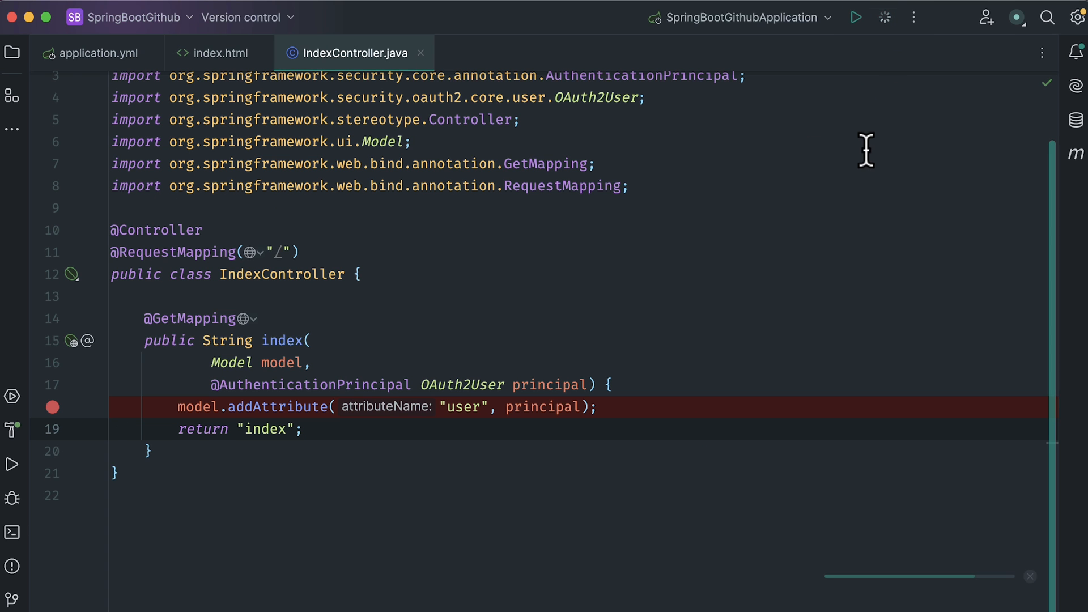
click(883, 17)
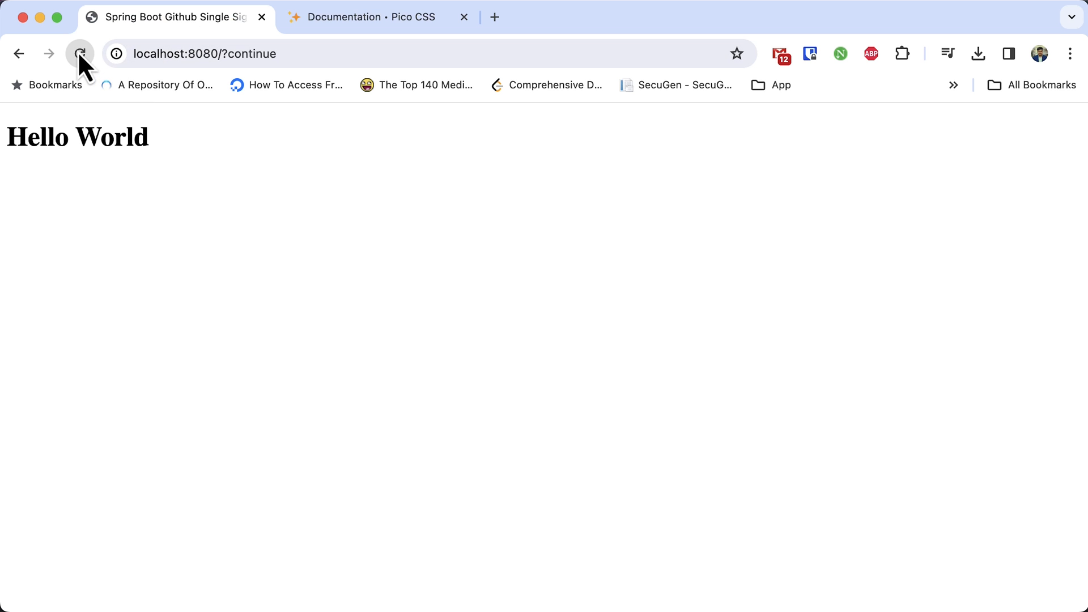
click(79, 54)
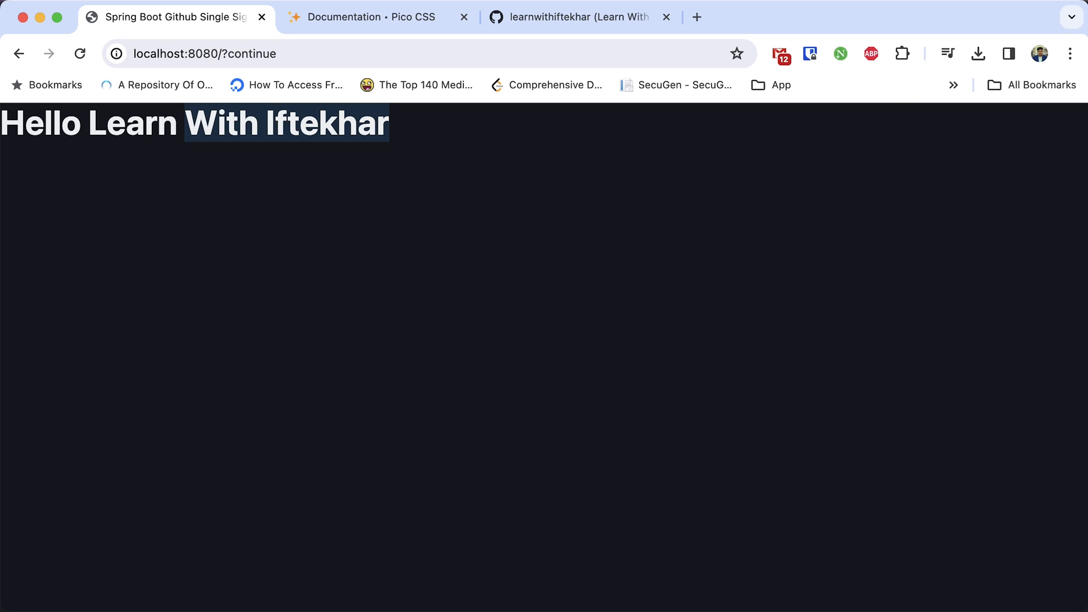
mouse_move(967, 407)
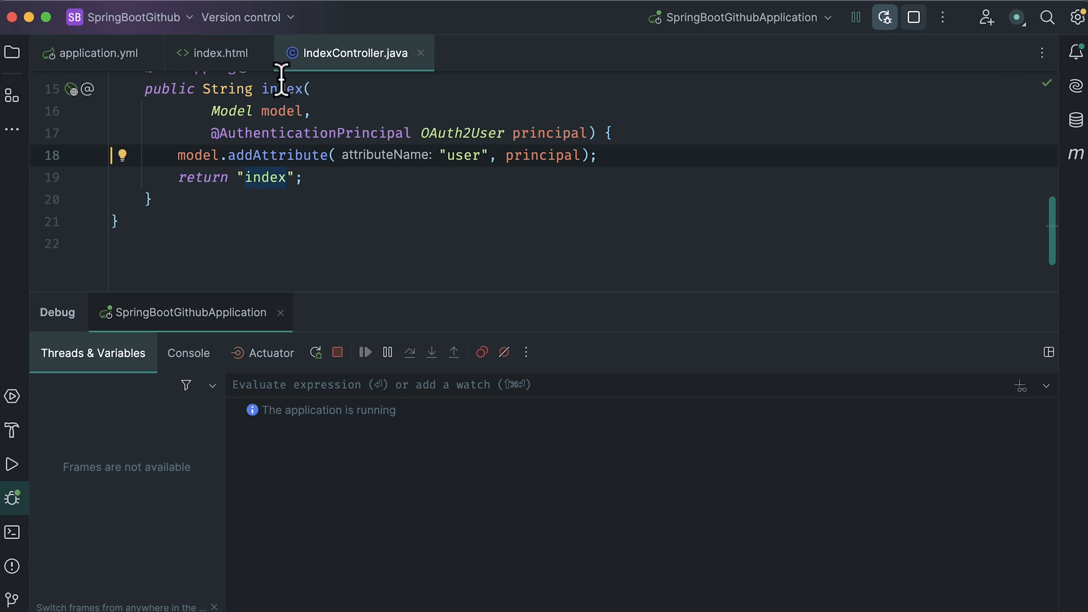
Add a <br>, a User Info h2 and a role="grid" table to index.html
click(219, 53)
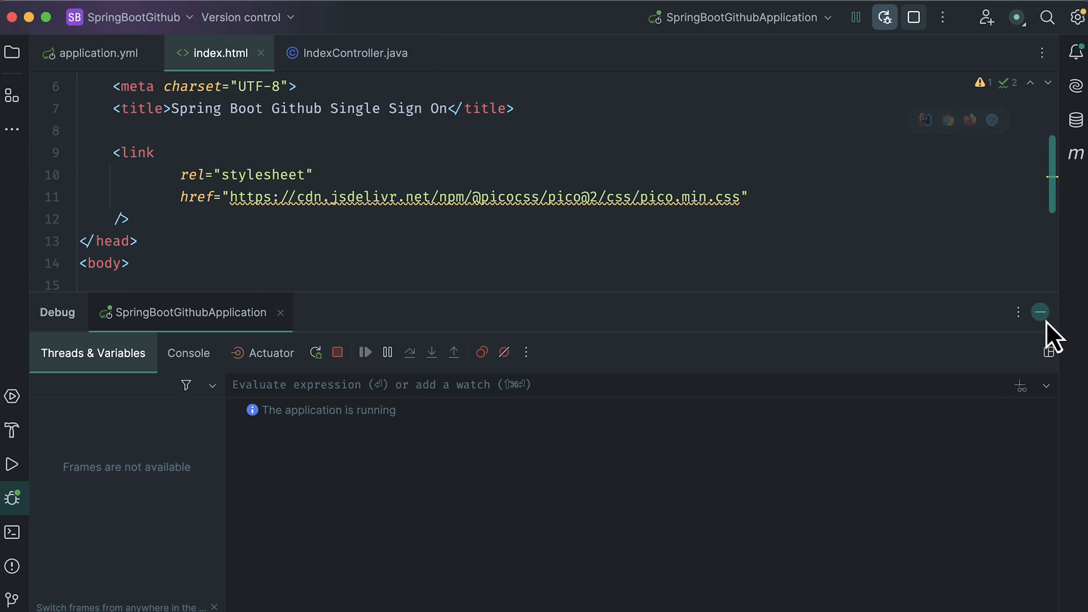
click(1040, 312)
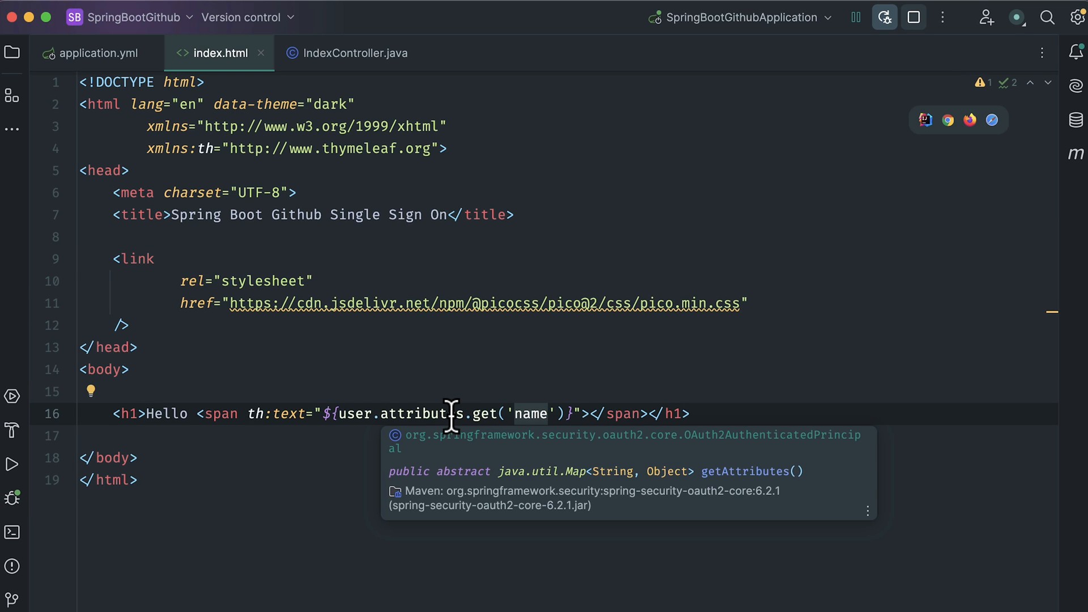
text(<h2>User</h2>)
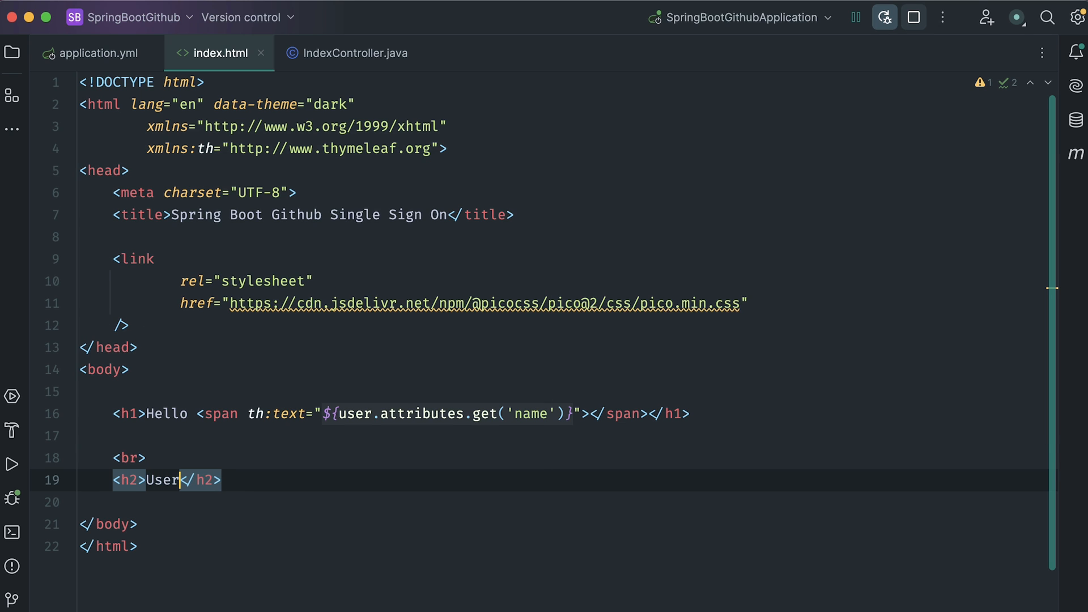
text(Info)
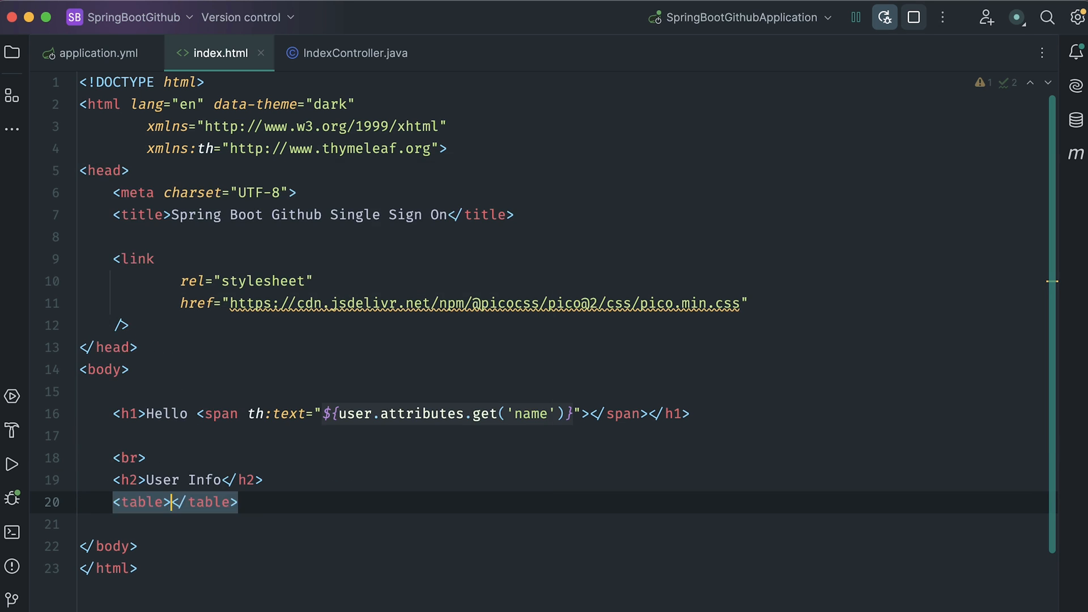
text(role="grid")
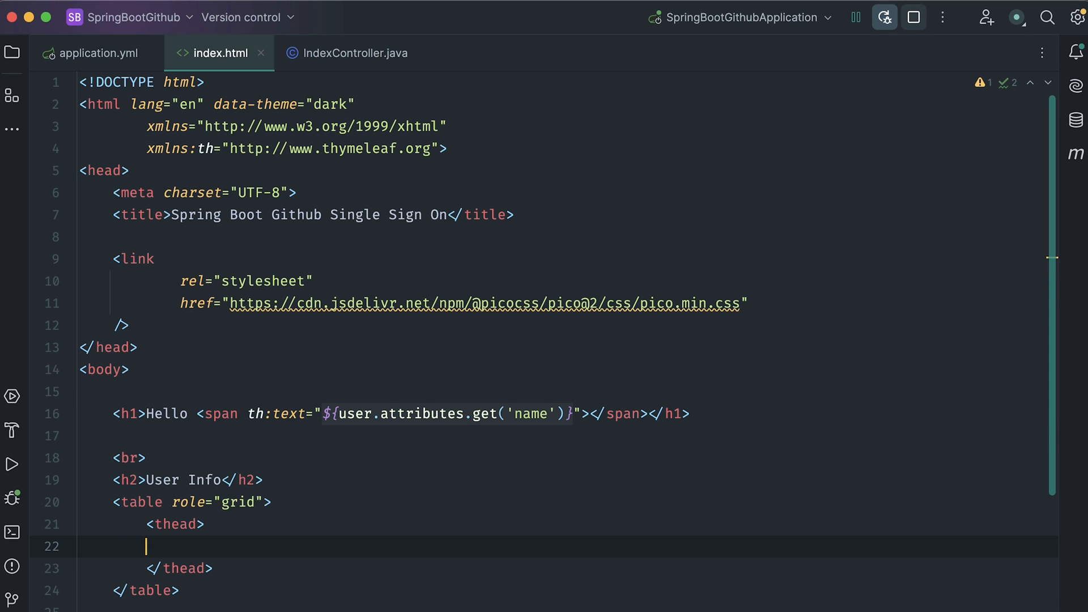
Give the table Attribute/Value headers and a Name row showing ${user.attributes.get('name')}
text(<tr>)
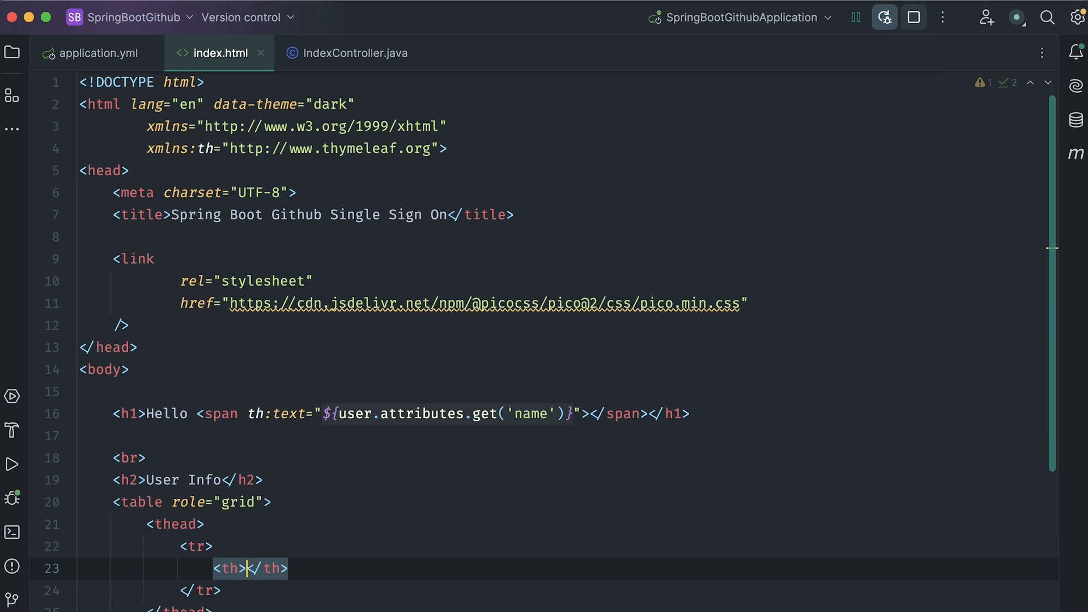
text(Attribute)
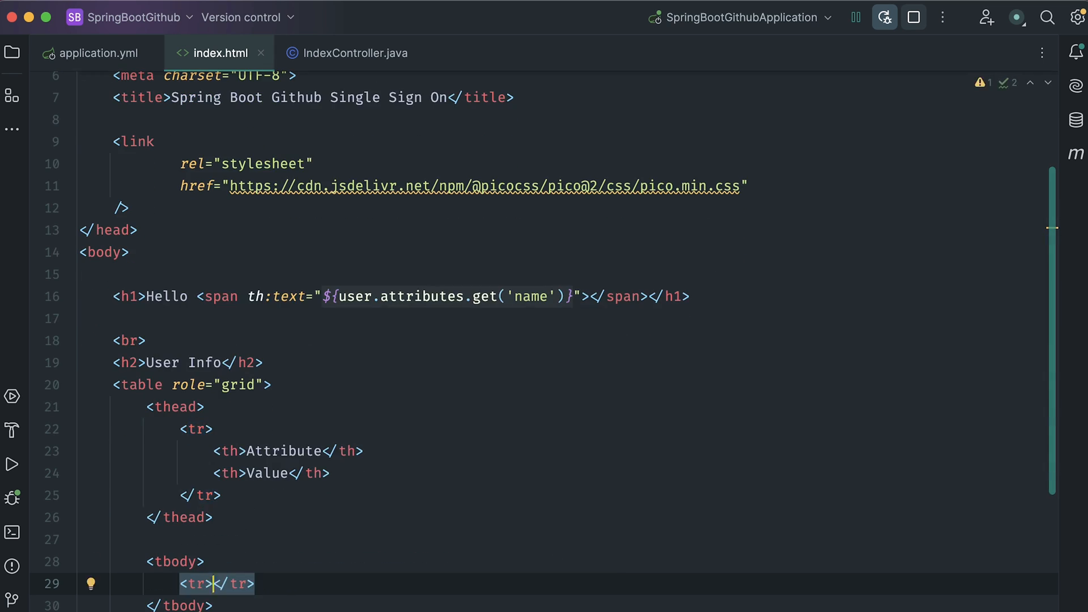
text(<td>Name</td>)
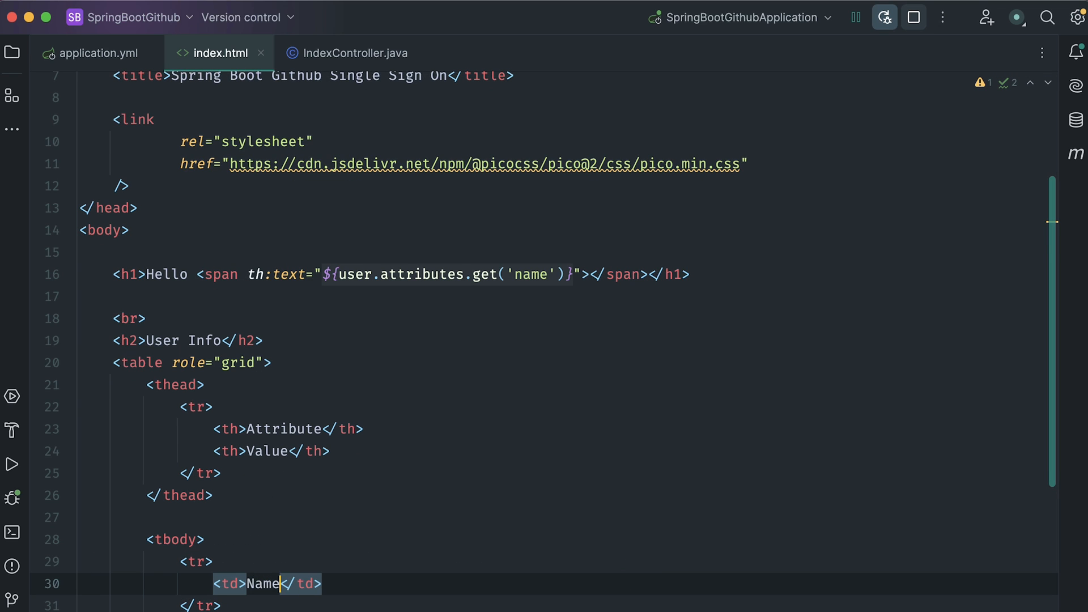
text(th:text="${user.attributes.get('name')}"></td>)
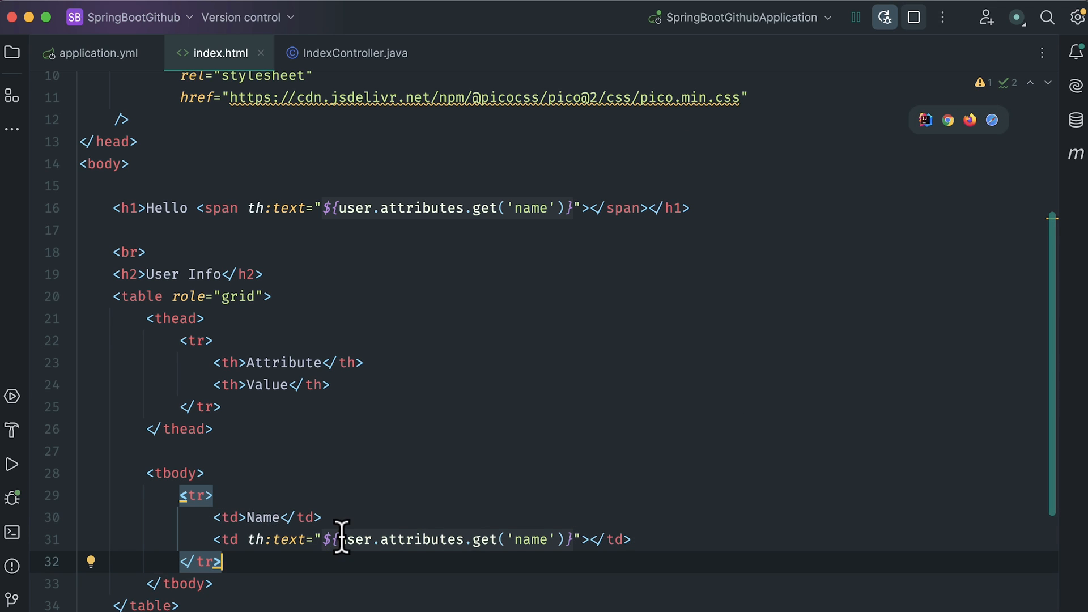
Add a table row looping th:each="ga : ${user.authorities}"
text(<tr ></tr>)
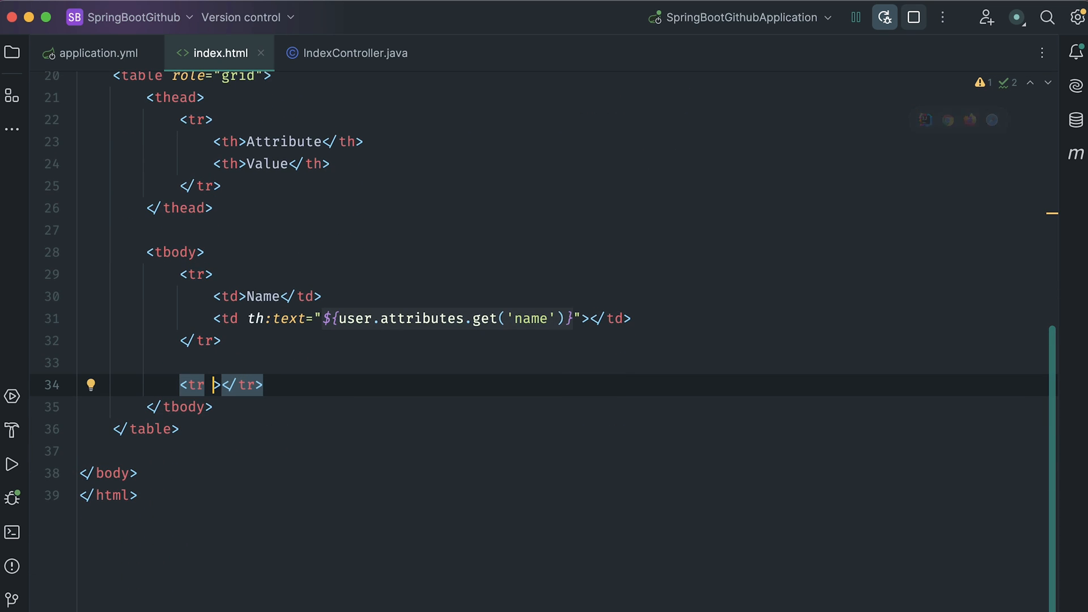
text(th:each=")
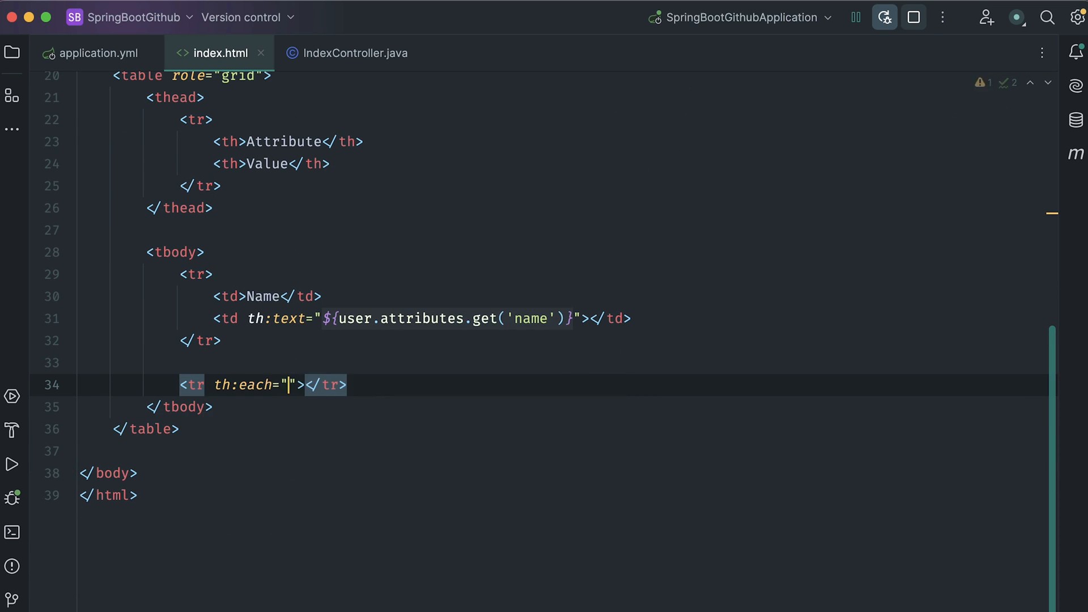
text(ga :)
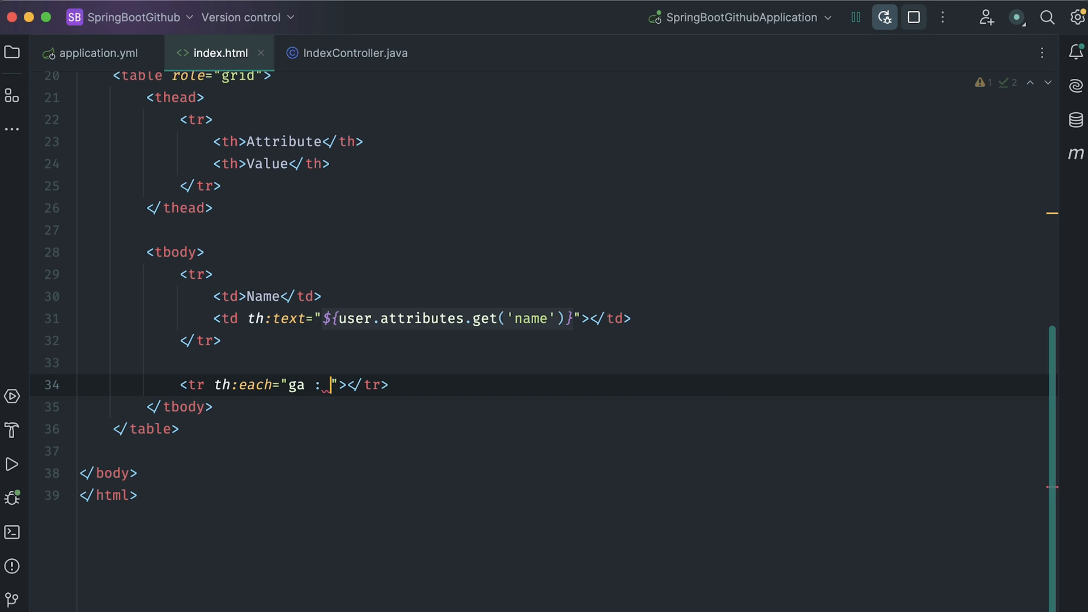
text(${user.authorities)
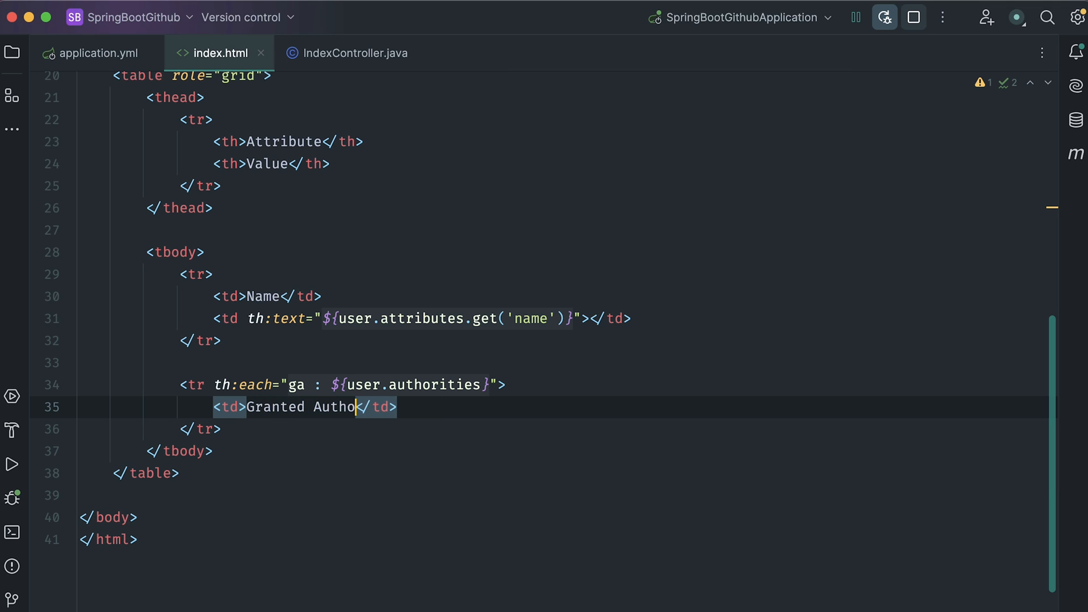
text(rity:)
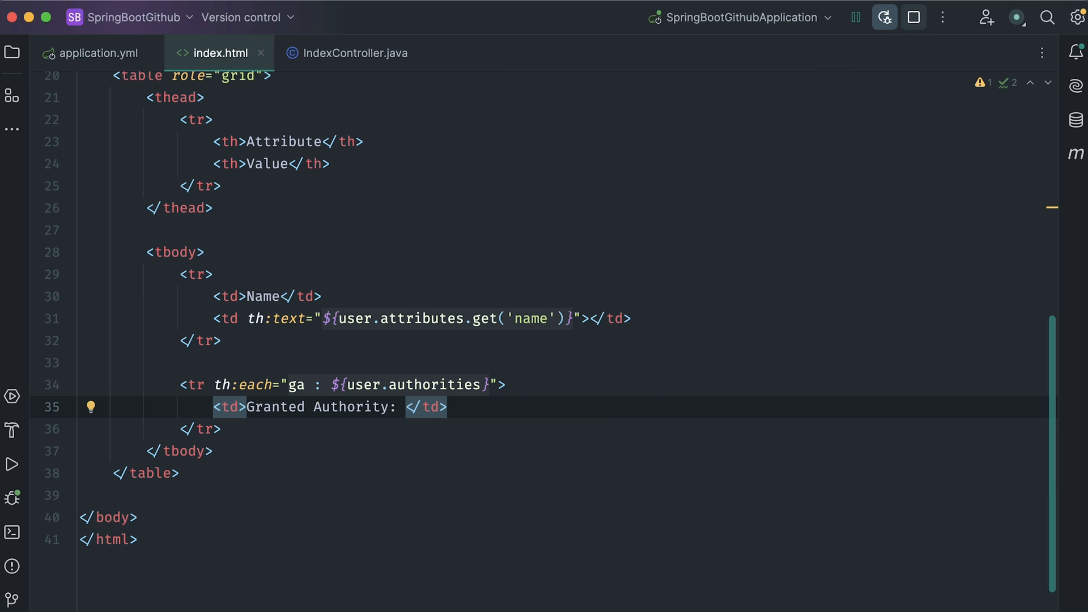
Show ${ga.class.simpleName} in a span inside the row's first cell
text(<span></span><)
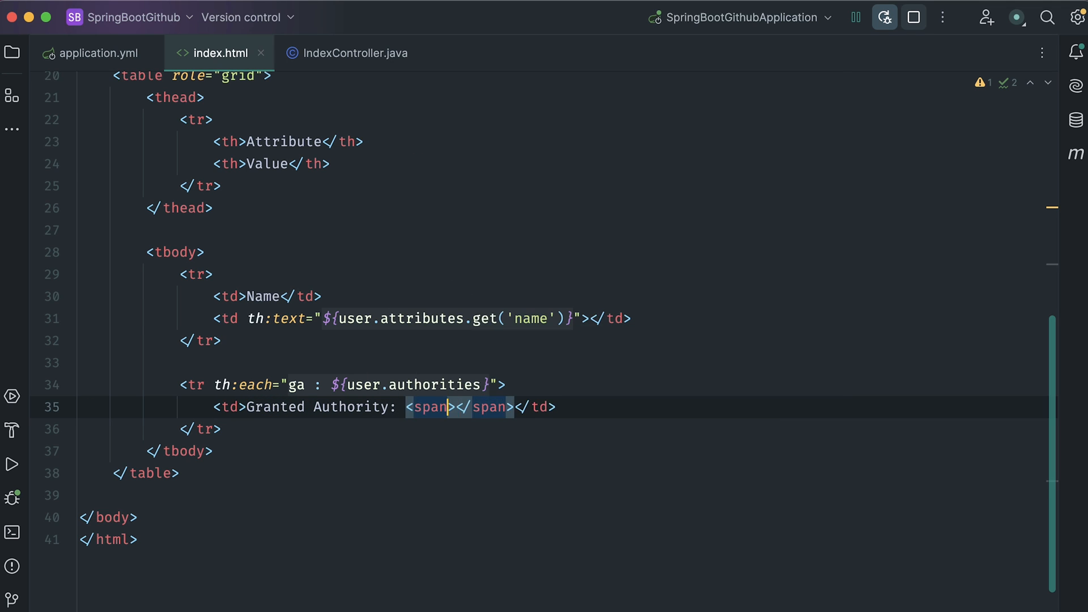
text(th:text="")
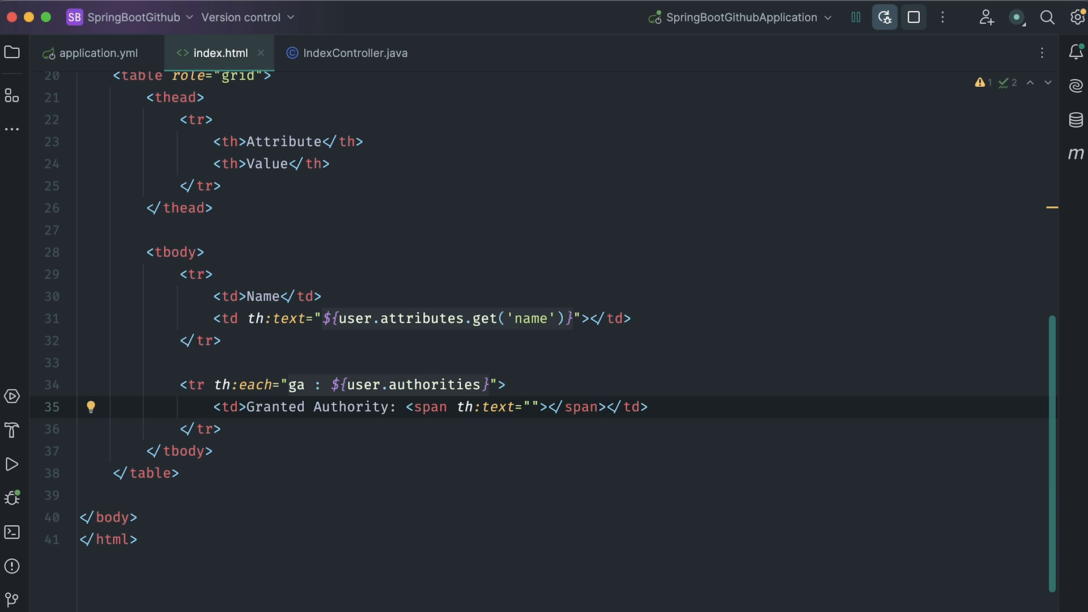
text(${ga)
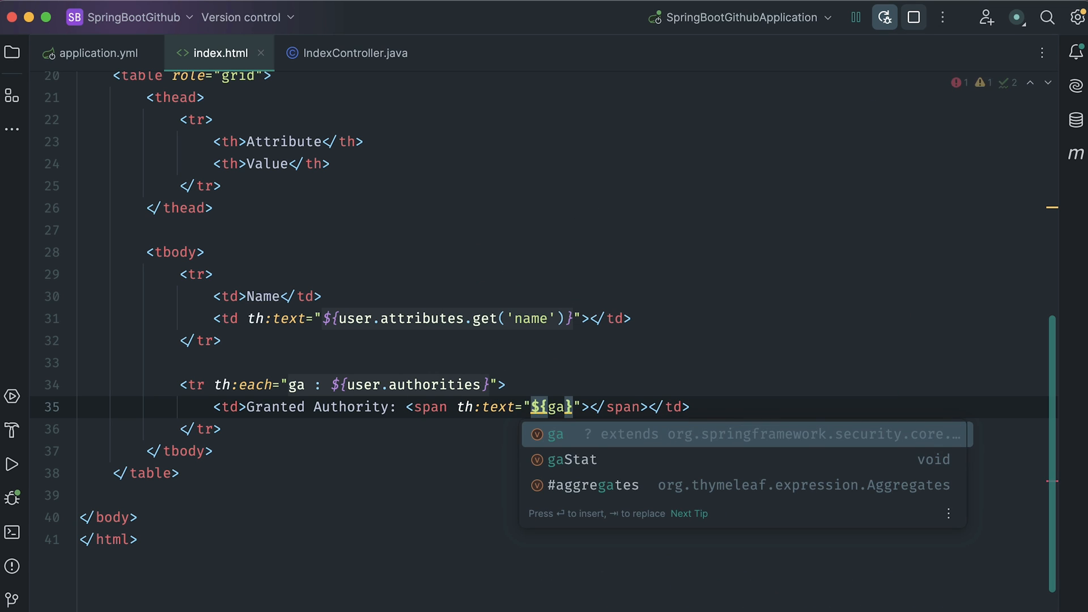
text(.class)
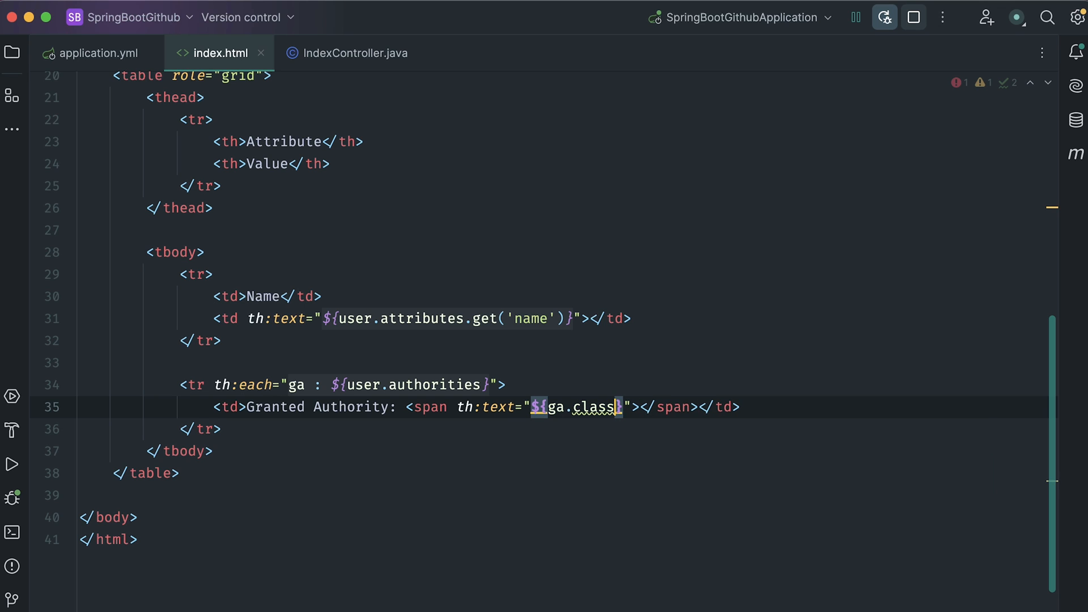
text(.simple)
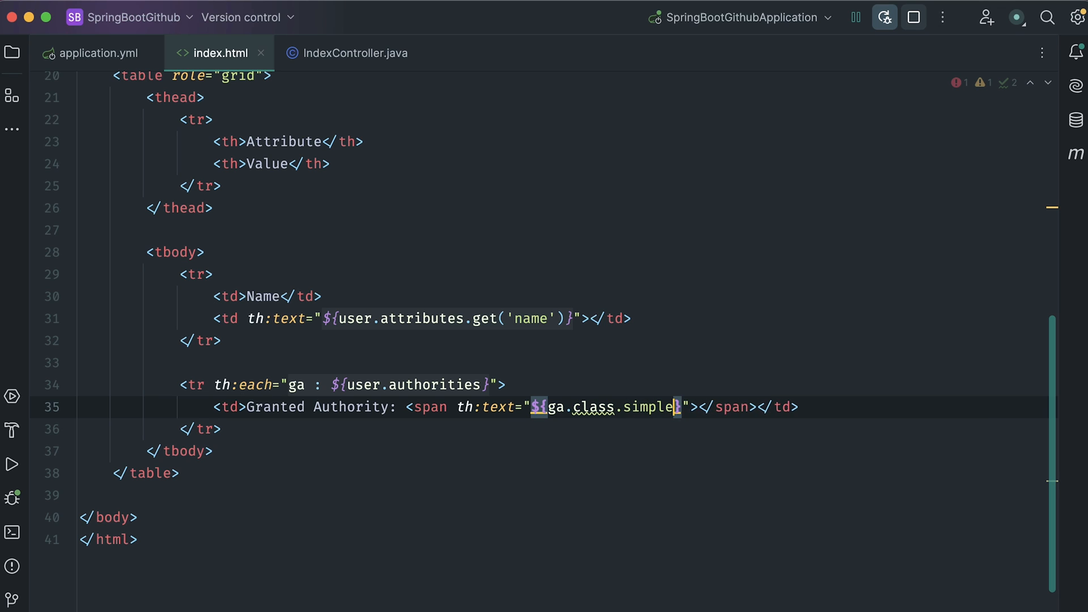
text(Name)
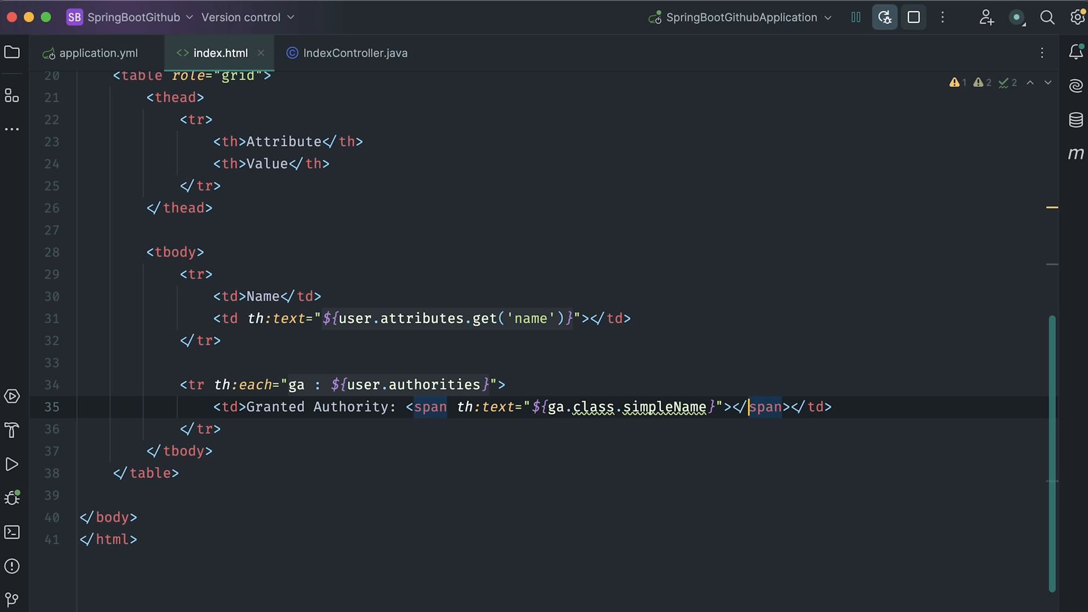
Add a second cell with th:text="${ga.authority}"
text(<td></td>)
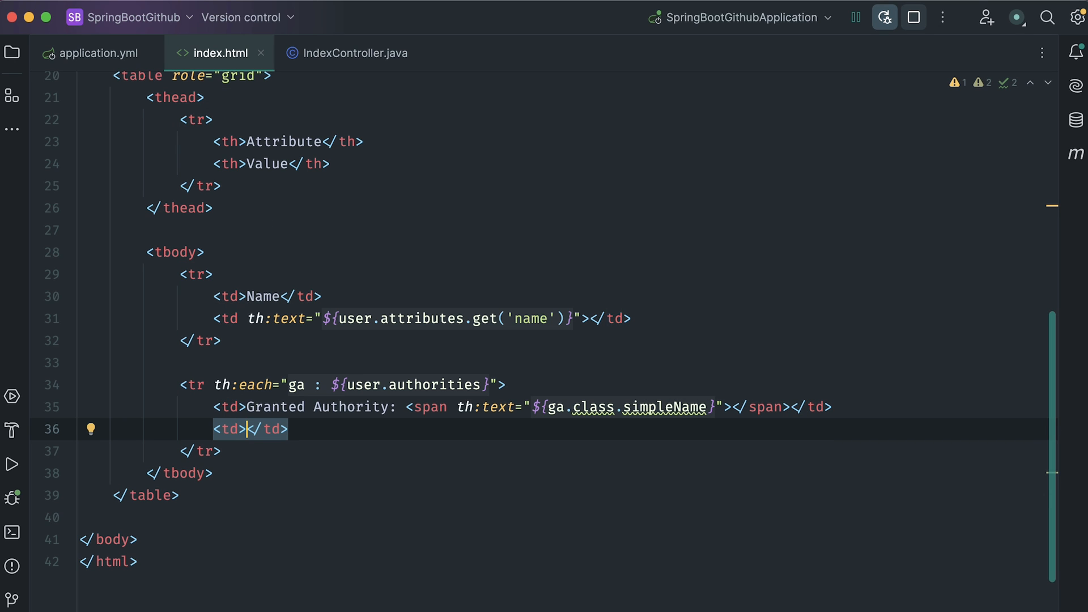
text(th:text="")
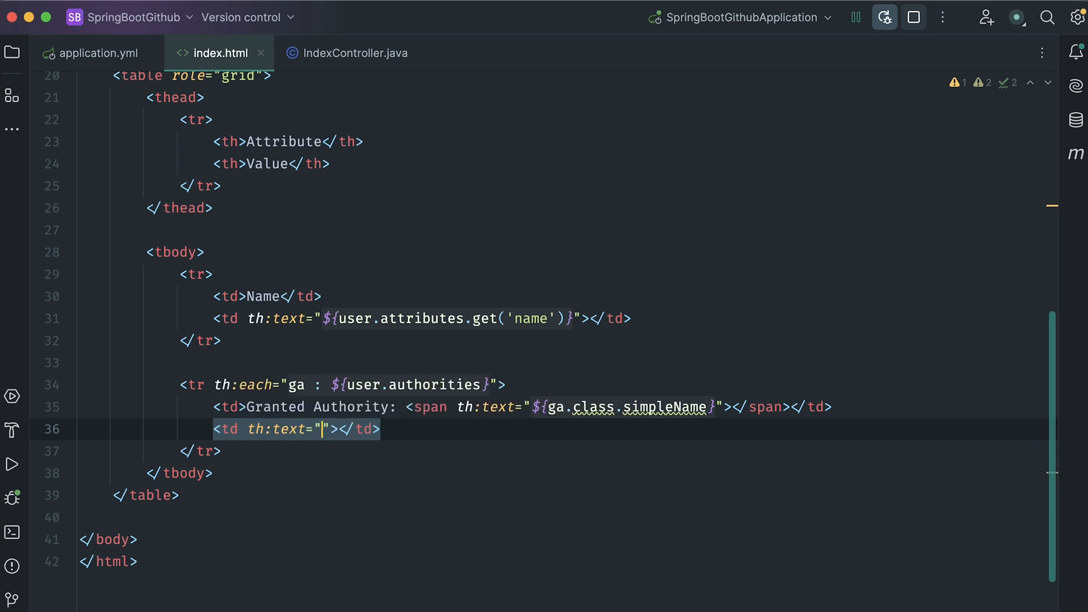
text($)
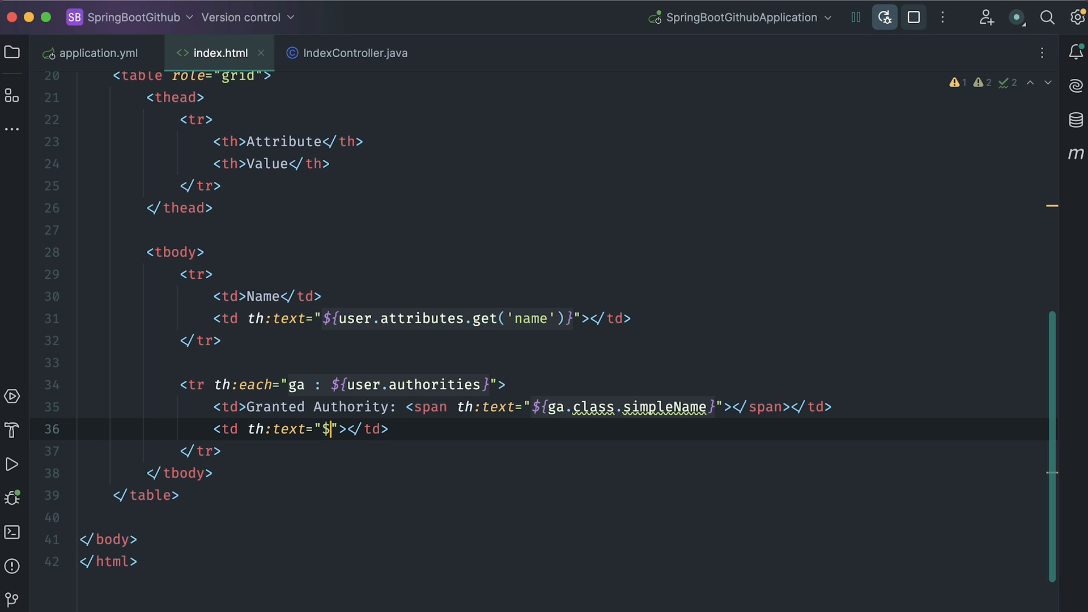
text({ga.authority)
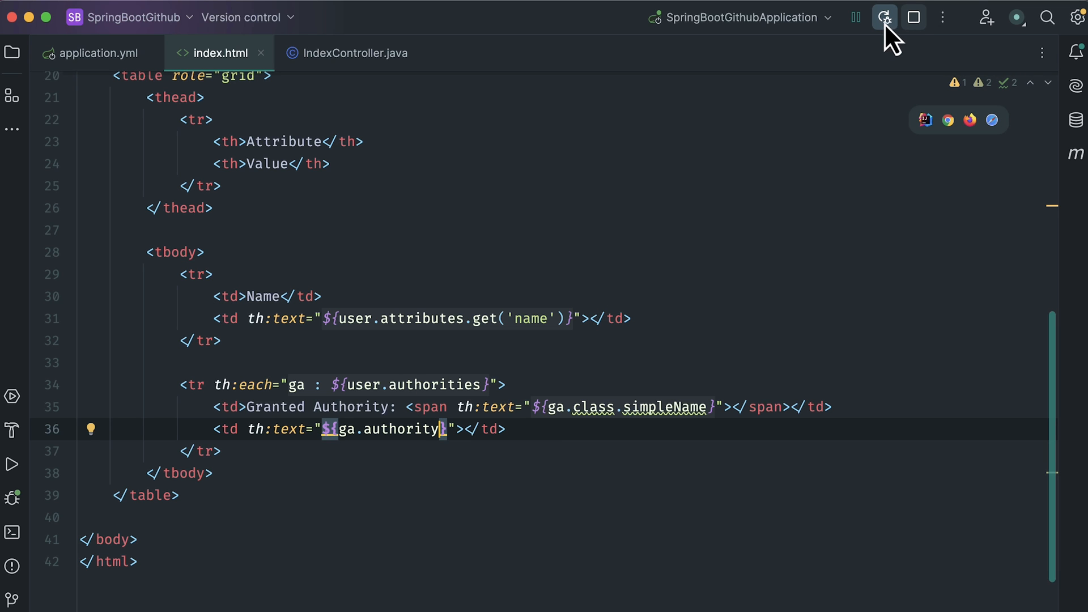
Restart the app and view the OAuth2UserAuthority and SimpleGrantedAuthority rows in Chrome
click(886, 17)
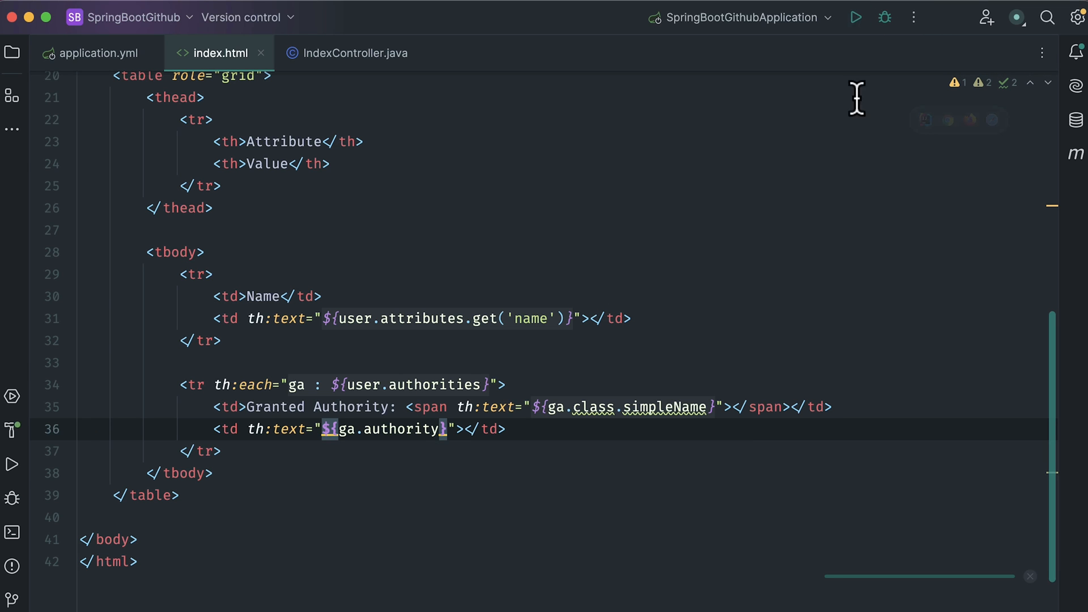
click(855, 17)
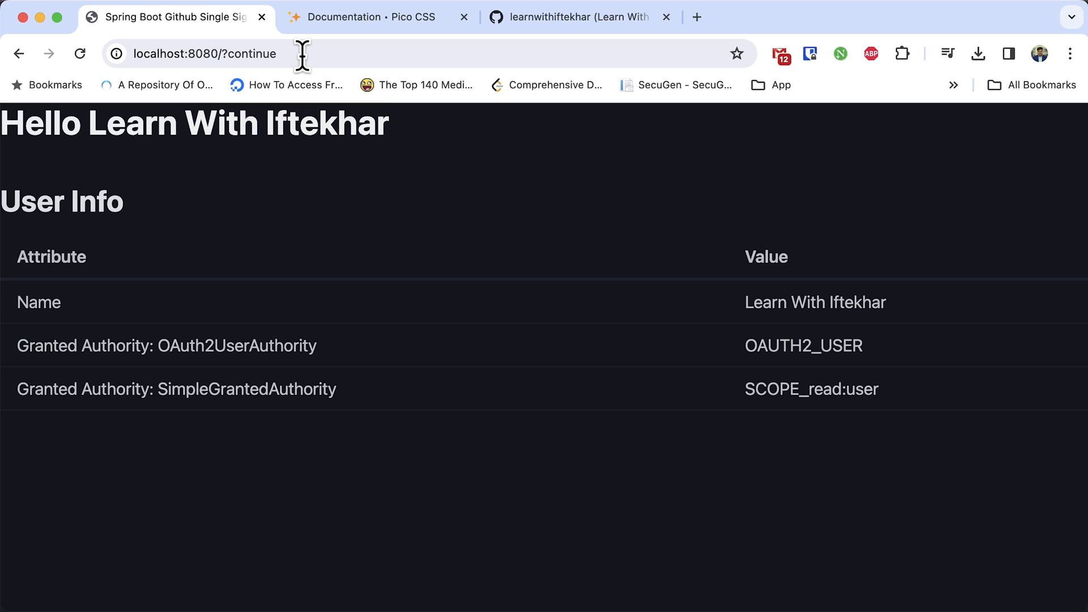
double_click(814, 301)
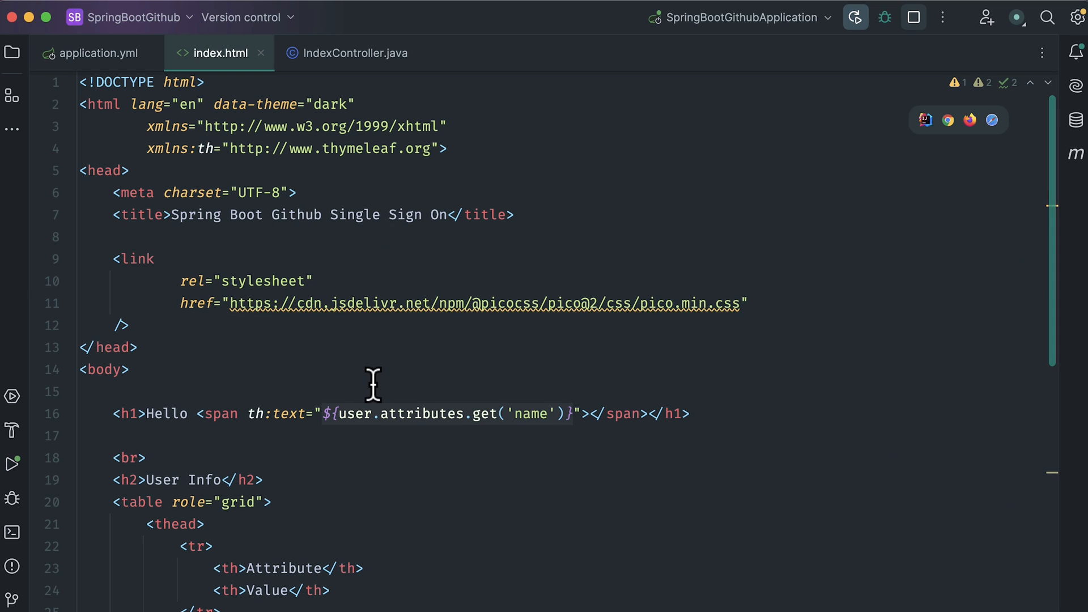
Add a Logout link to @{/logout} with role="button" under the h1 and restart the app
scroll(down, 3)
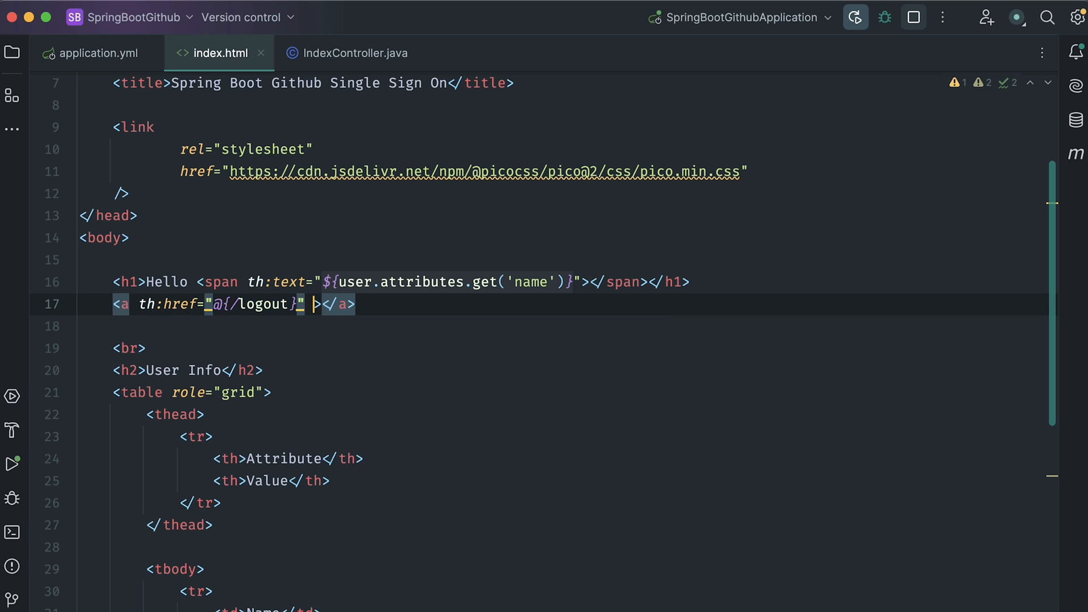
text(role="button")
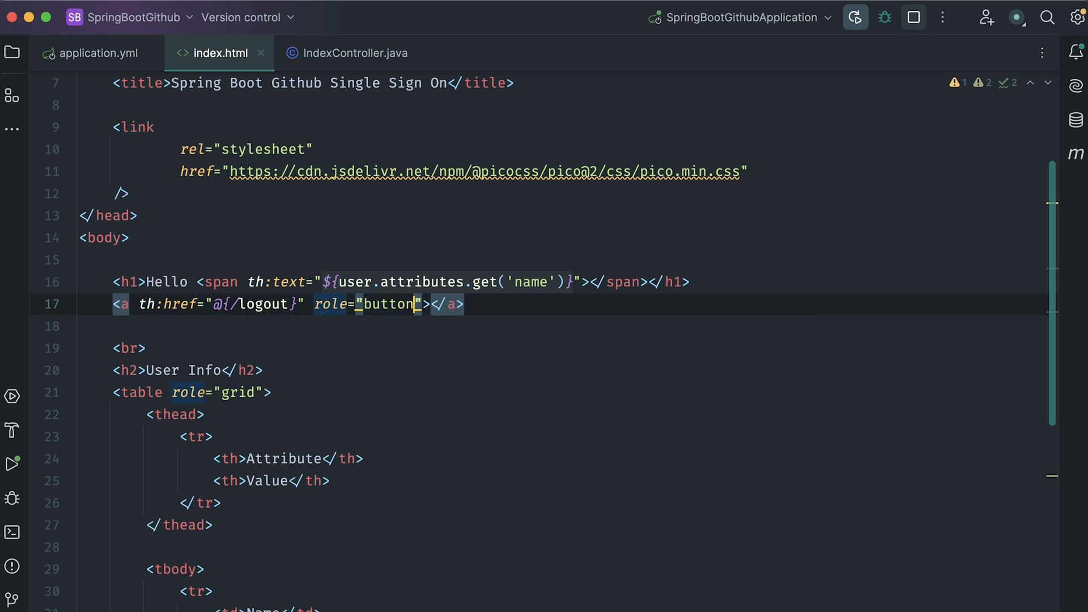
text(L)
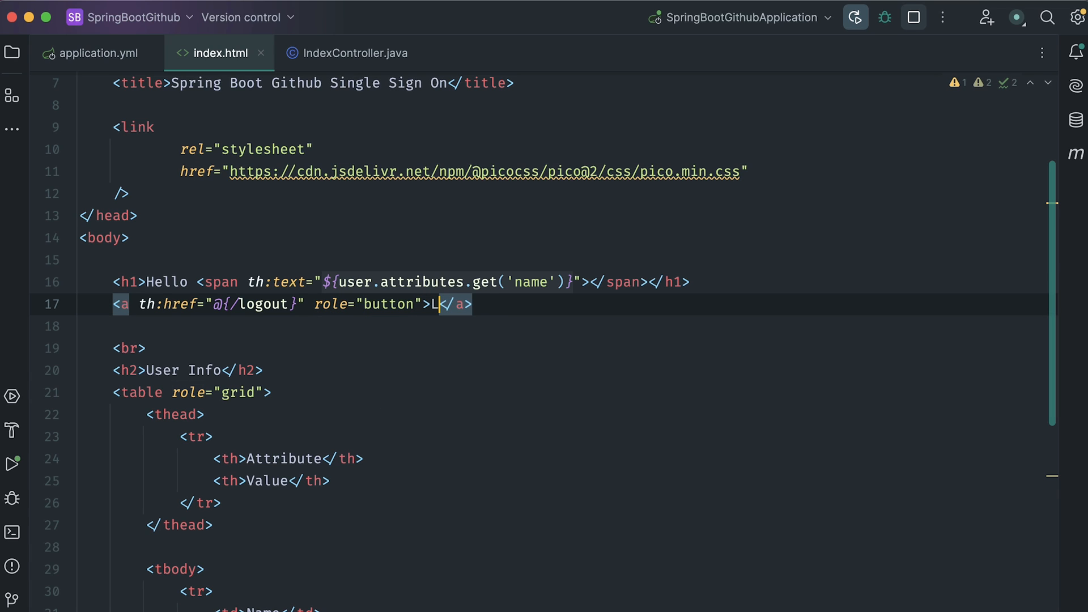
text(ogout)
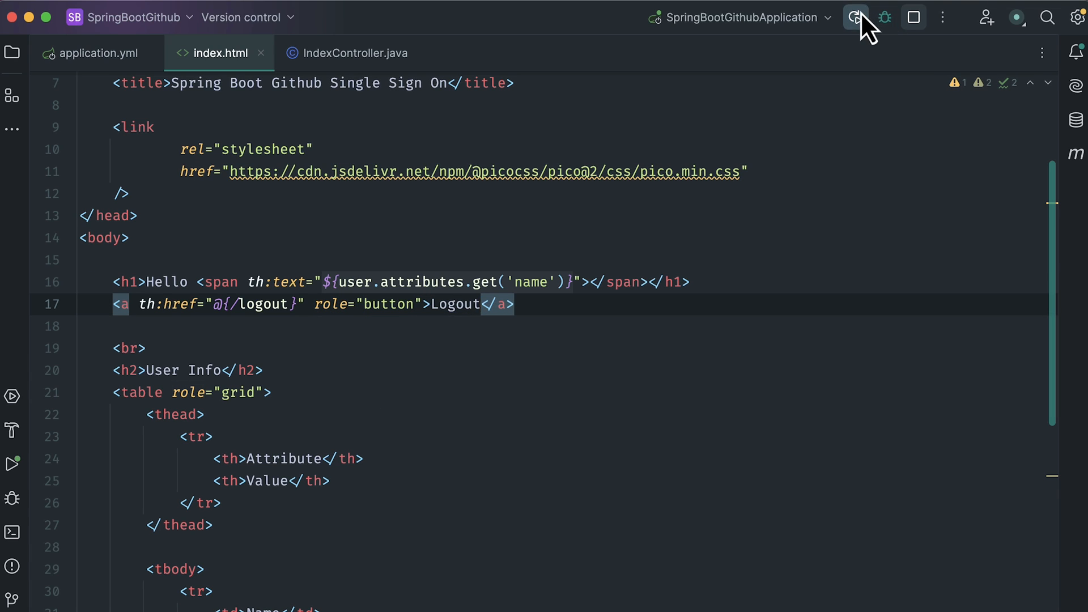
click(856, 17)
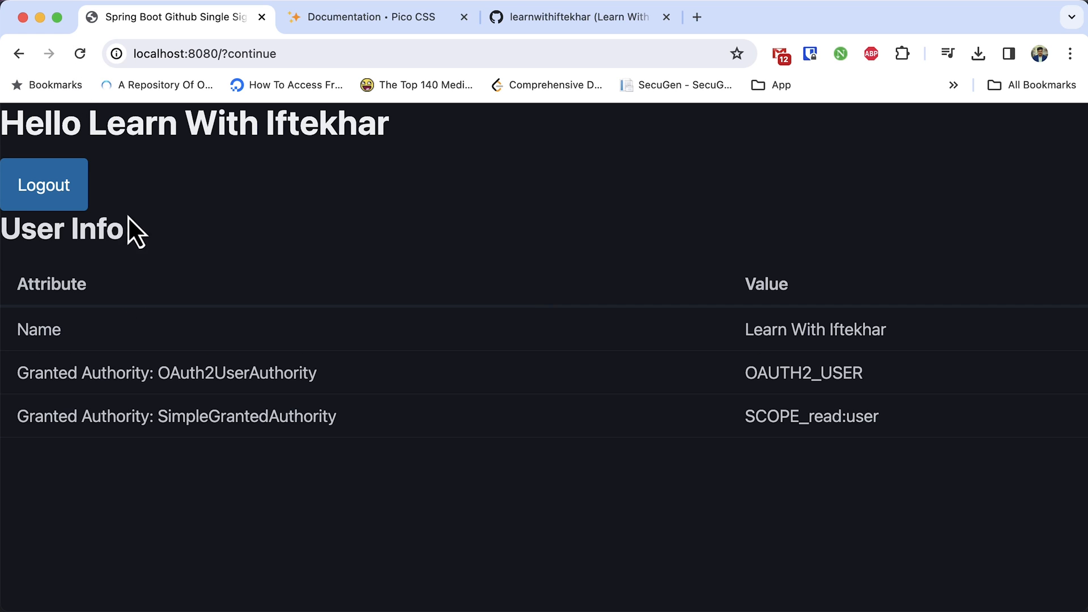
Log out of the app, confirm, then sign back in with GitHub from the login page
click(44, 185)
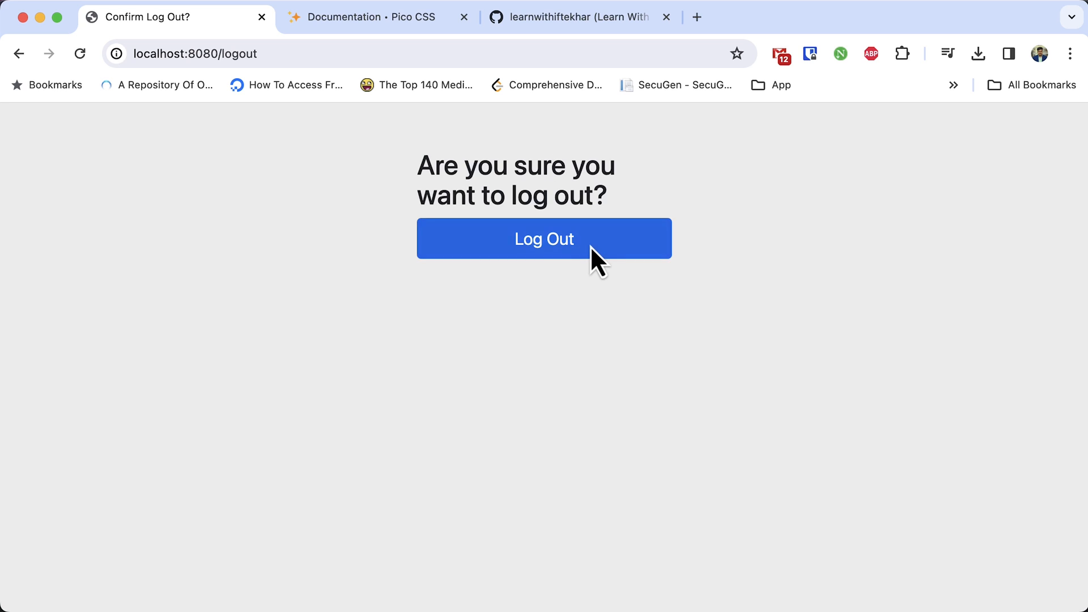
click(544, 238)
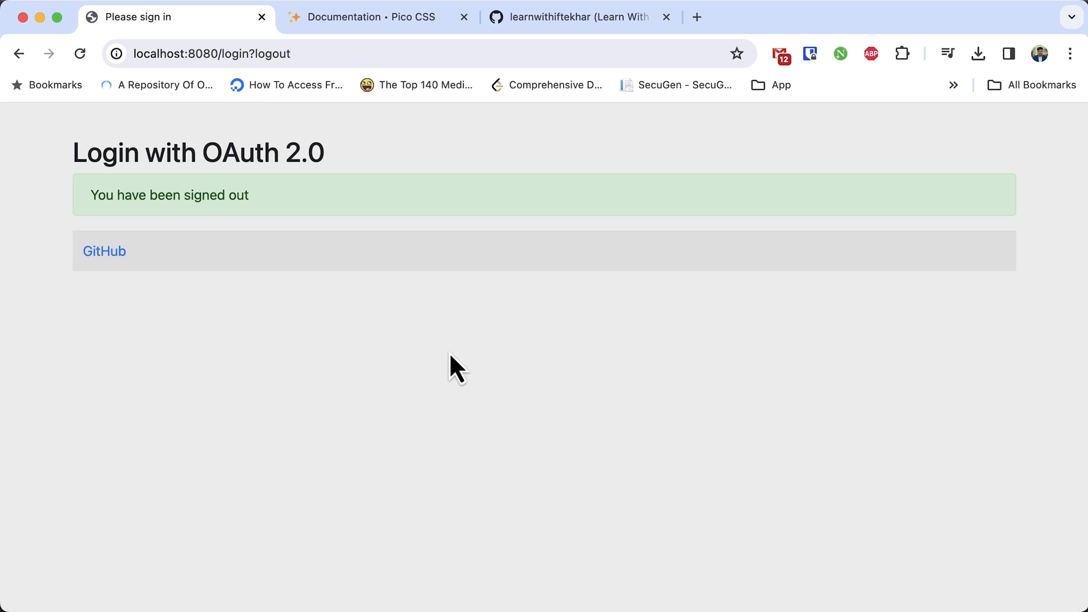
mouse_move(150, 260)
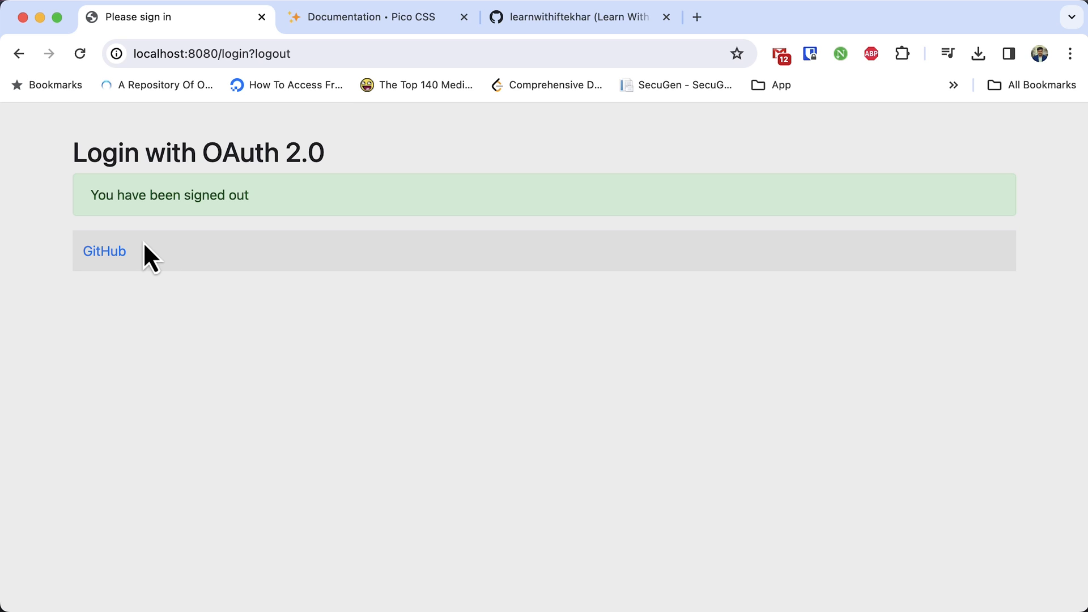
click(105, 252)
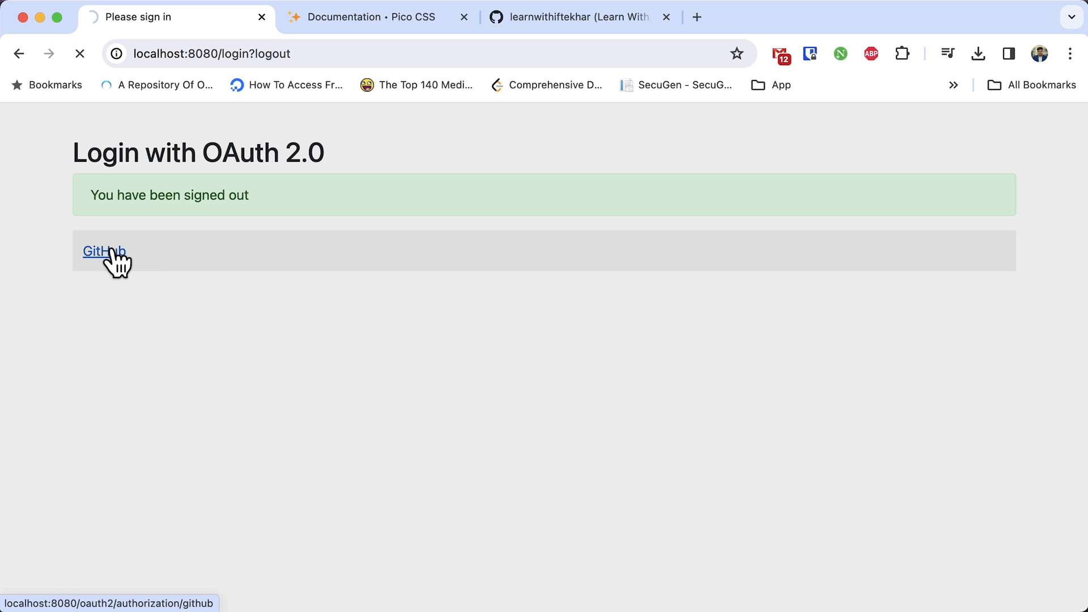
click(103, 251)
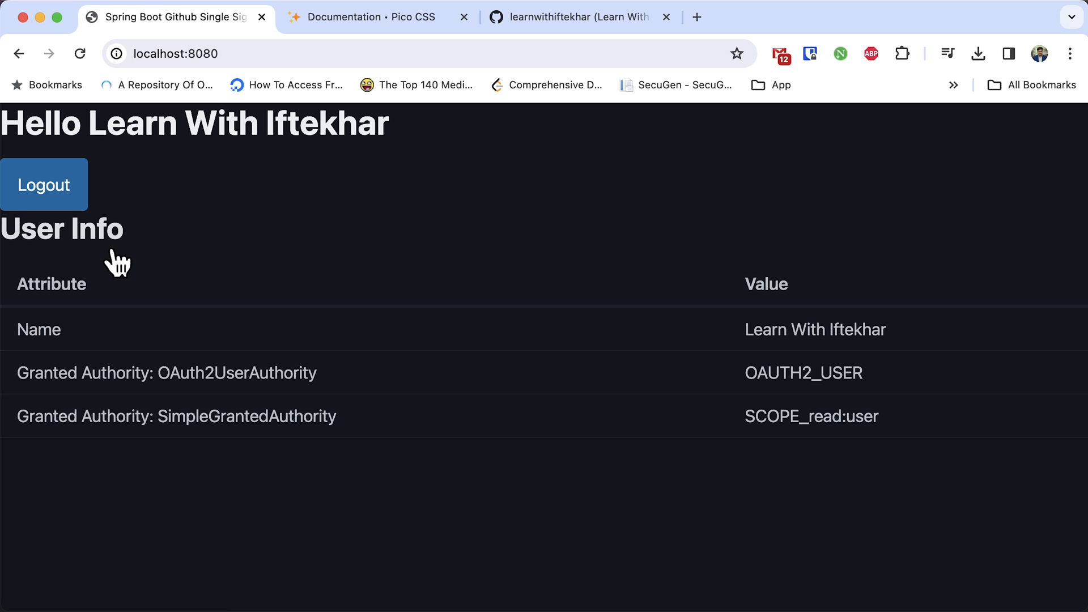